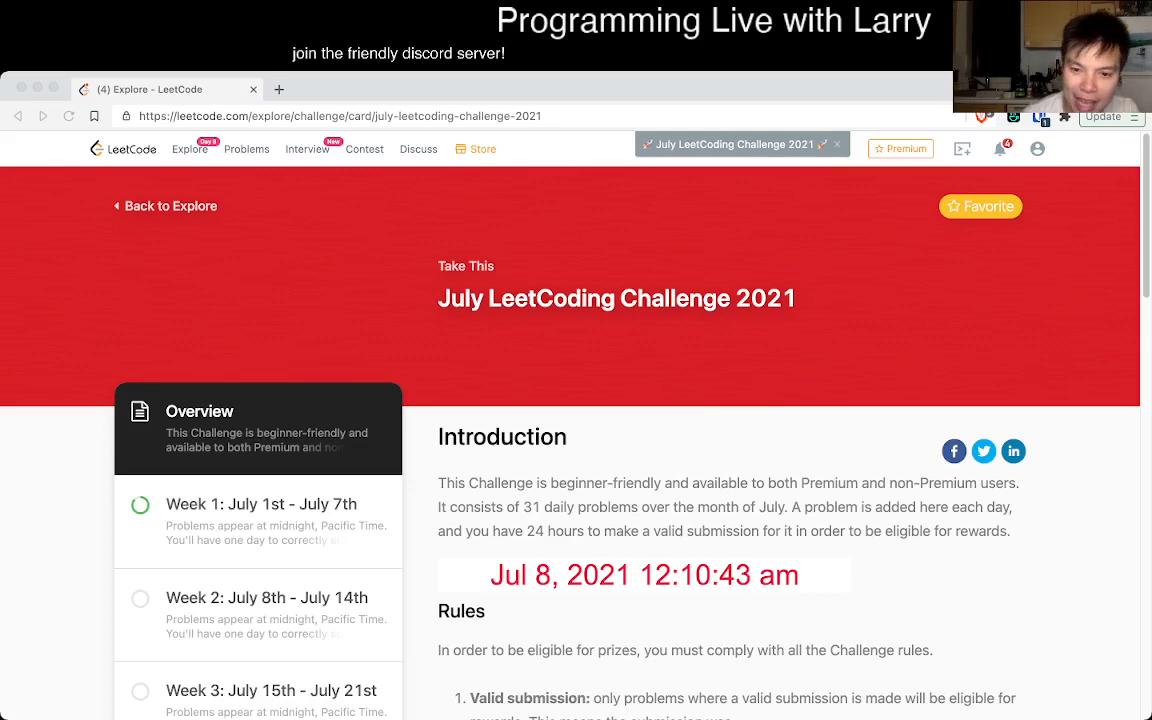
Open Maximum Length of Repeated Subarray from Week 2 of the July challenge
{"action": "scroll", "scroll_direction": "down", "scroll_amount": 3}
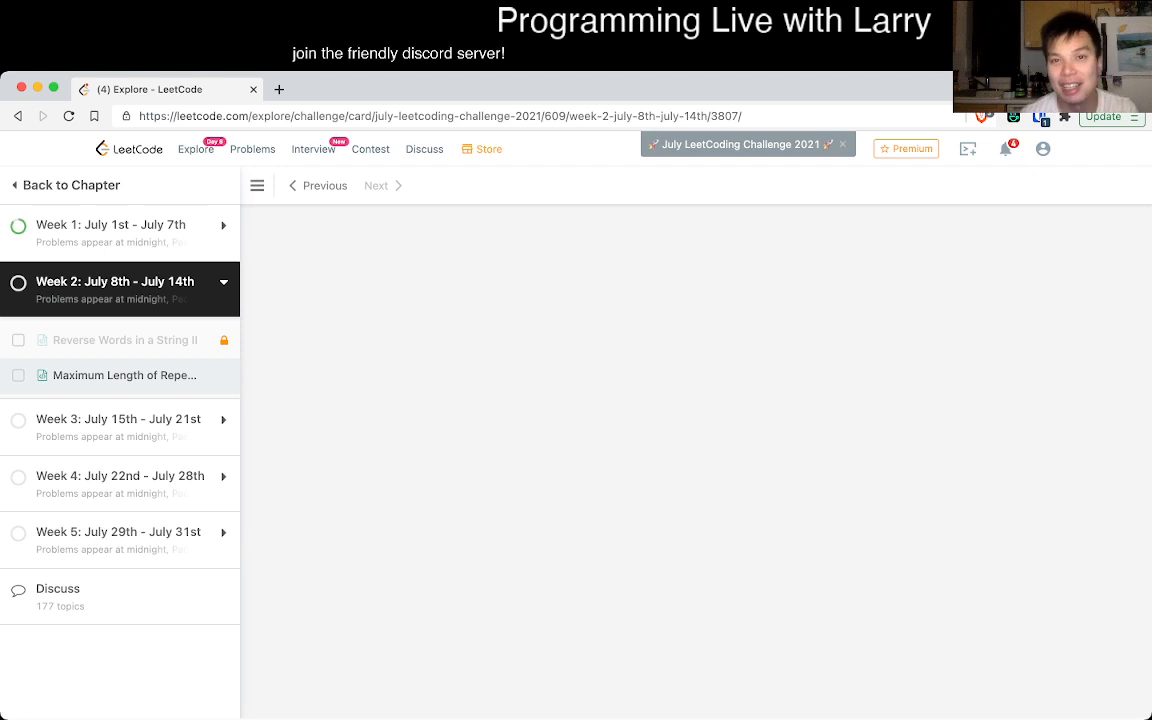
{"action": "left_click", "coordinate": [124, 376]}
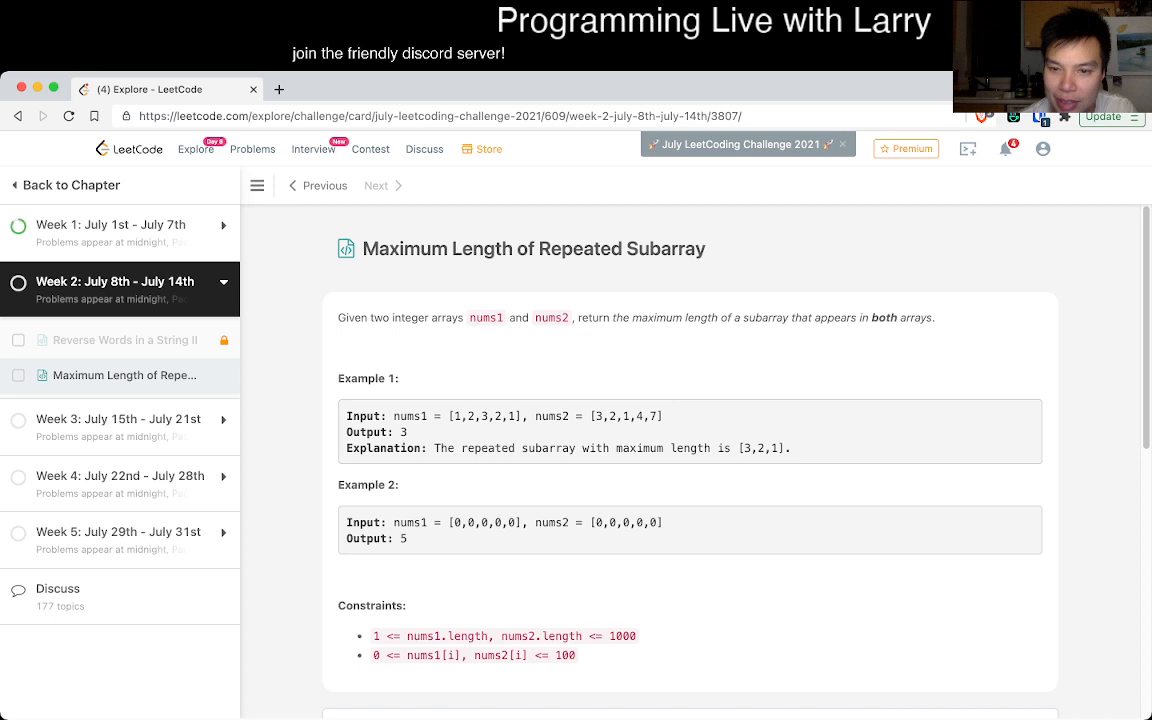
{"action": "double_click", "coordinate": [884, 316]}
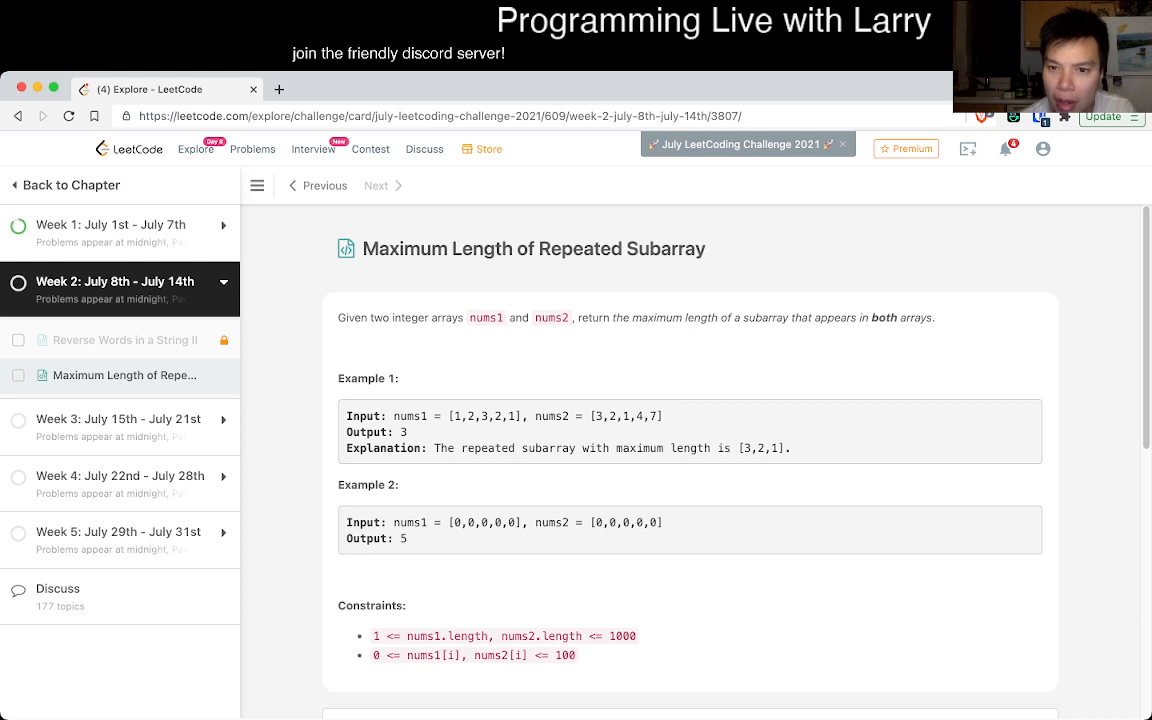
{"action": "double_click", "coordinate": [764, 316]}
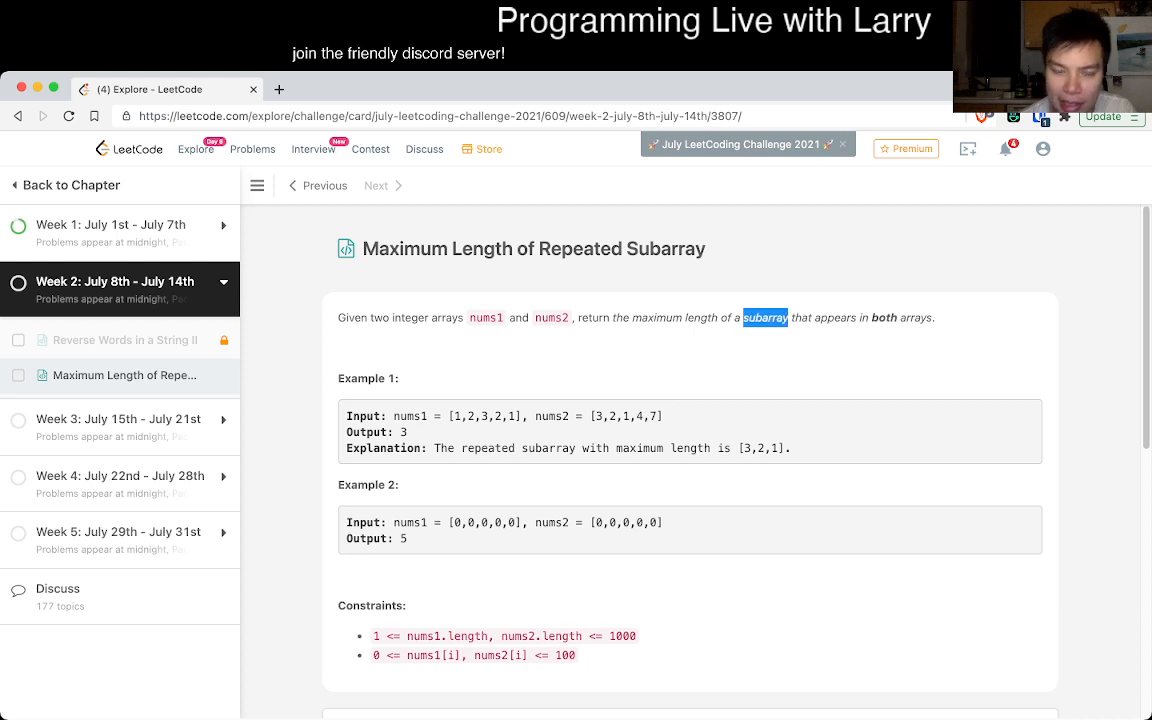
{"action": "scroll", "scroll_direction": "down", "scroll_amount": 3}
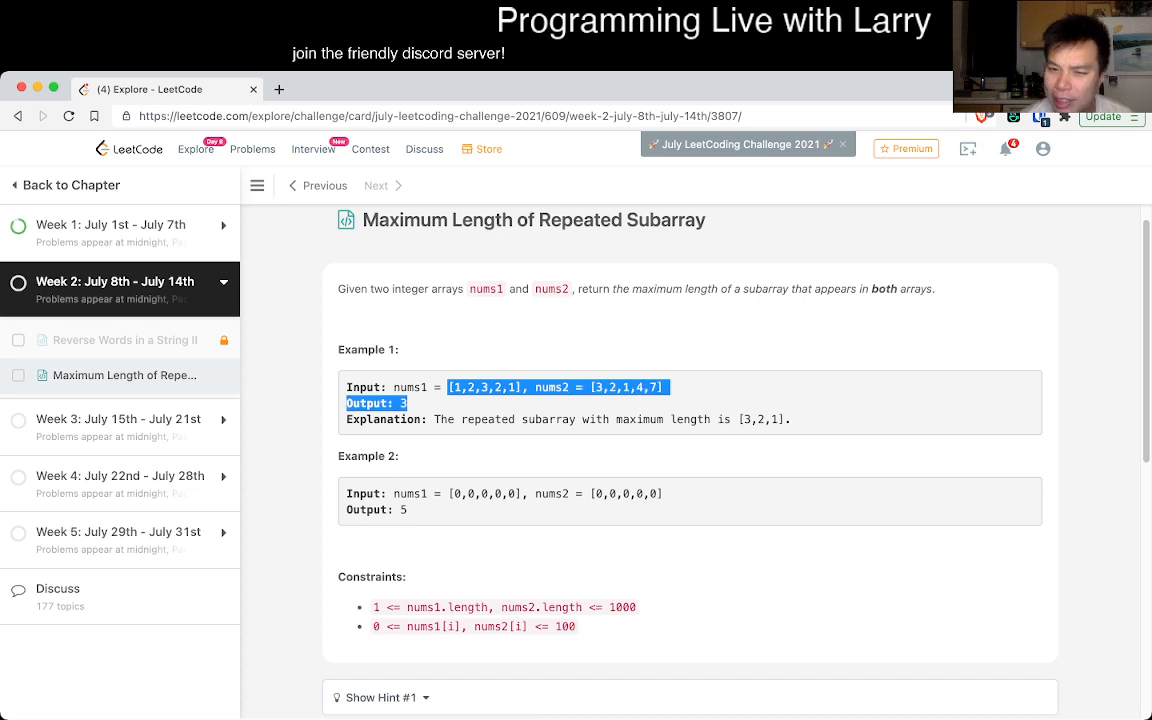
{"action": "scroll", "scroll_direction": "down", "scroll_amount": 3}
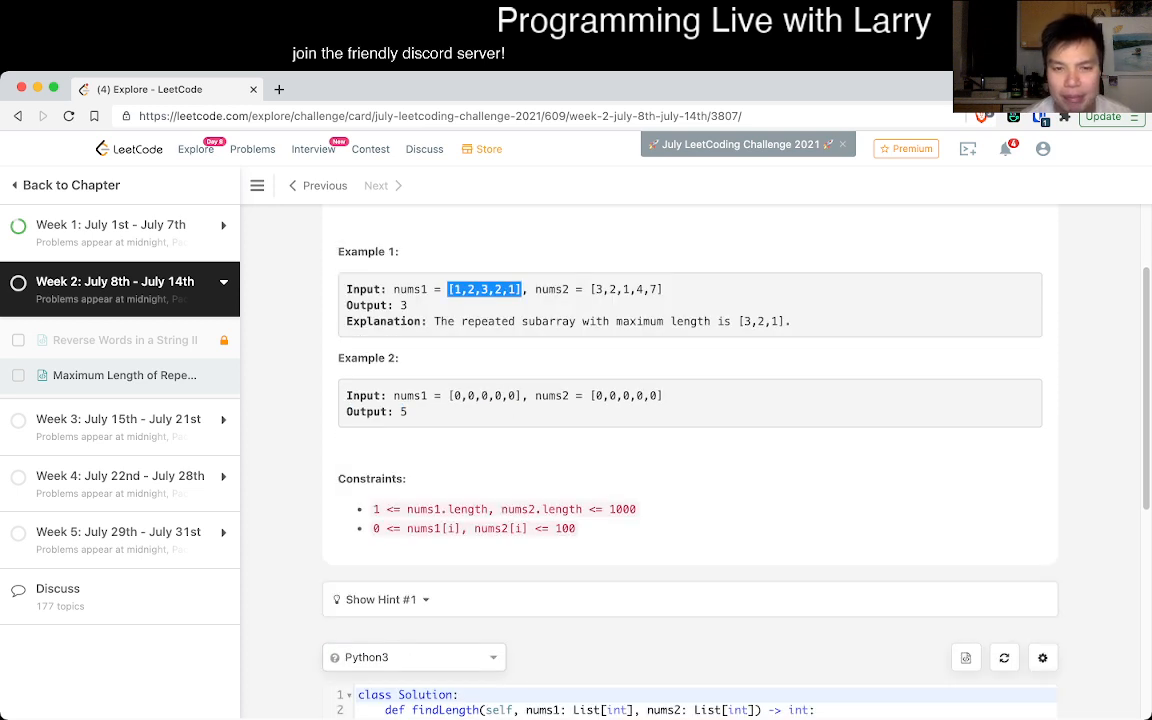
{"action": "scroll", "scroll_direction": "up", "scroll_amount": 3}
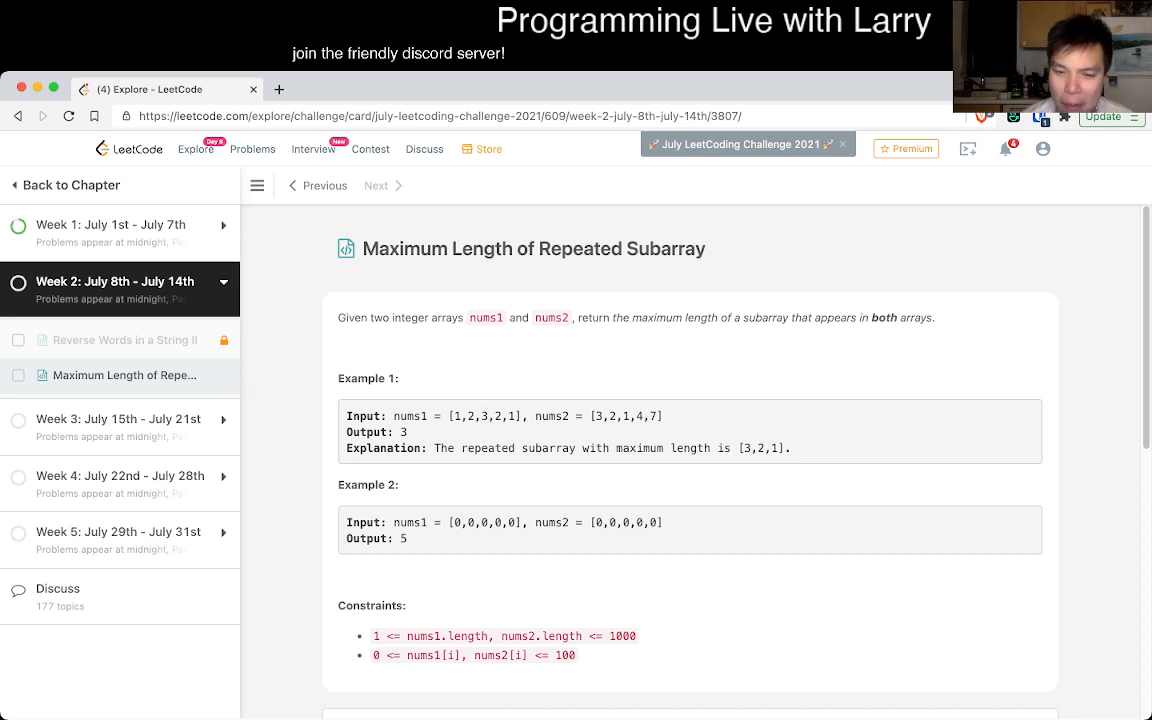
{"action": "scroll", "scroll_direction": "down", "scroll_amount": 3}
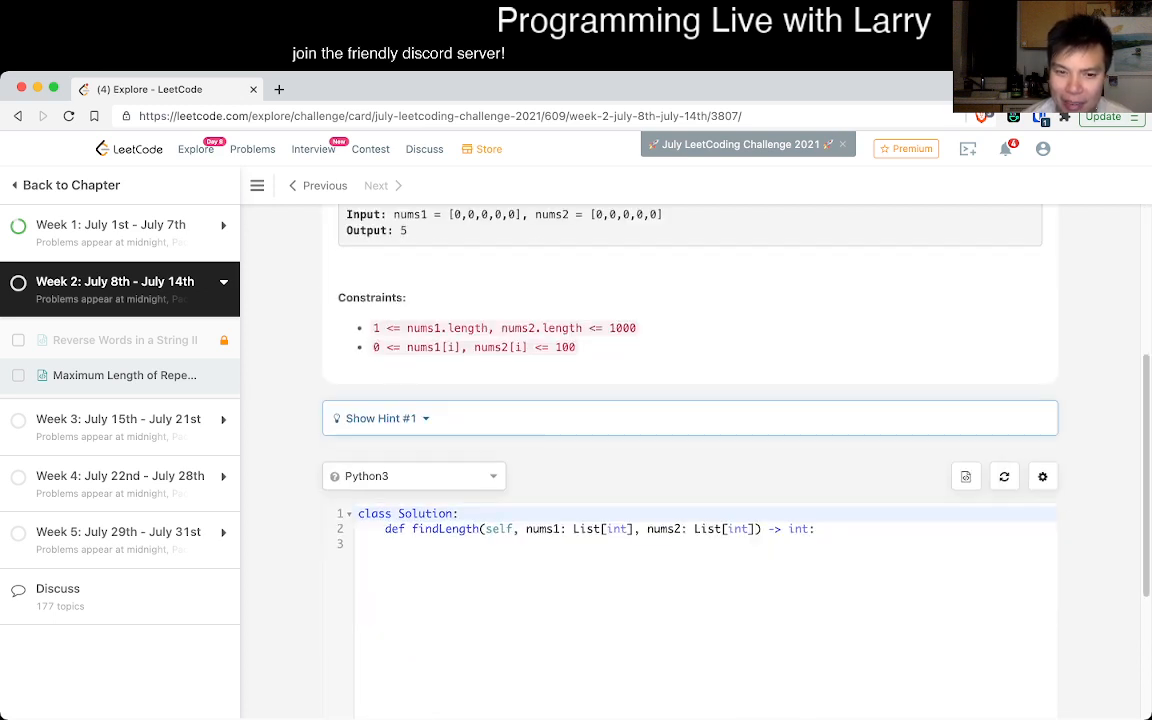
{"action": "left_click", "coordinate": [380, 418]}
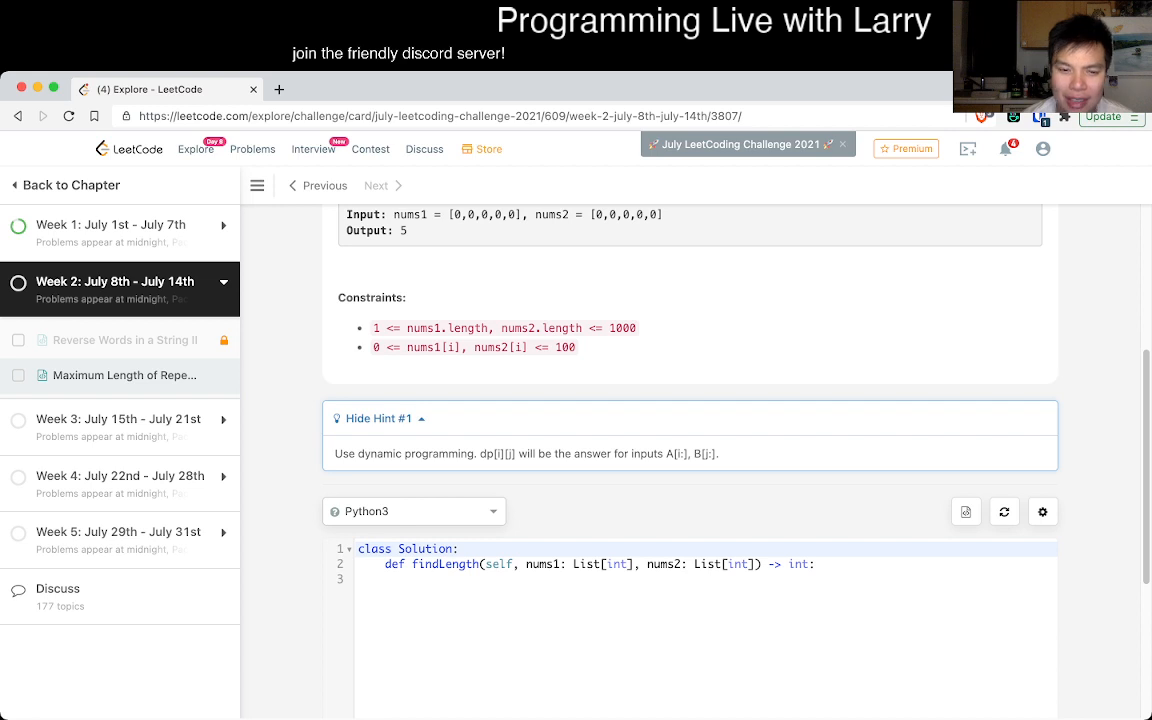
{"action": "scroll", "scroll_direction": "up", "scroll_amount": 3}
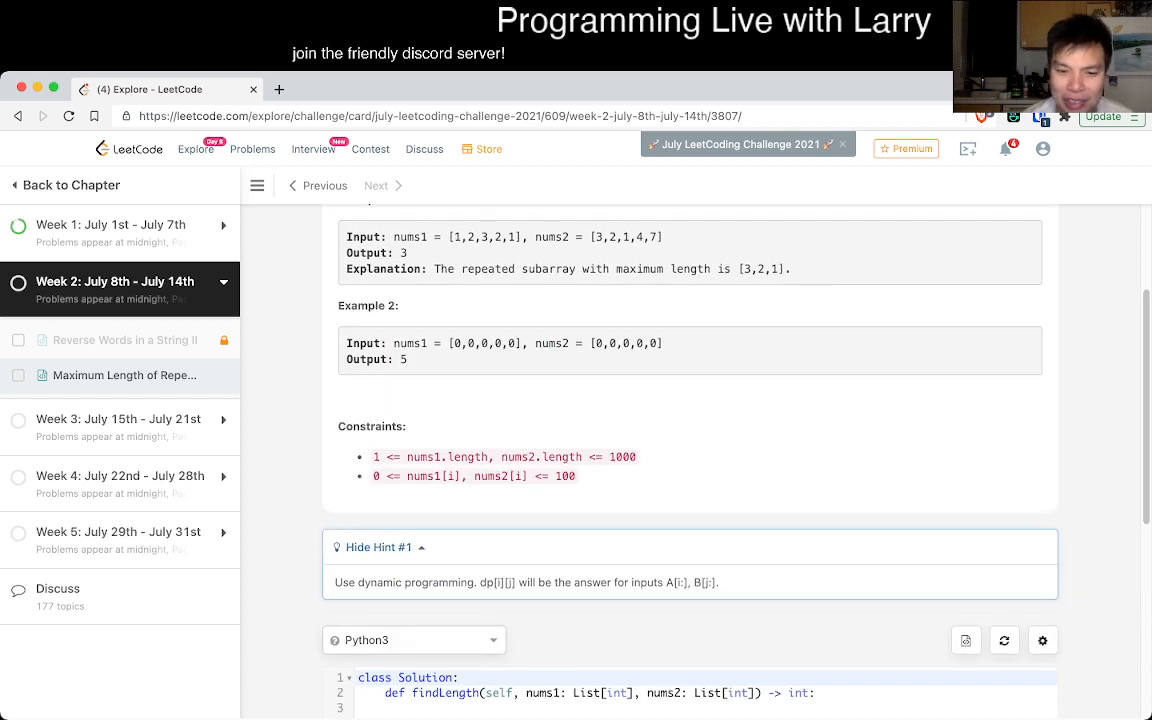
{"action": "triple_click", "coordinate": [524, 582]}
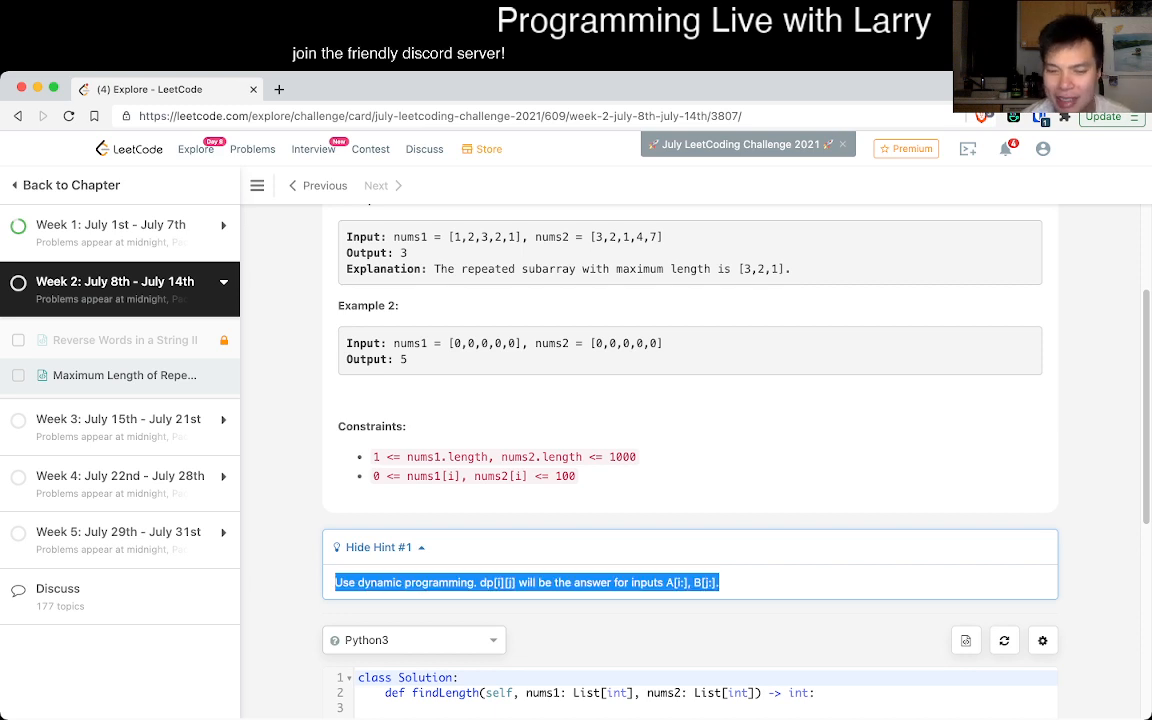
{"action": "left_click", "coordinate": [380, 548]}
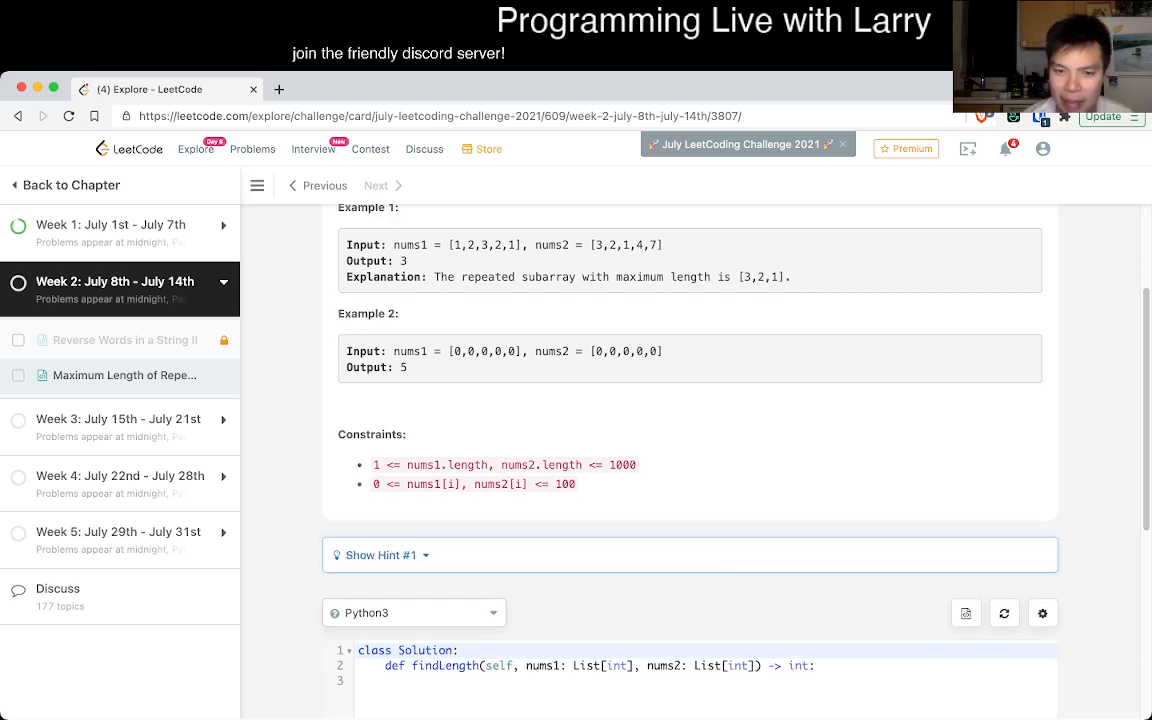
{"action": "scroll", "scroll_direction": "up", "scroll_amount": 3}
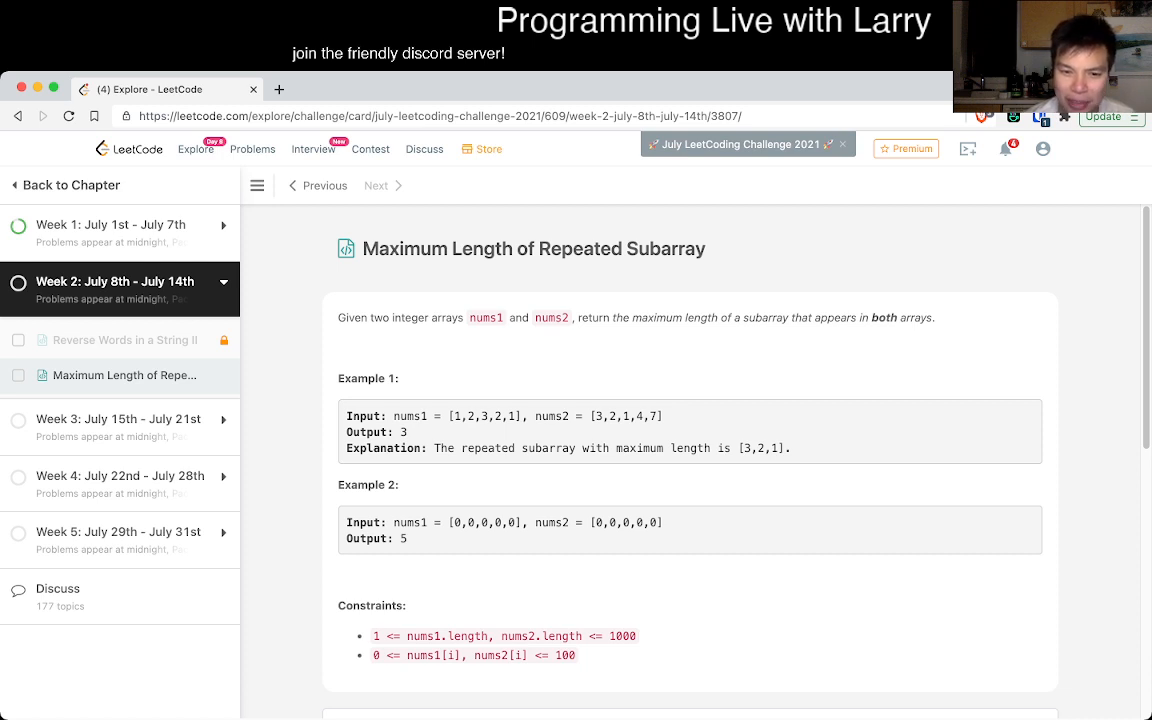
{"action": "double_click", "coordinate": [644, 522]}
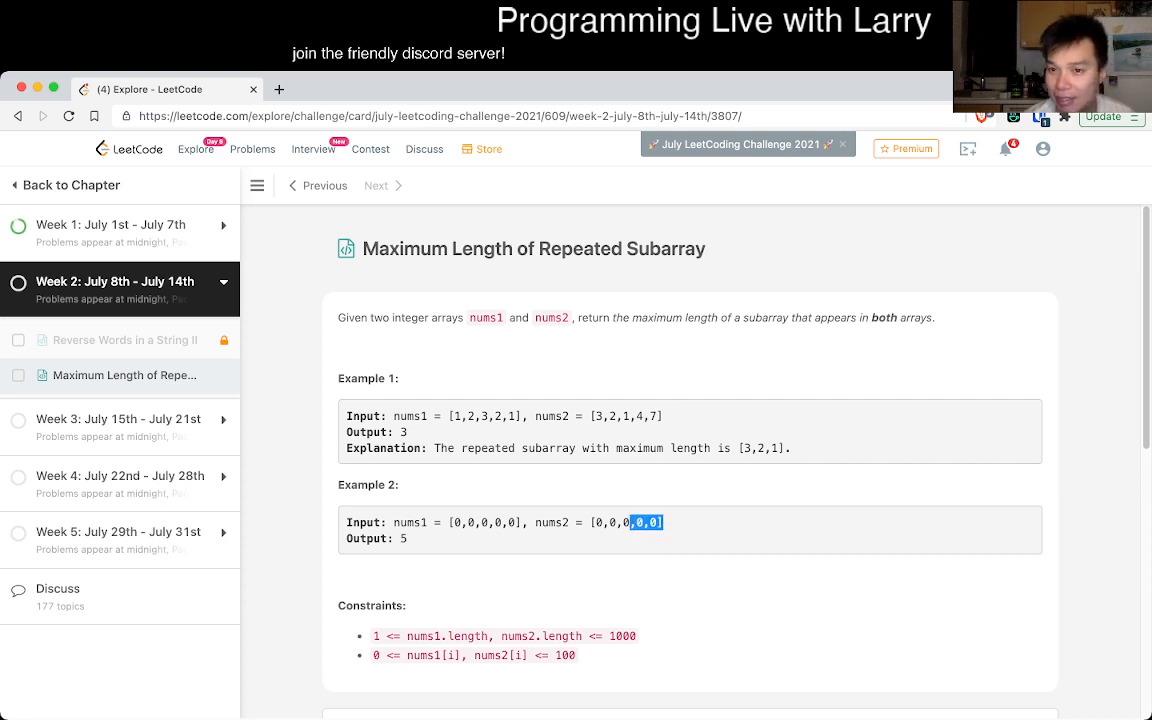
{"action": "scroll", "scroll_direction": "down", "scroll_amount": 3}
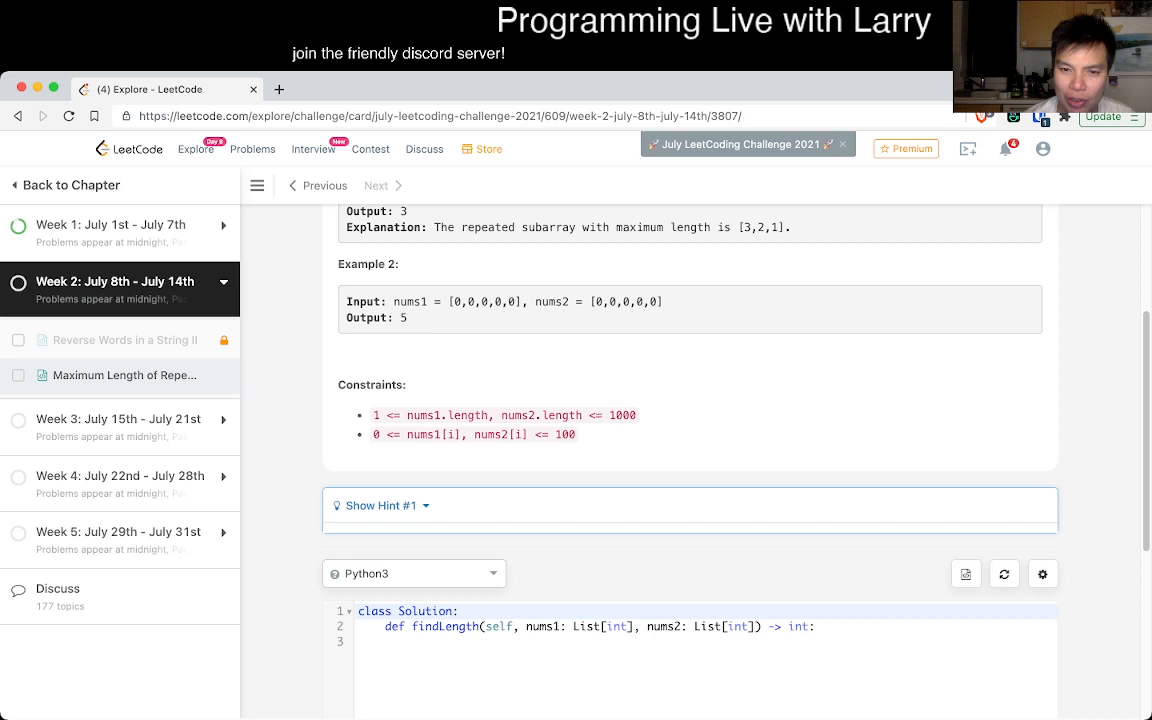
{"action": "scroll", "scroll_direction": "up", "scroll_amount": 3}
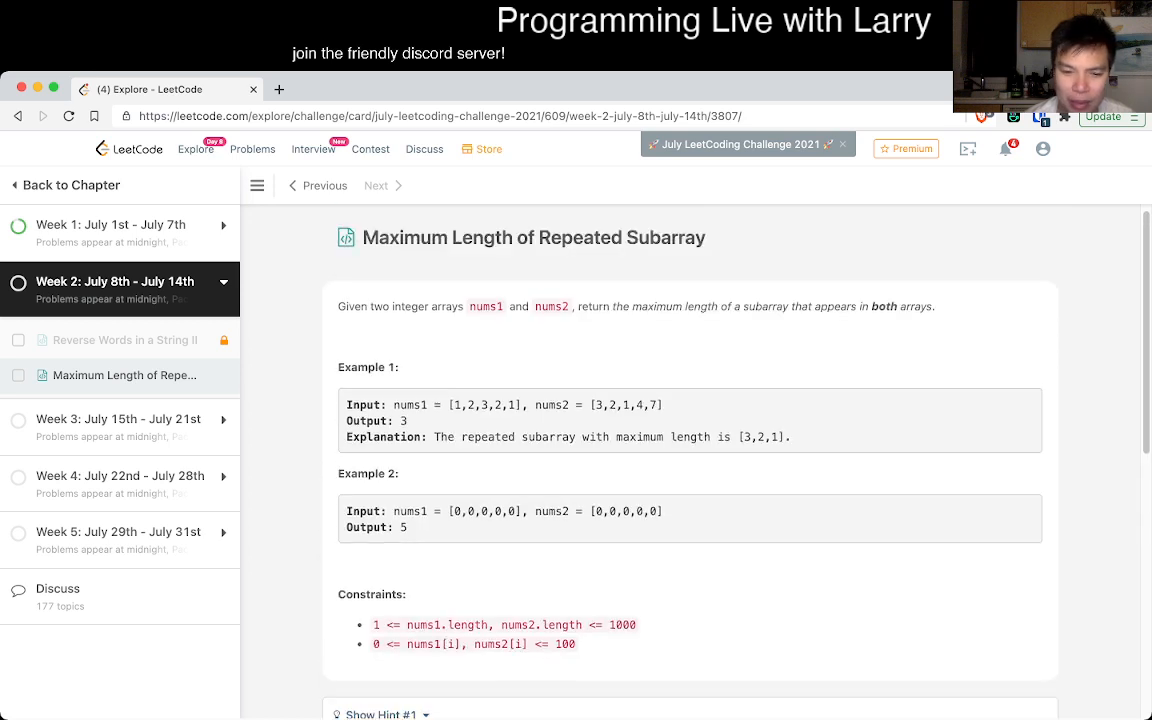
{"action": "scroll", "scroll_direction": "down", "scroll_amount": 3}
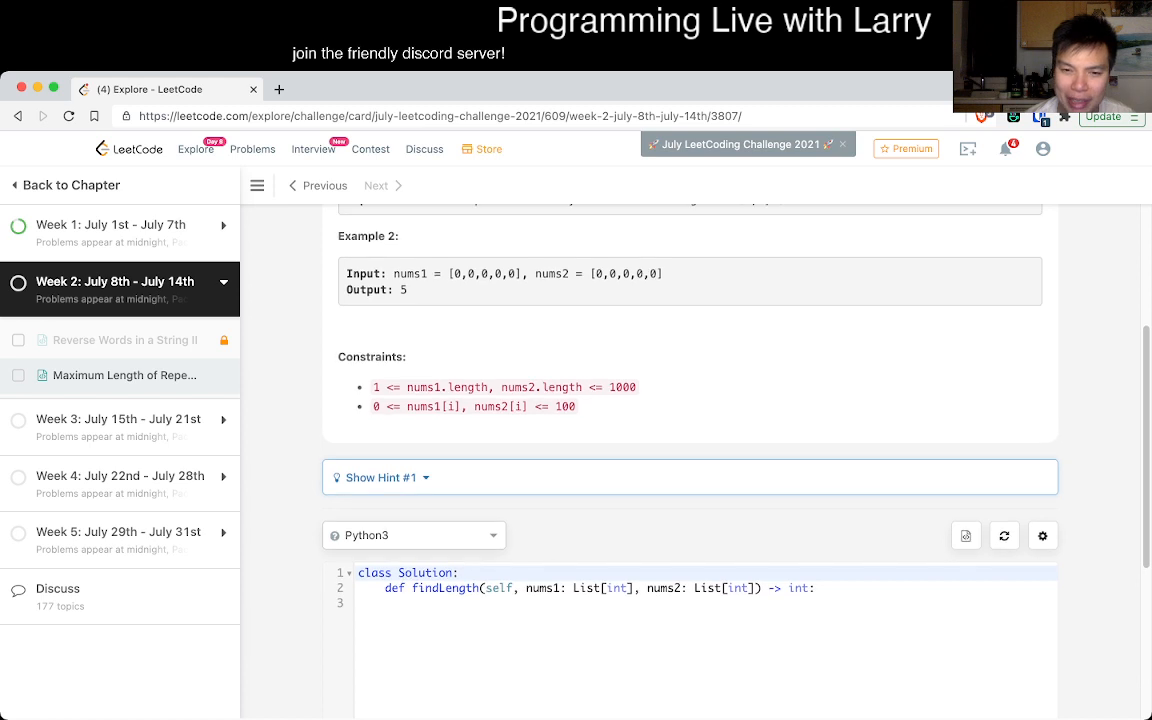
{"action": "scroll", "scroll_direction": "up", "scroll_amount": 3}
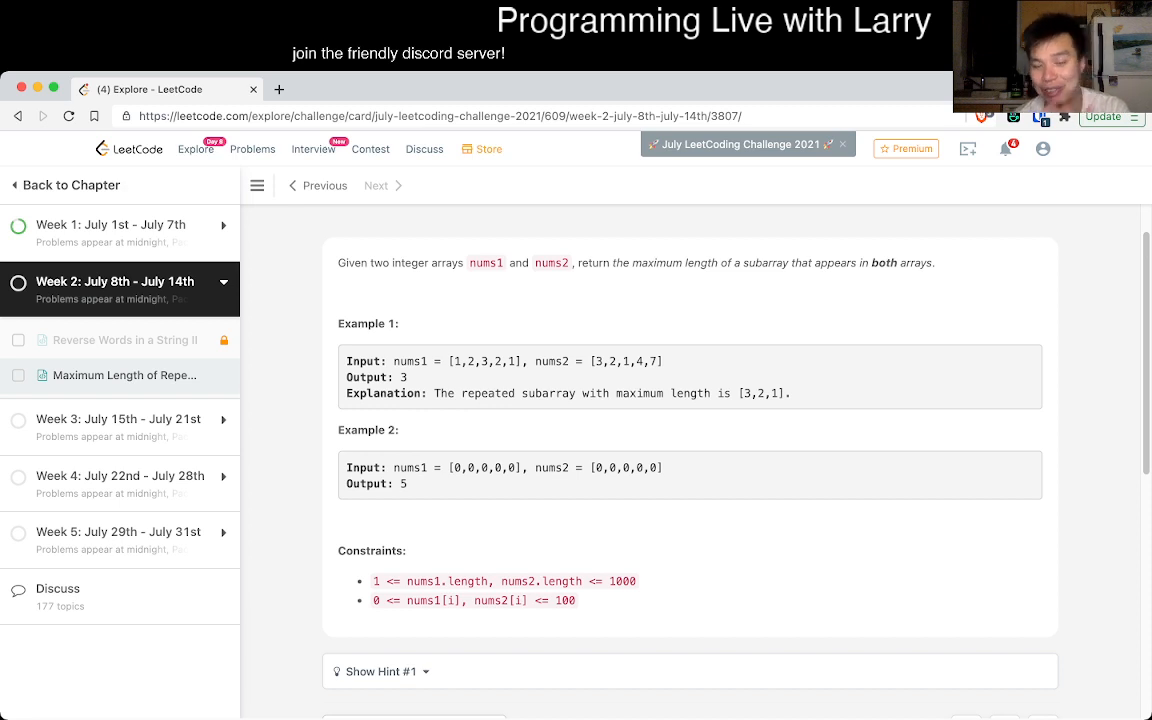
Review the problem statement, marking the word 'subarray', and scroll to the Python3 editor
{"action": "scroll", "scroll_direction": "up", "scroll_amount": 3}
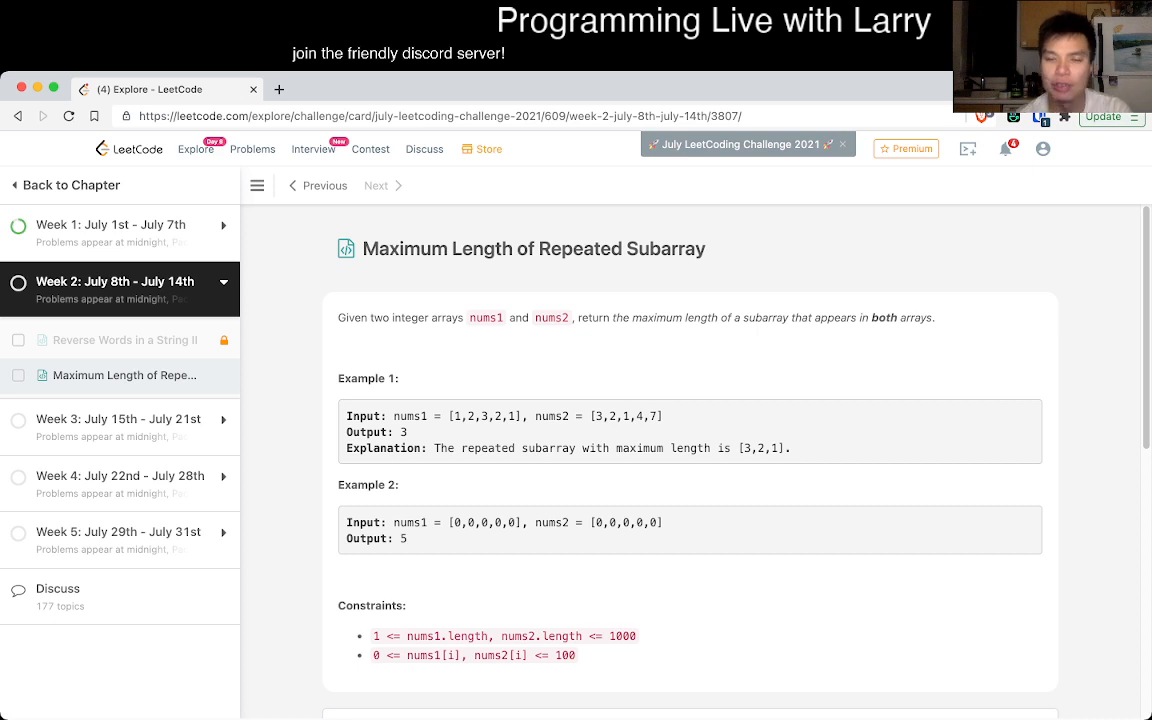
{"action": "scroll", "scroll_direction": "down", "scroll_amount": 3}
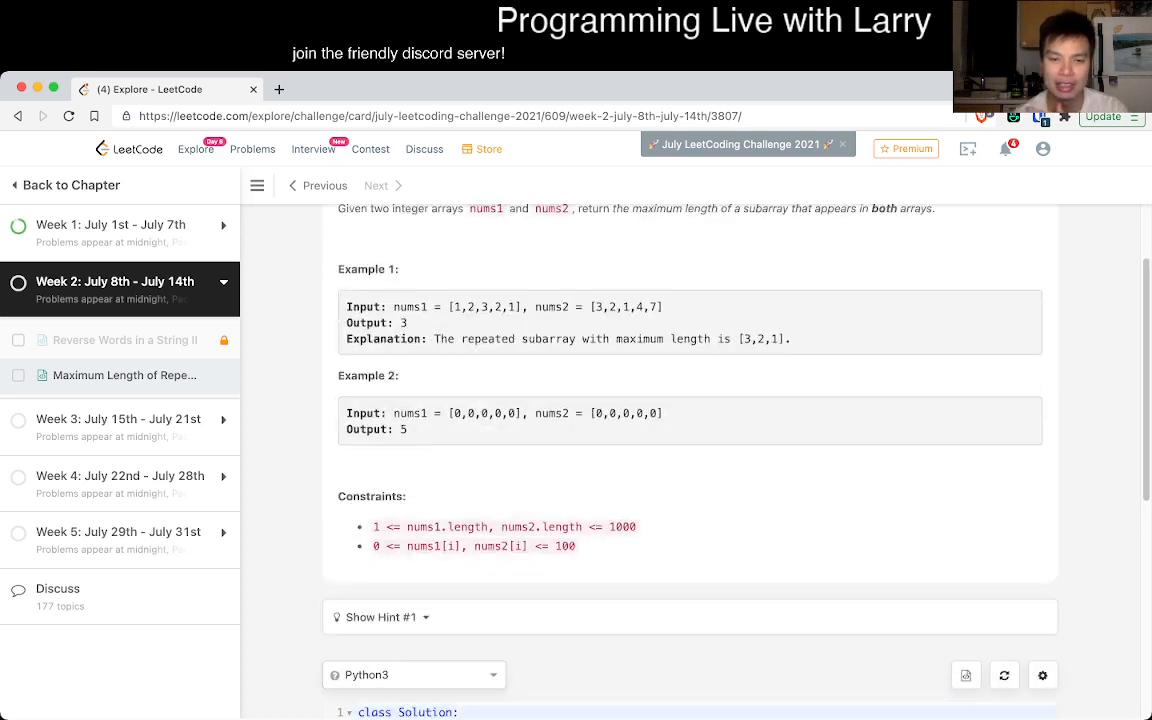
{"action": "scroll", "scroll_direction": "up", "scroll_amount": 3}
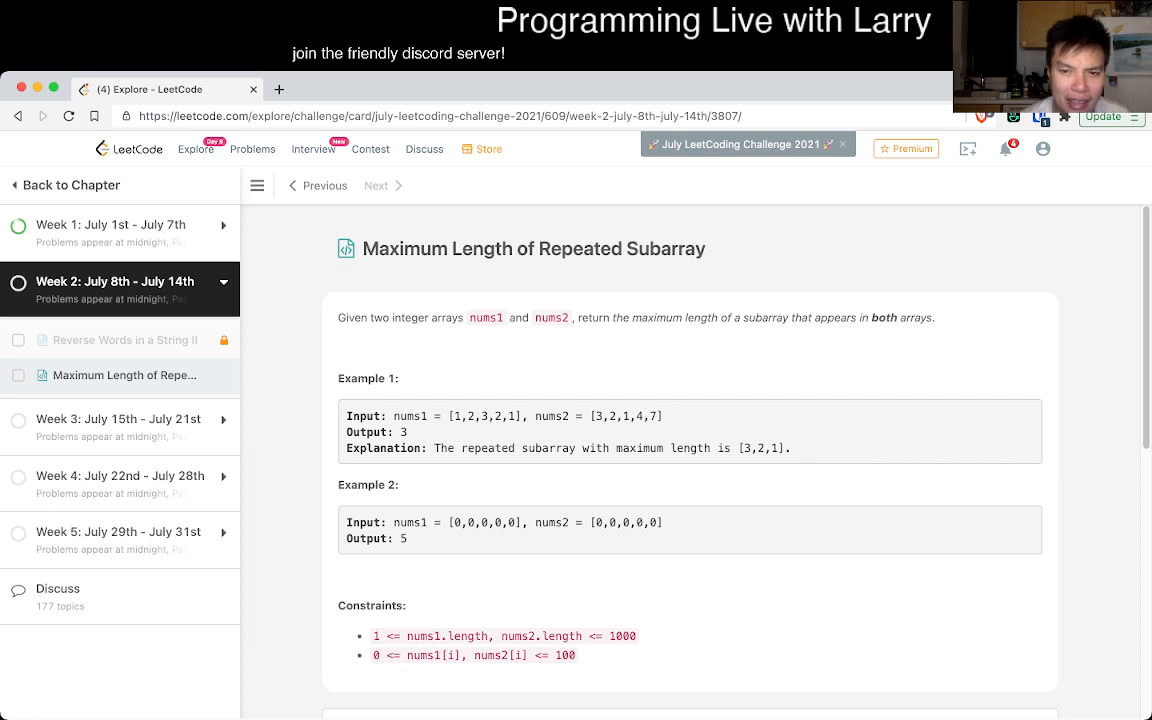
{"action": "double_click", "coordinate": [764, 318]}
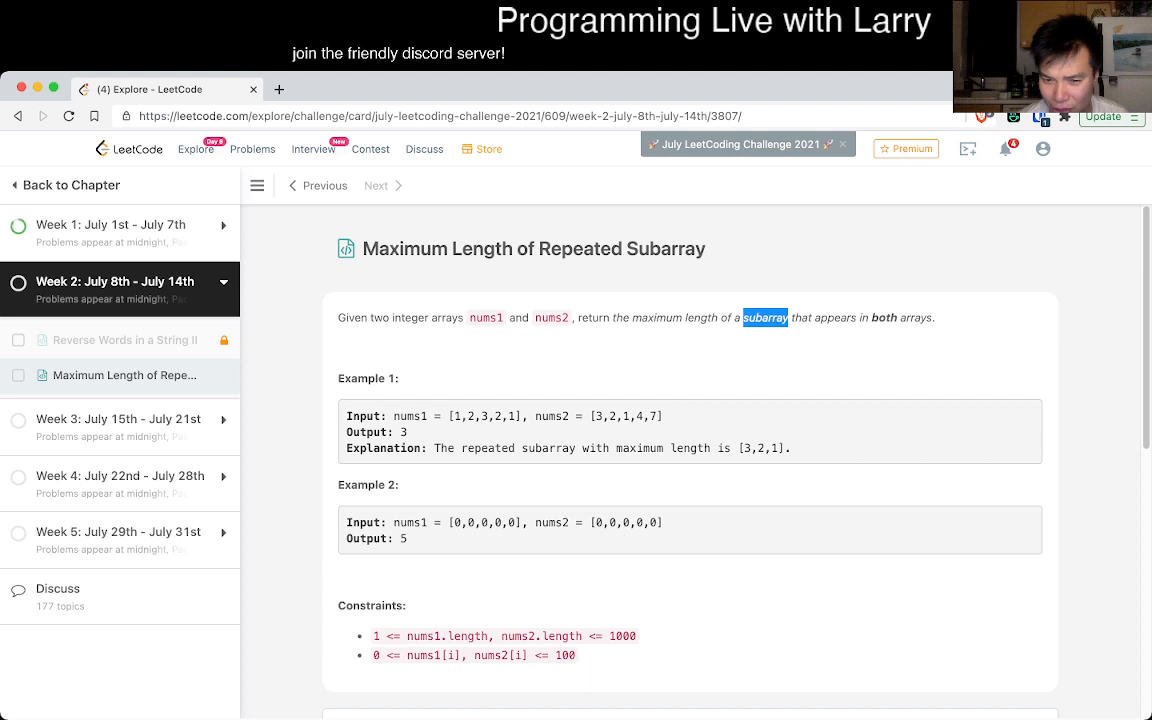
{"action": "scroll", "scroll_direction": "down", "scroll_amount": 3}
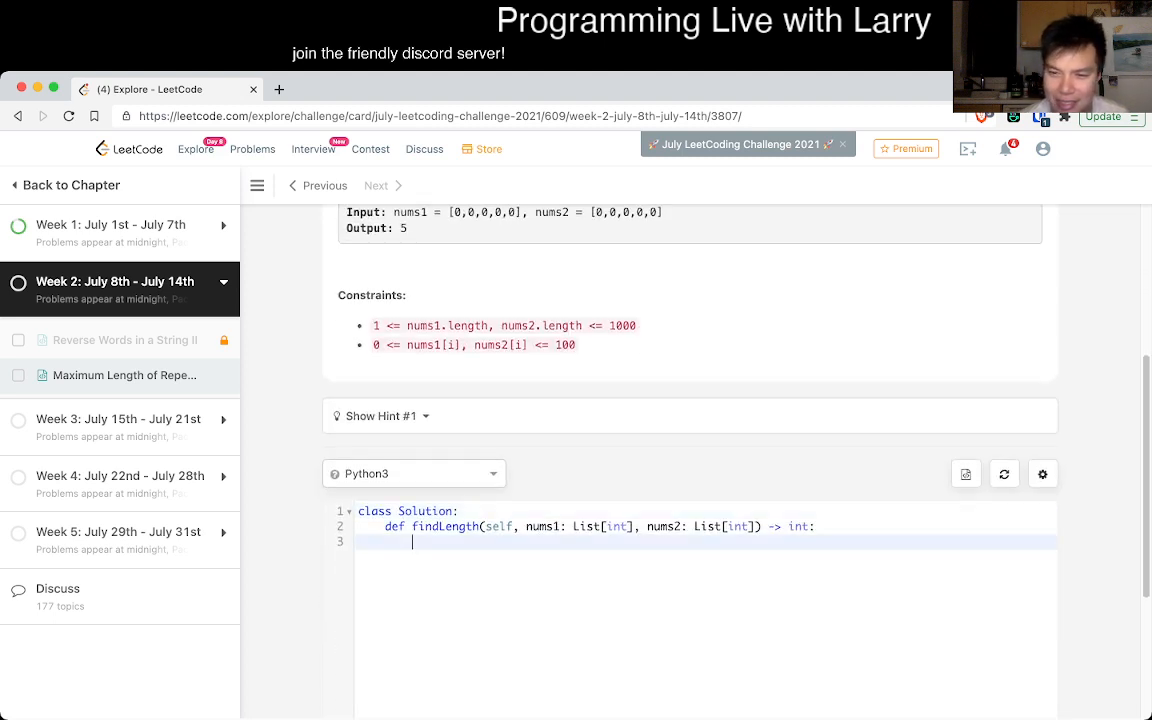
{"action": "scroll", "scroll_direction": "up", "scroll_amount": 3}
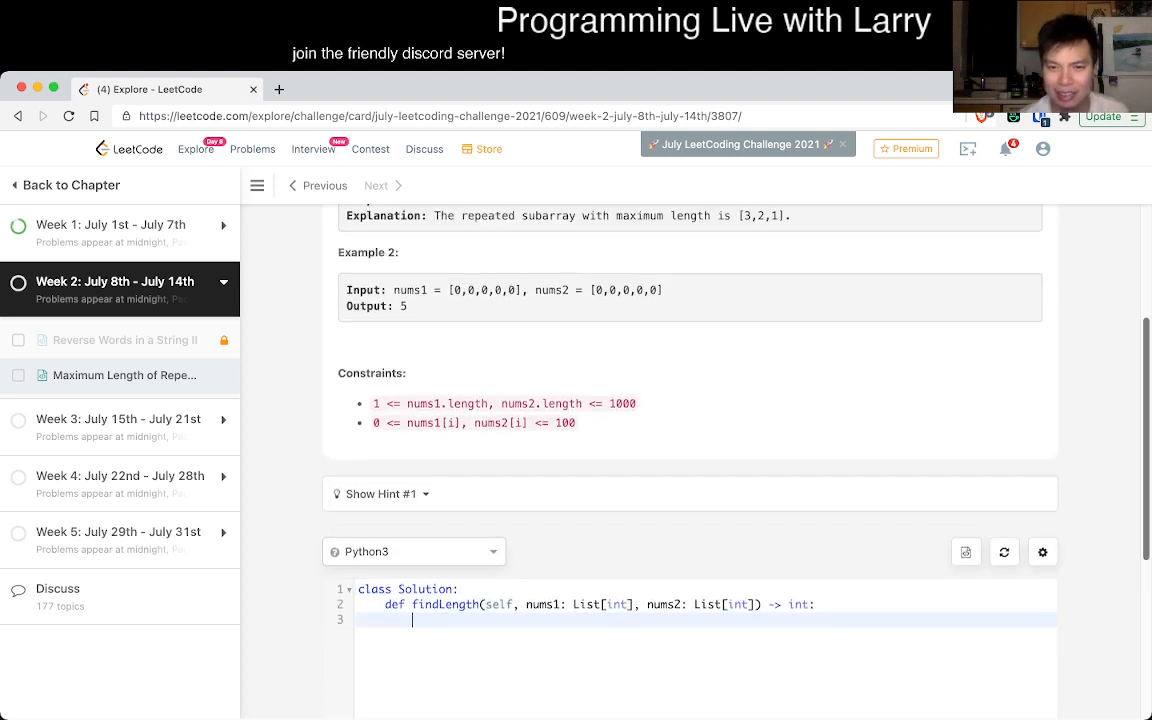
{"action": "scroll", "scroll_direction": "down", "scroll_amount": 3}
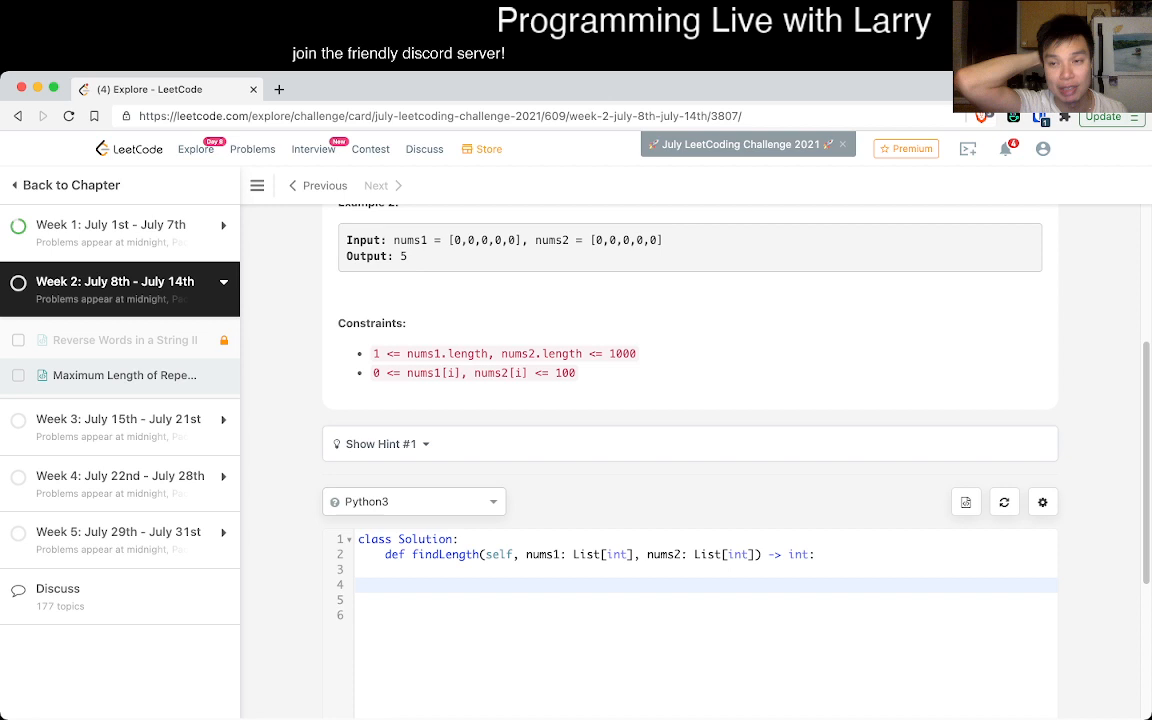
Write the comment '# get the longest common subarray where we shift nums2'
{"action": "left_click", "coordinate": [412, 584]}
{"action": "type", "text": "def"}
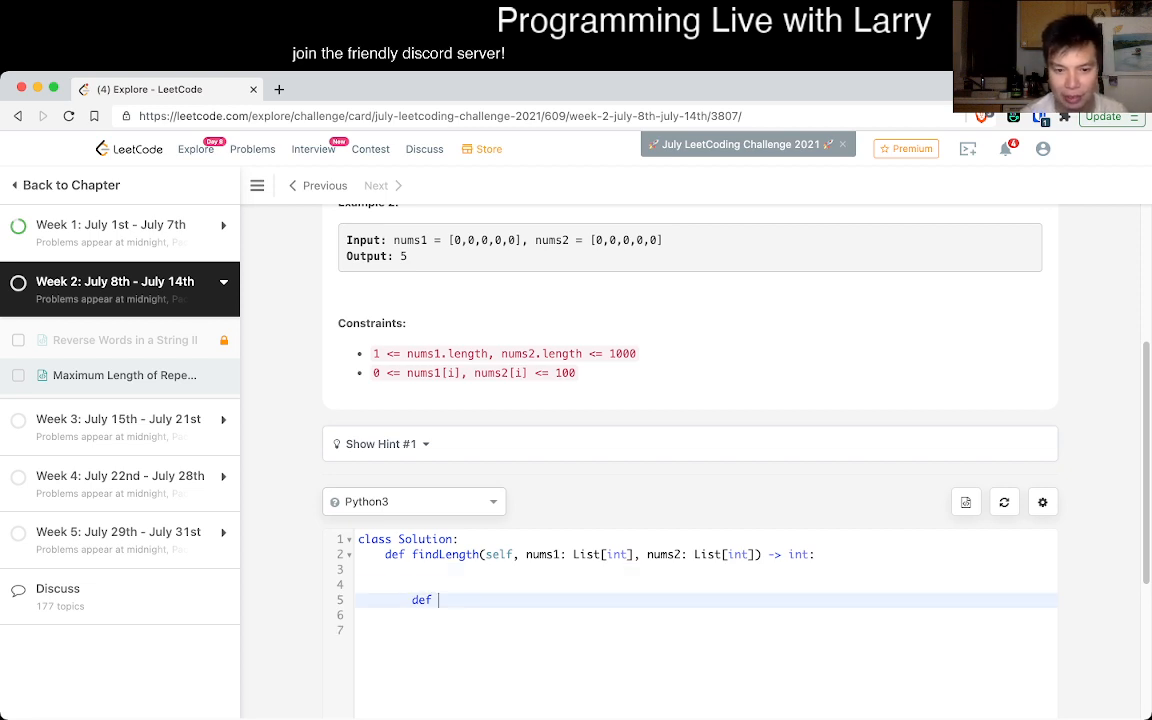
{"action": "scroll", "scroll_direction": "up", "scroll_amount": 3}
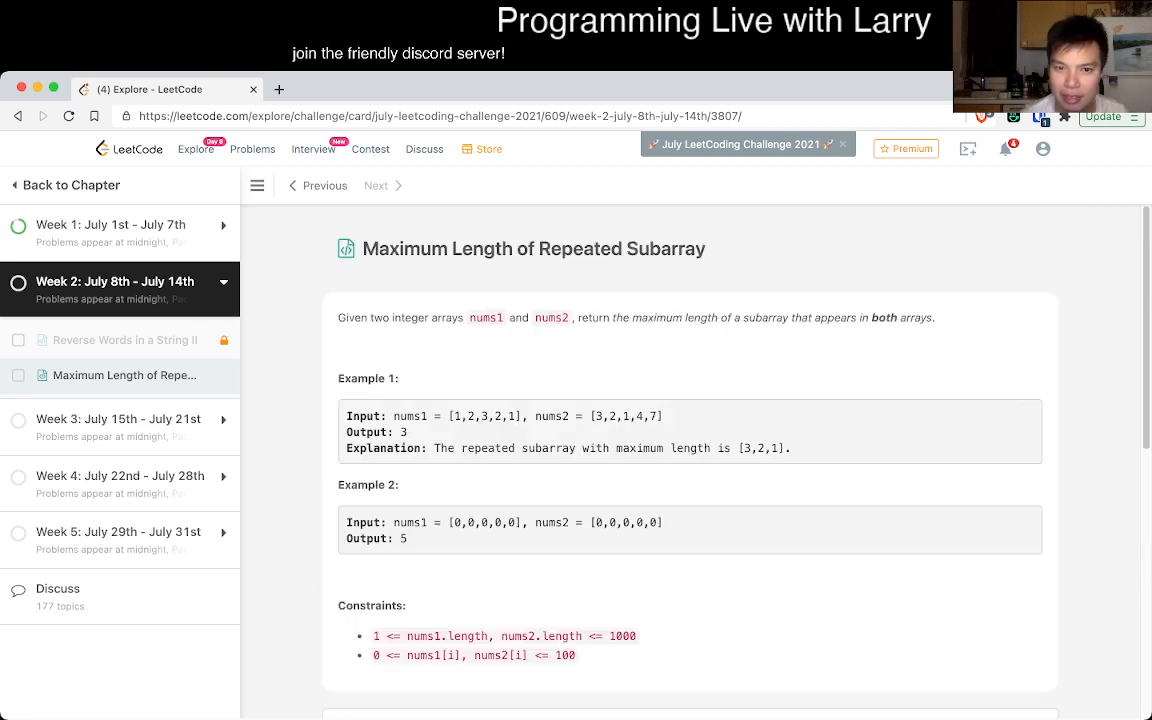
{"action": "scroll", "scroll_direction": "down", "scroll_amount": 3}
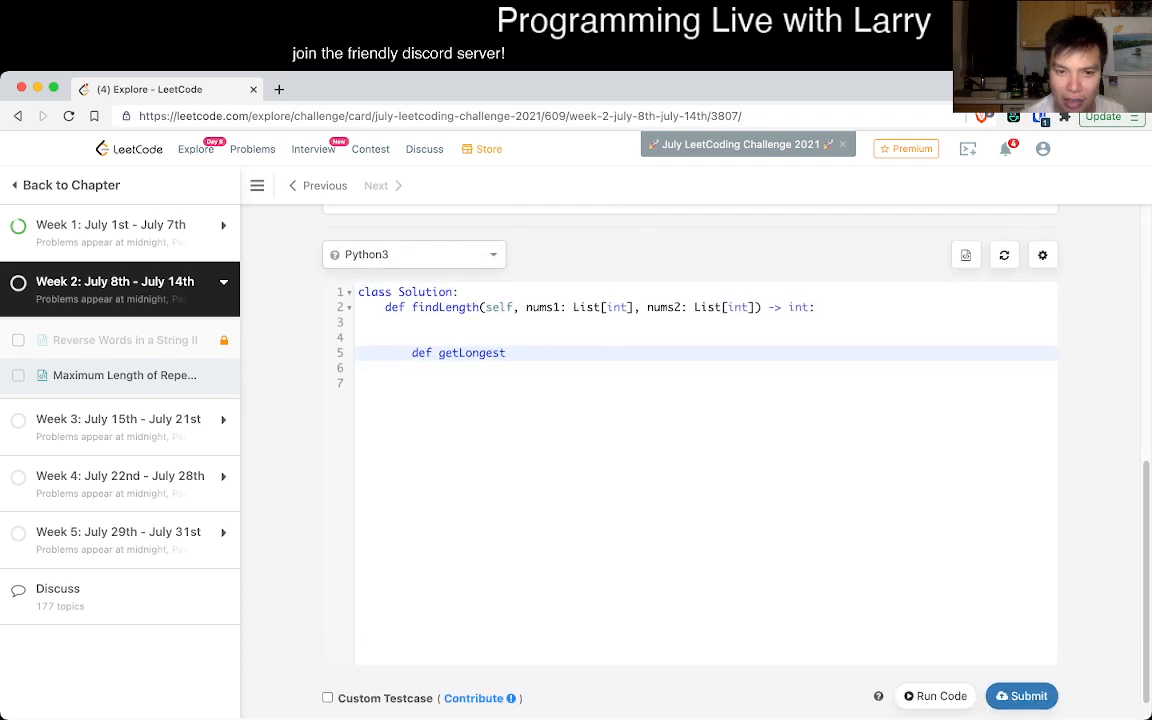
{"action": "type", "text": "#"}
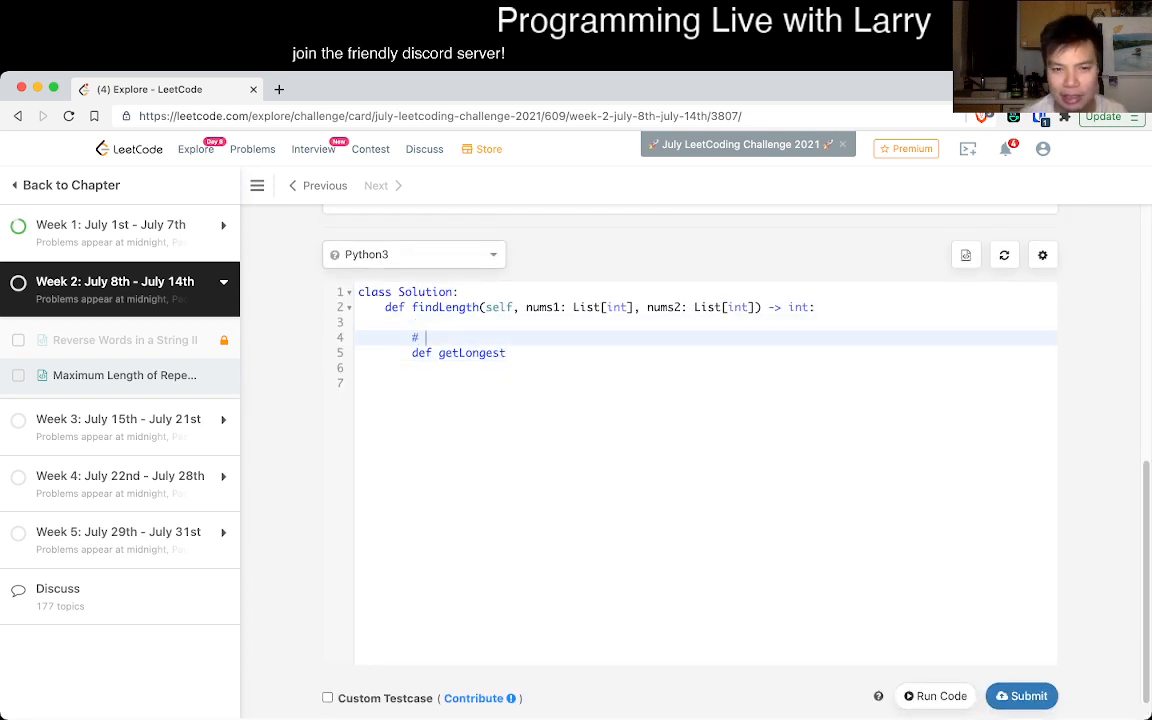
{"action": "type", "text": "get the longest"}
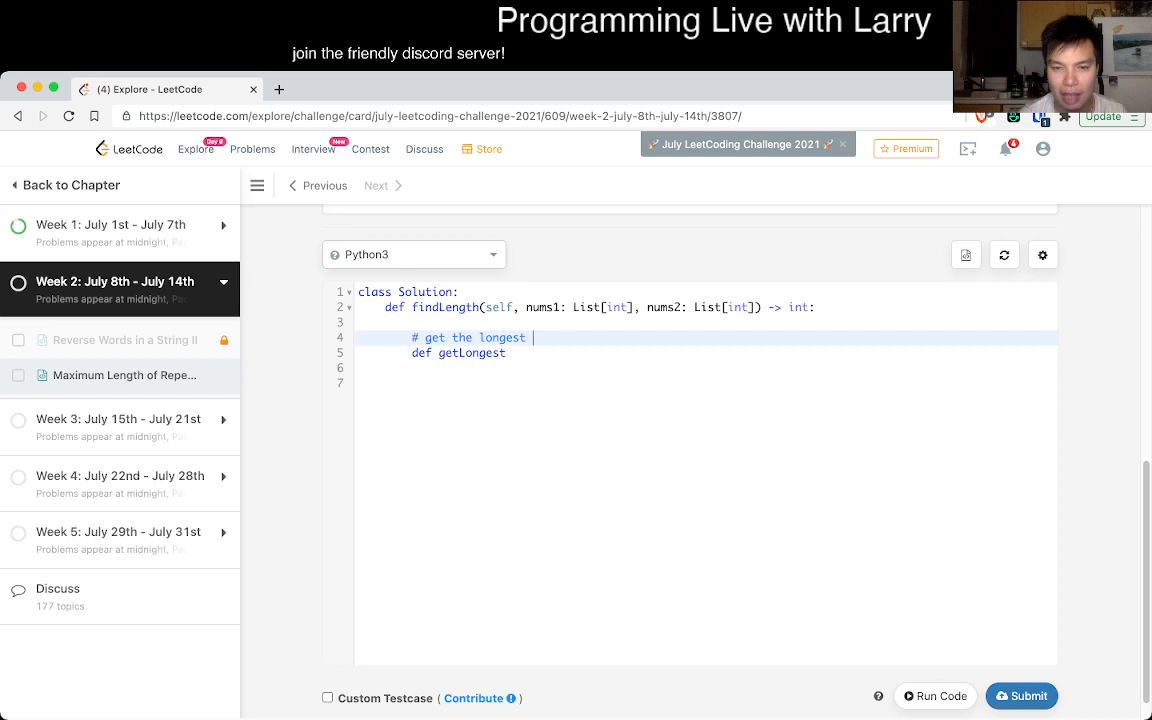
{"action": "type", "text": "common"}
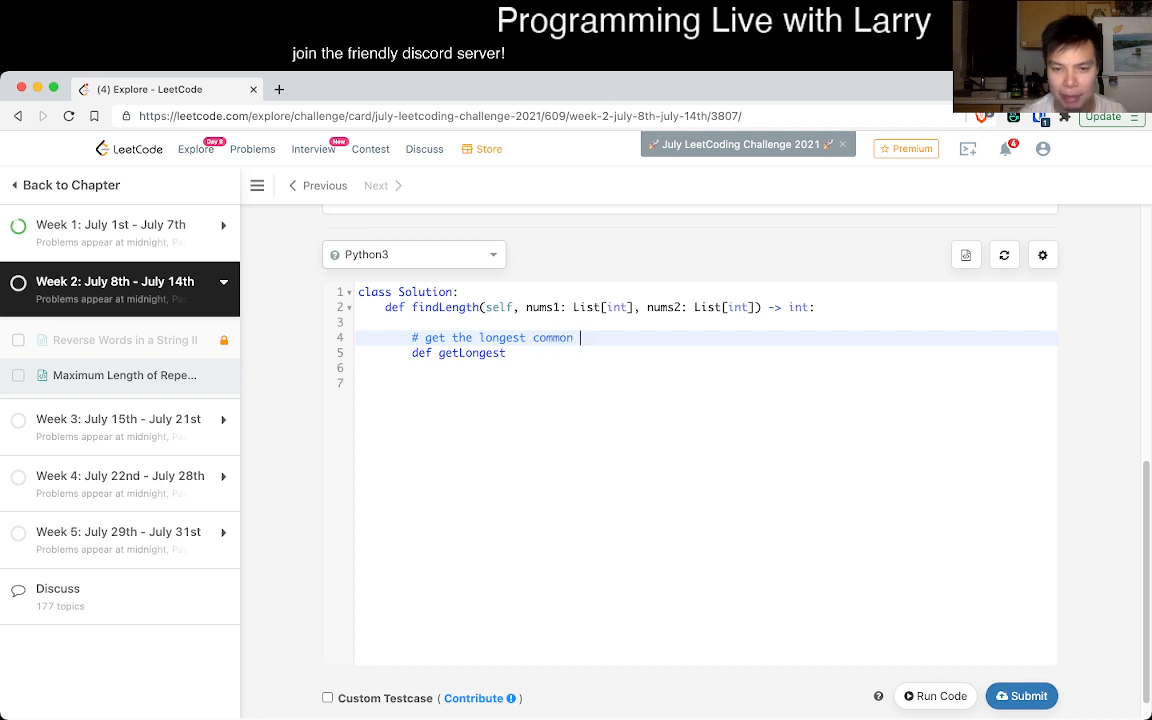
{"action": "type", "text": "subarray where"}
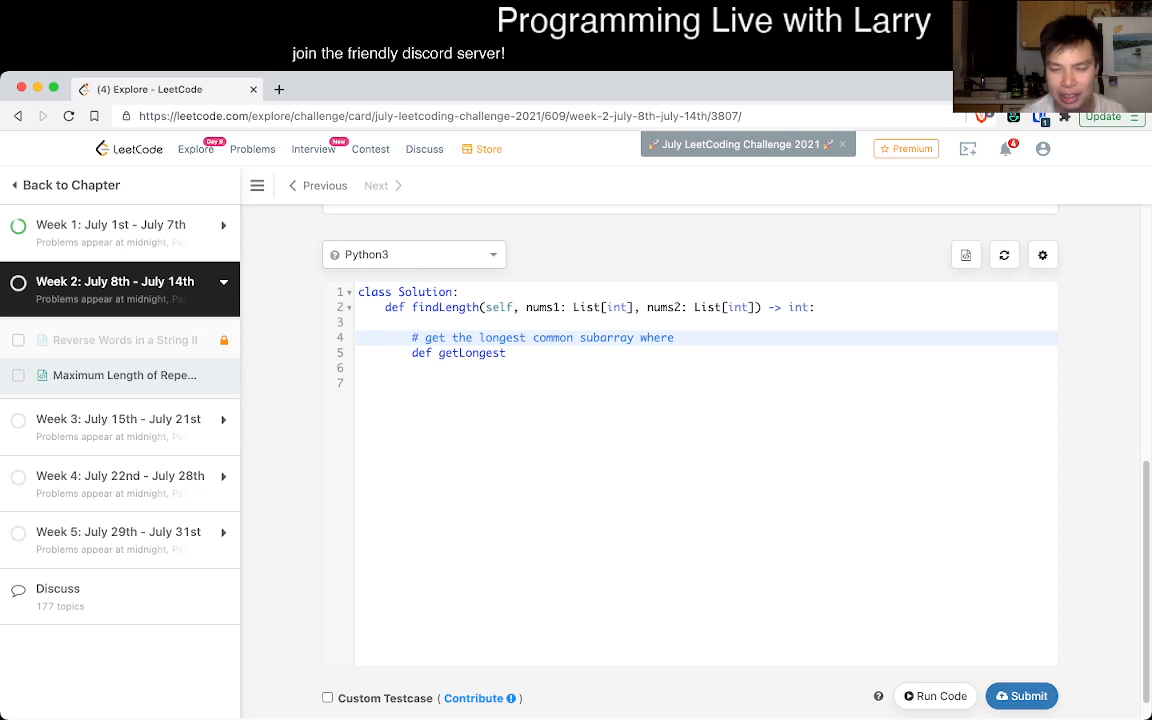
{"action": "type", "text": "we shift nums2"}
{"action": "left_click", "coordinate": [704, 352]}
{"action": "type", "text": "("}
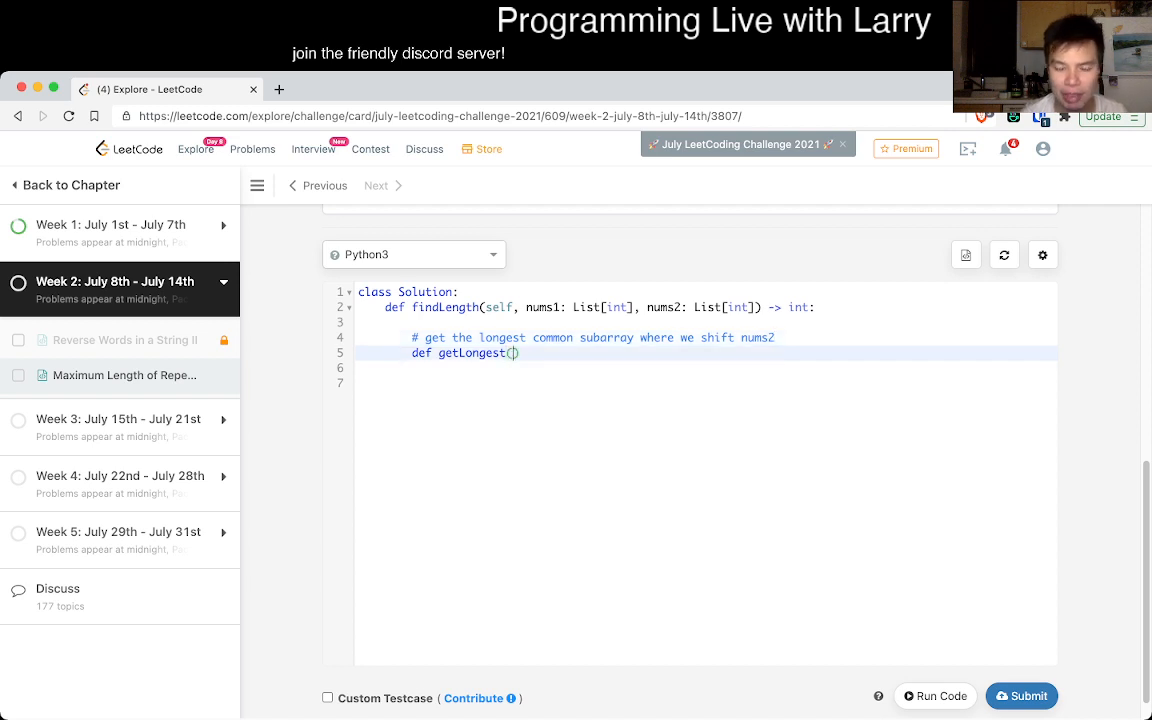
Define getLongest(nums1, nums2), sketch example arrays [1,2],3 in a docstring, then delete them
{"action": "type", "text": "nums1"}
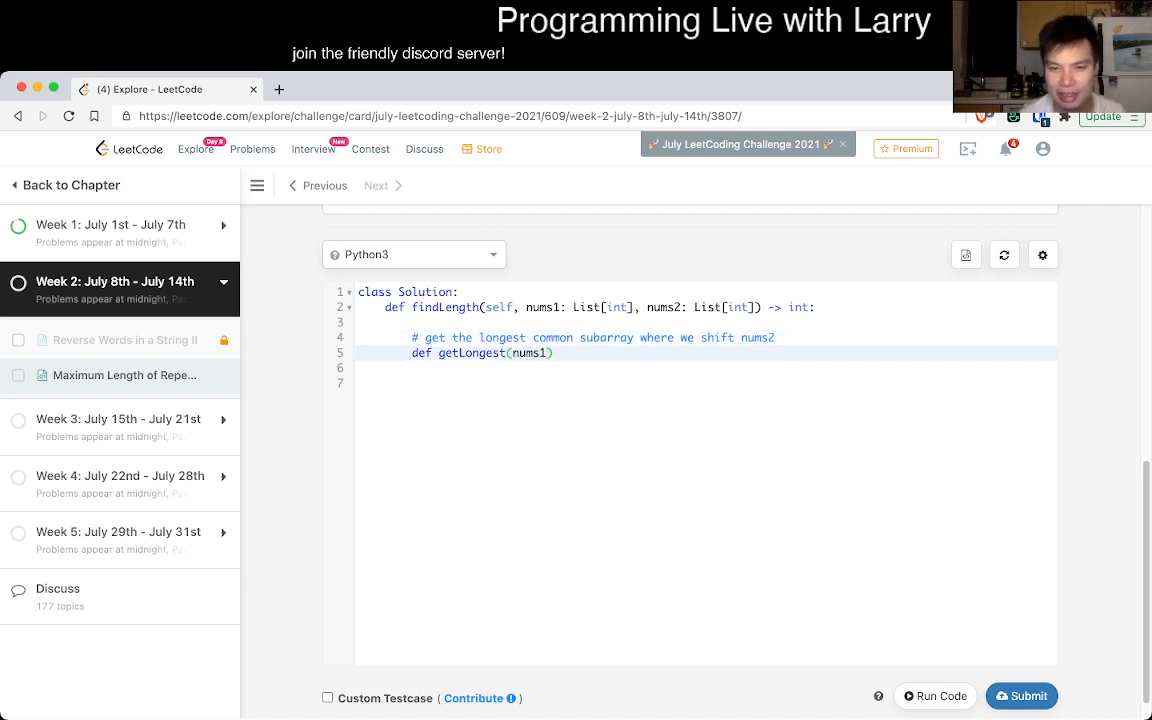
{"action": "type", "text": ", nums2):"}
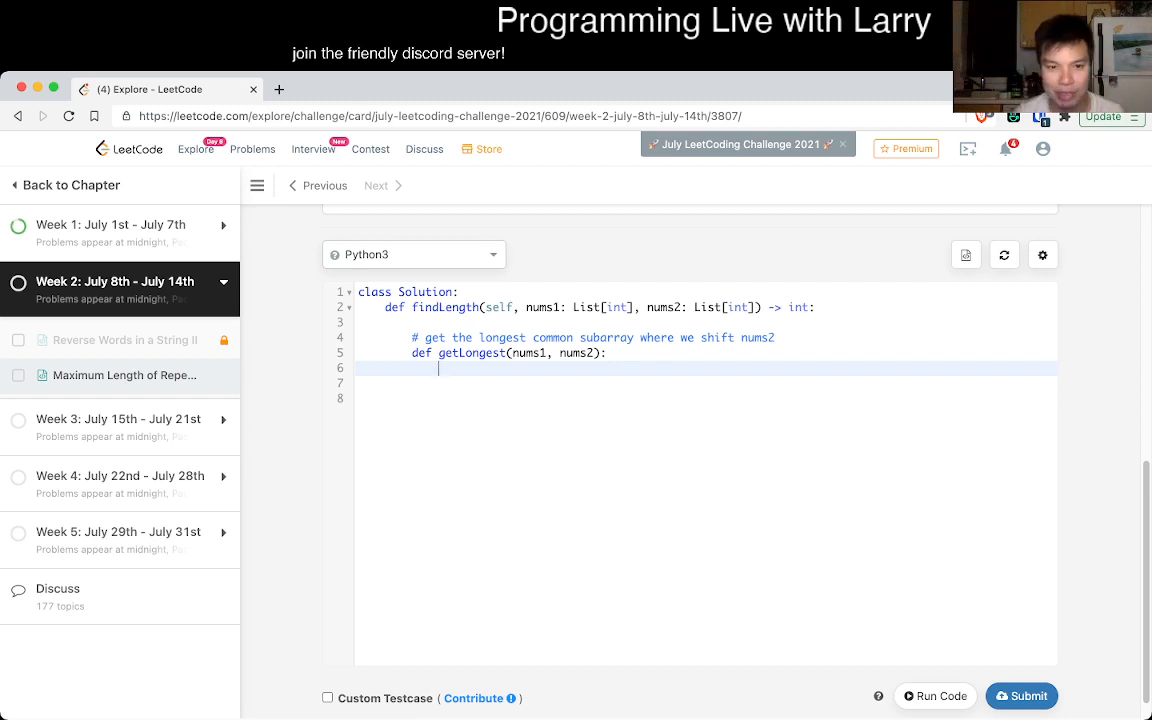
{"action": "type", "text": "\"\""}
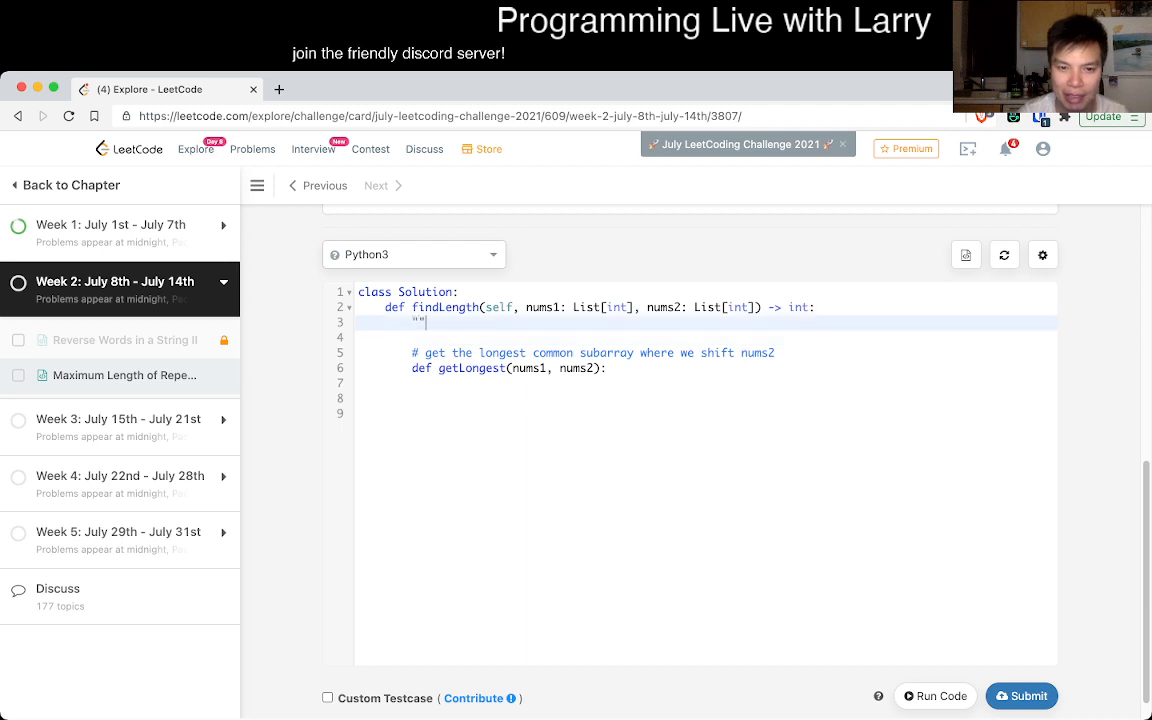
{"action": "type", "text": "[1,2]"}
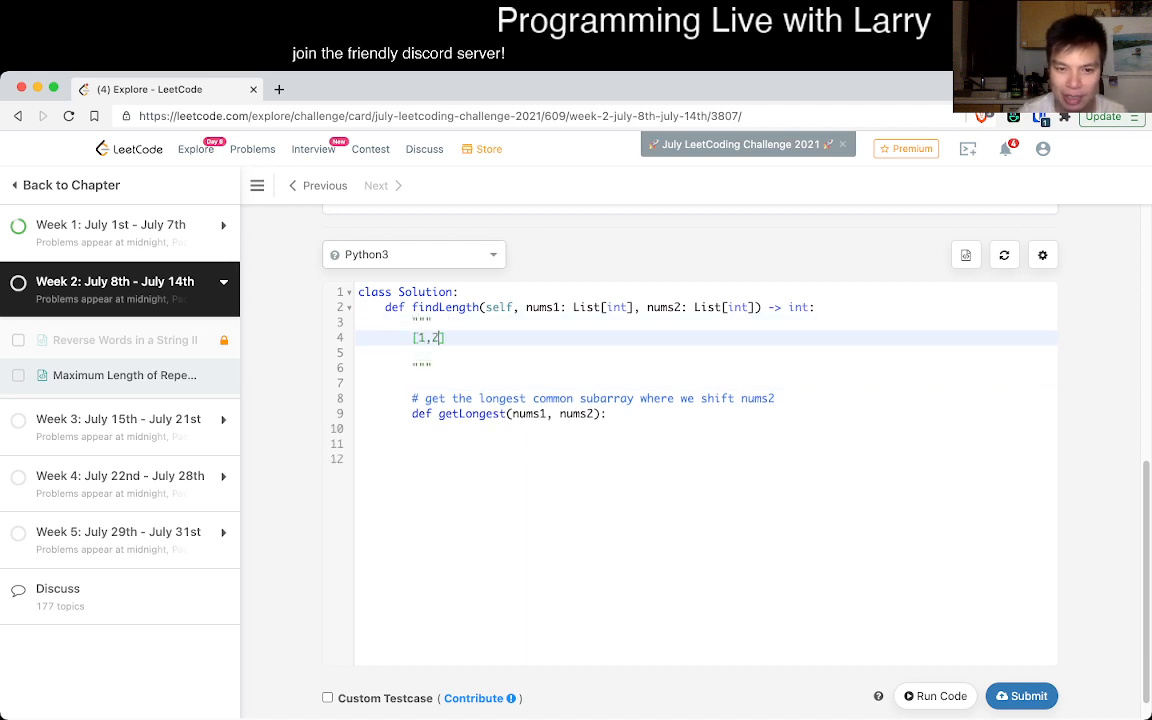
{"action": "type", "text": ",3"}
{"action": "left_click", "coordinate": [706, 352]}
{"action": "type", "text": "[4,5,6]"}
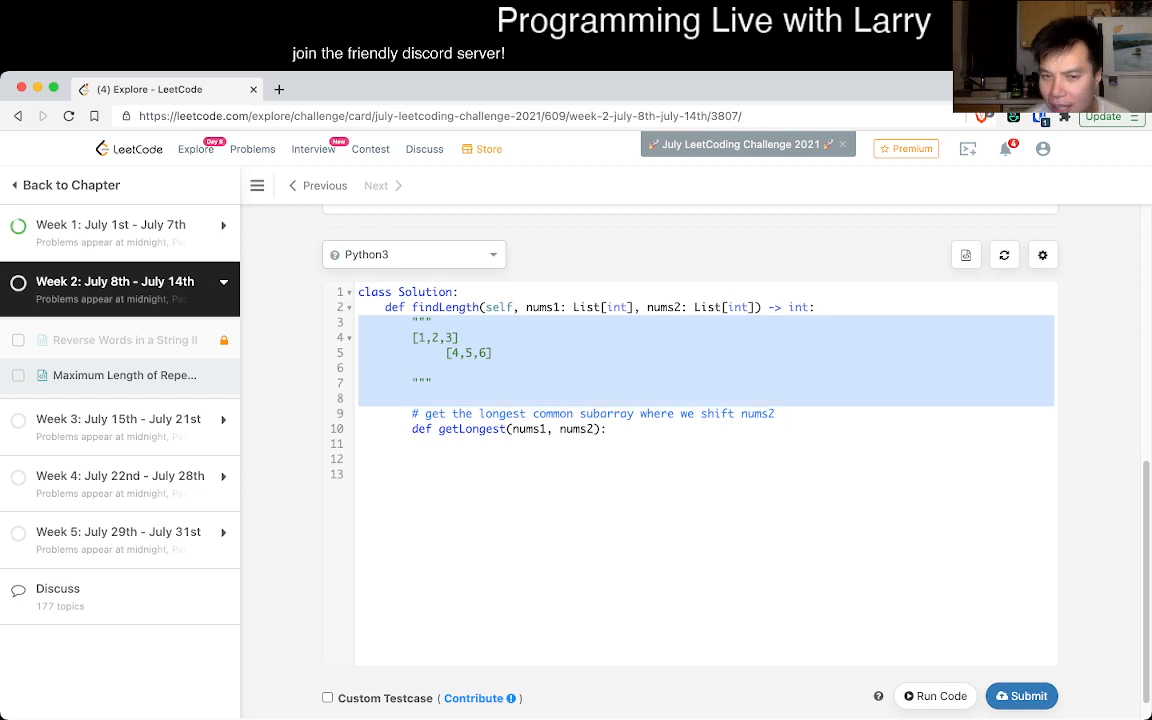
{"action": "key", "text": "Delete"}
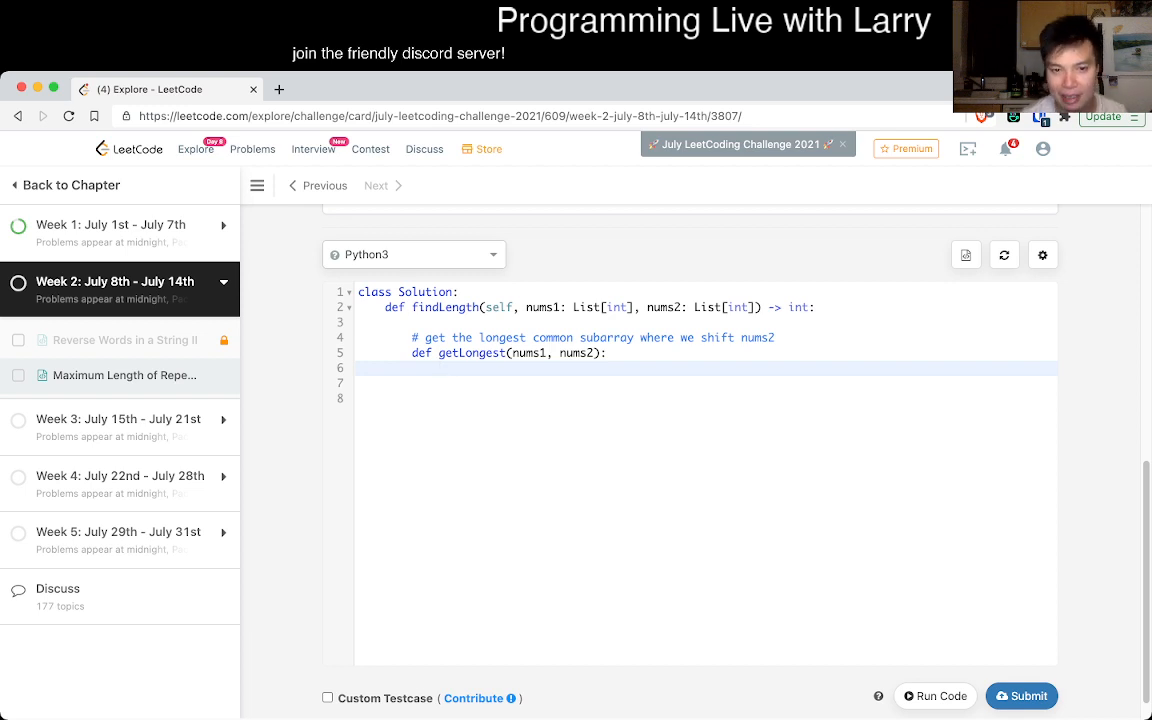
Store N = len(nums1), M = len(nums2) and loop for offset in range(N), discarding a half-written if
{"action": "type", "text": "N"}
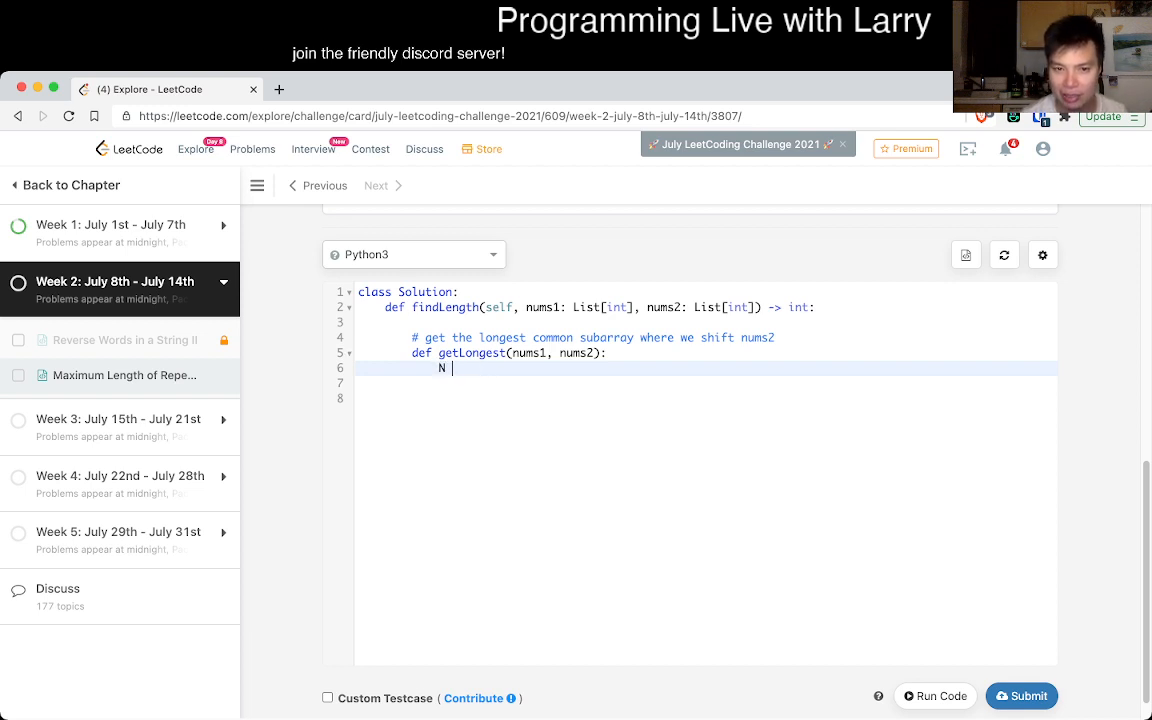
{"action": "type", "text": "= len(nums1)"}
{"action": "left_click", "coordinate": [704, 382]}
{"action": "type", "text": "M ="}
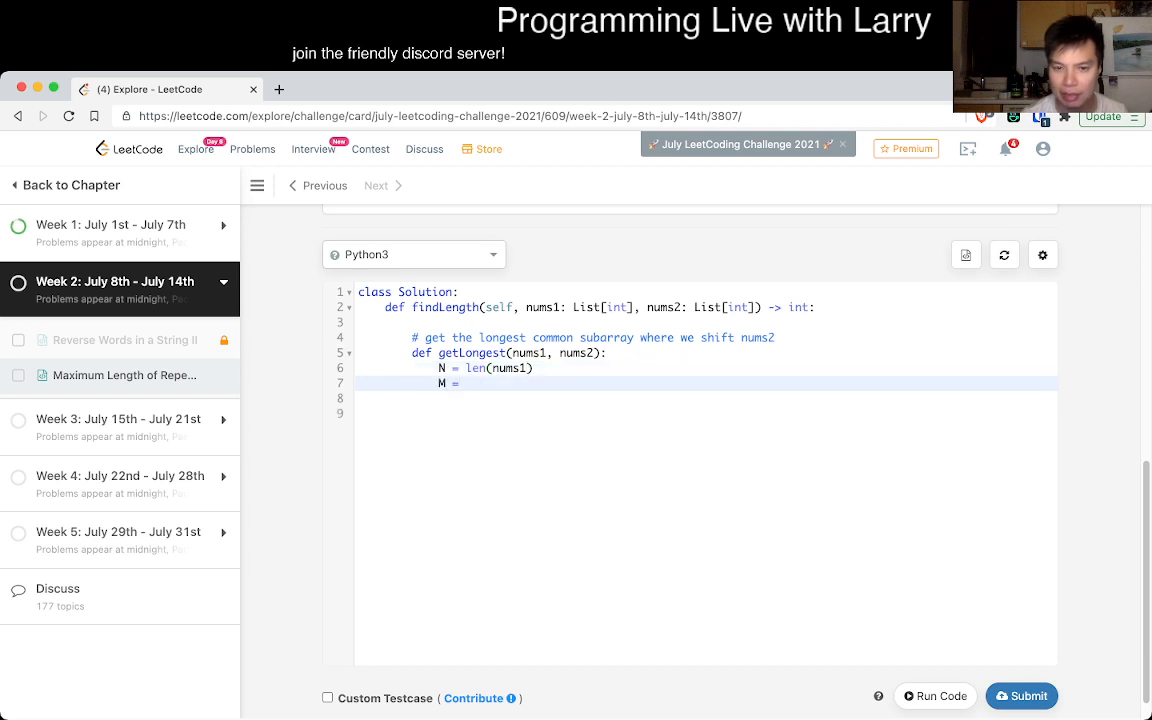
{"action": "type", "text": "len(nums2)"}
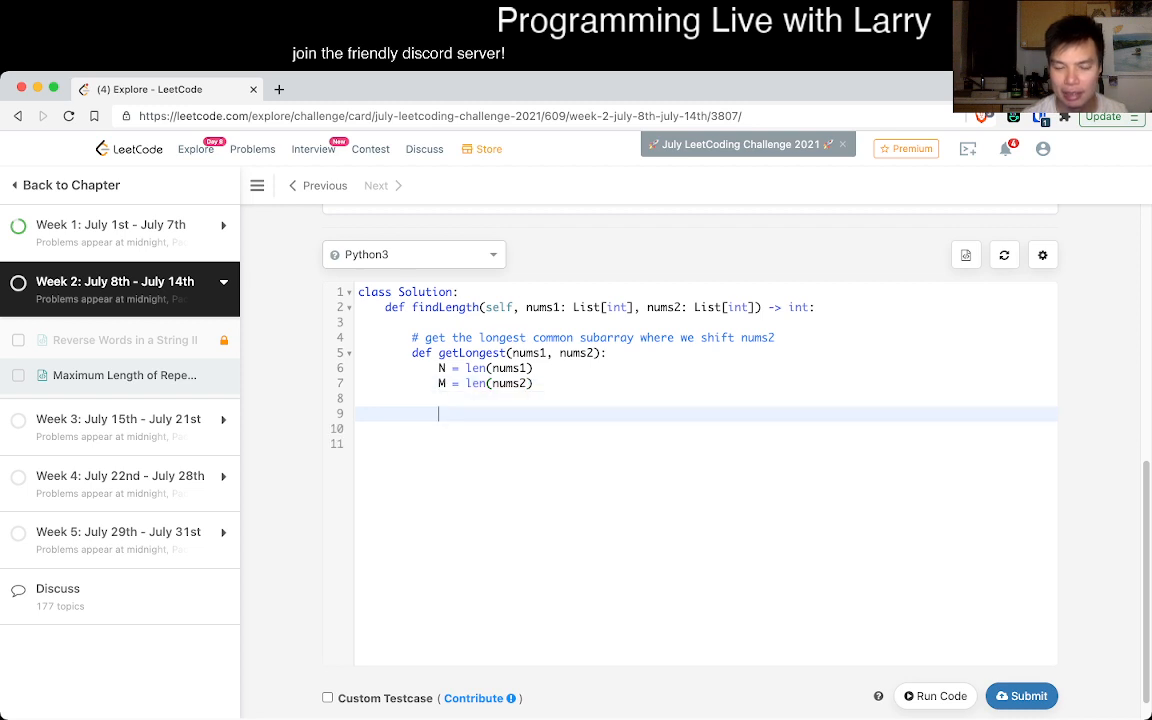
{"action": "type", "text": "for offs"}
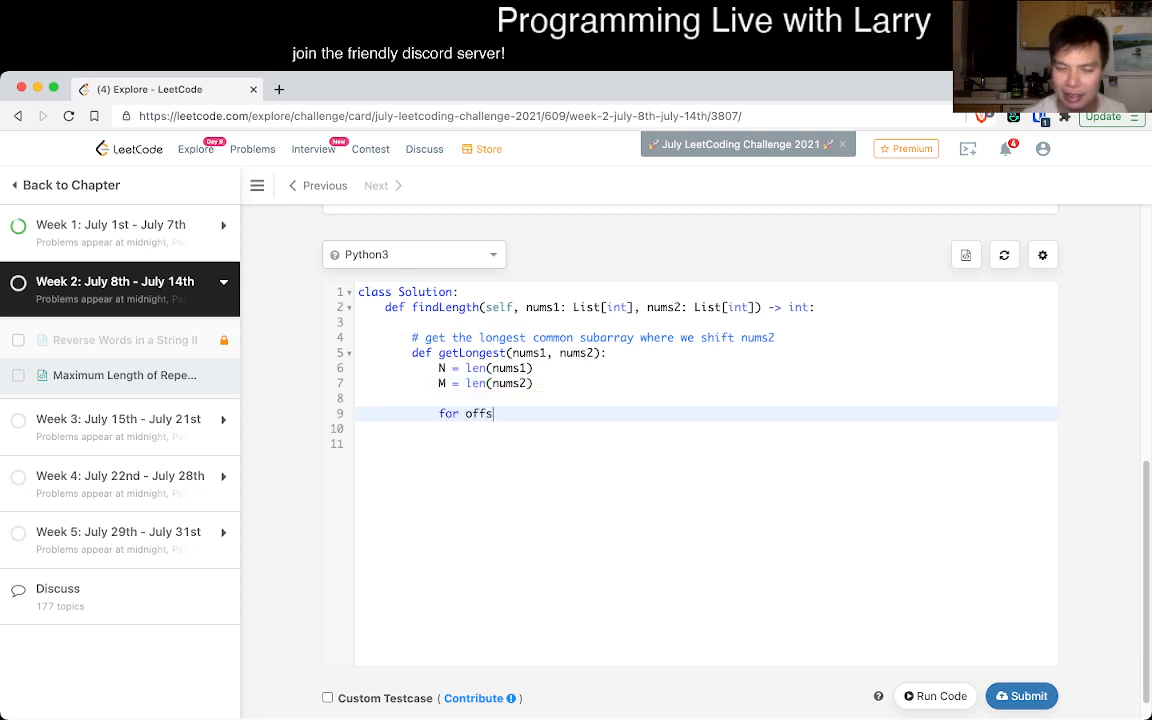
{"action": "type", "text": "et in range(N)"}
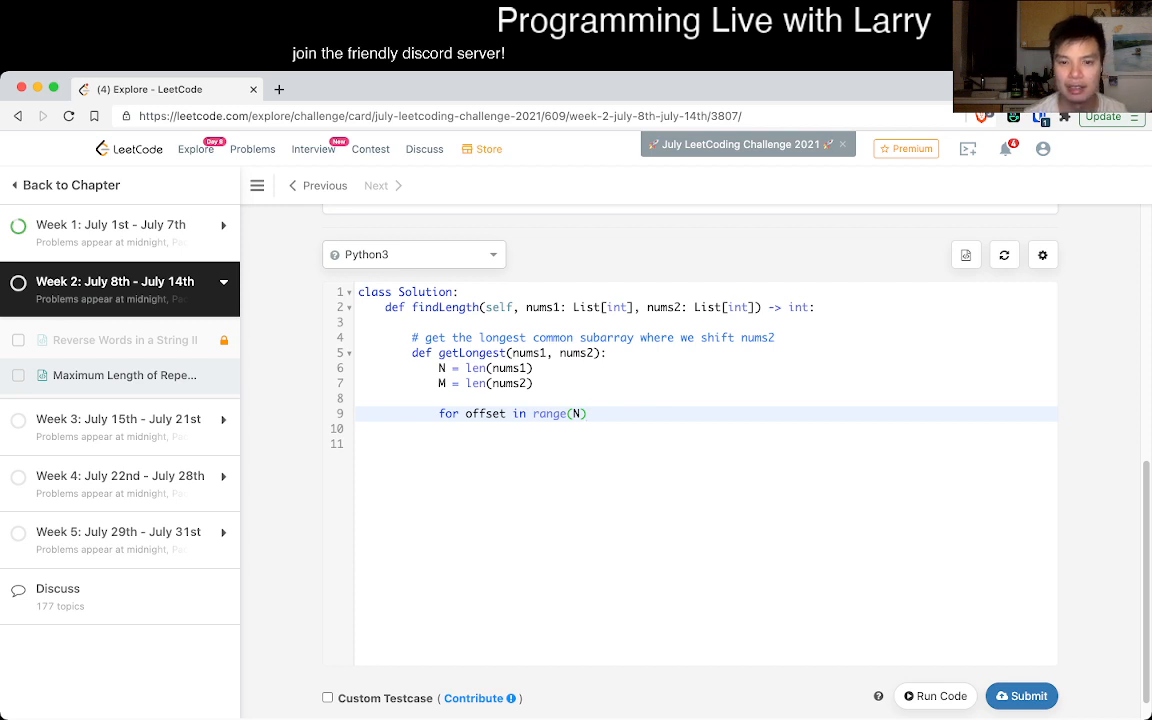
{"action": "type", "text": "):"}
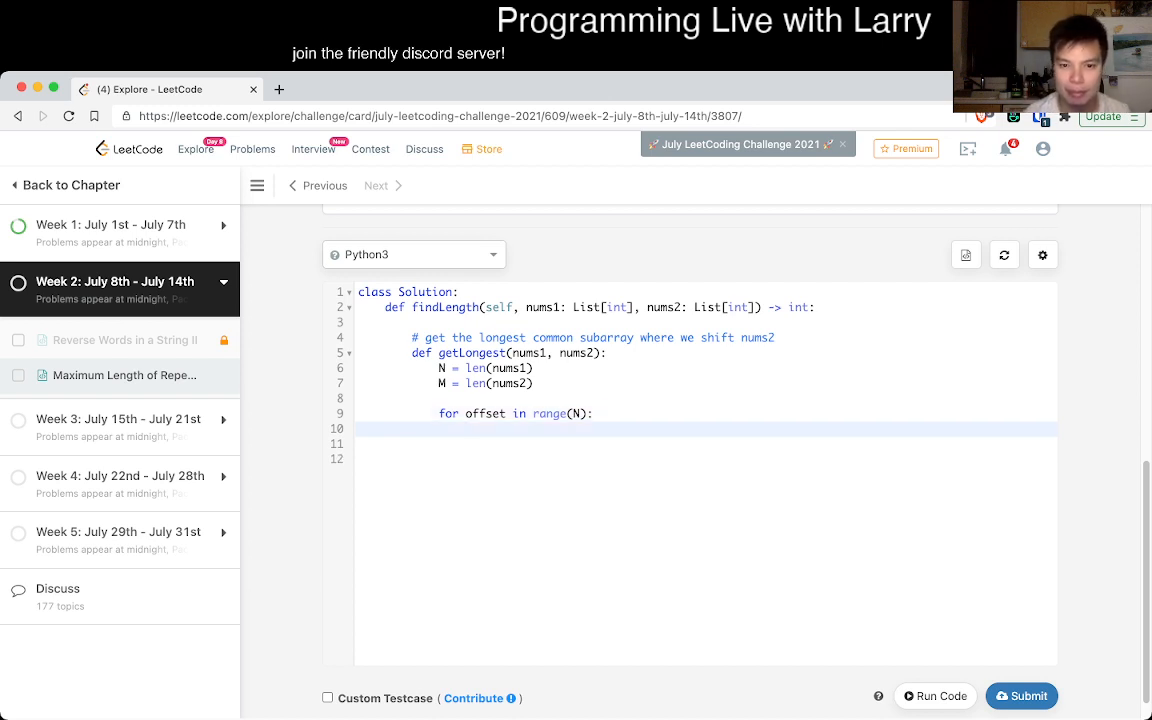
{"action": "type", "text": "if"}
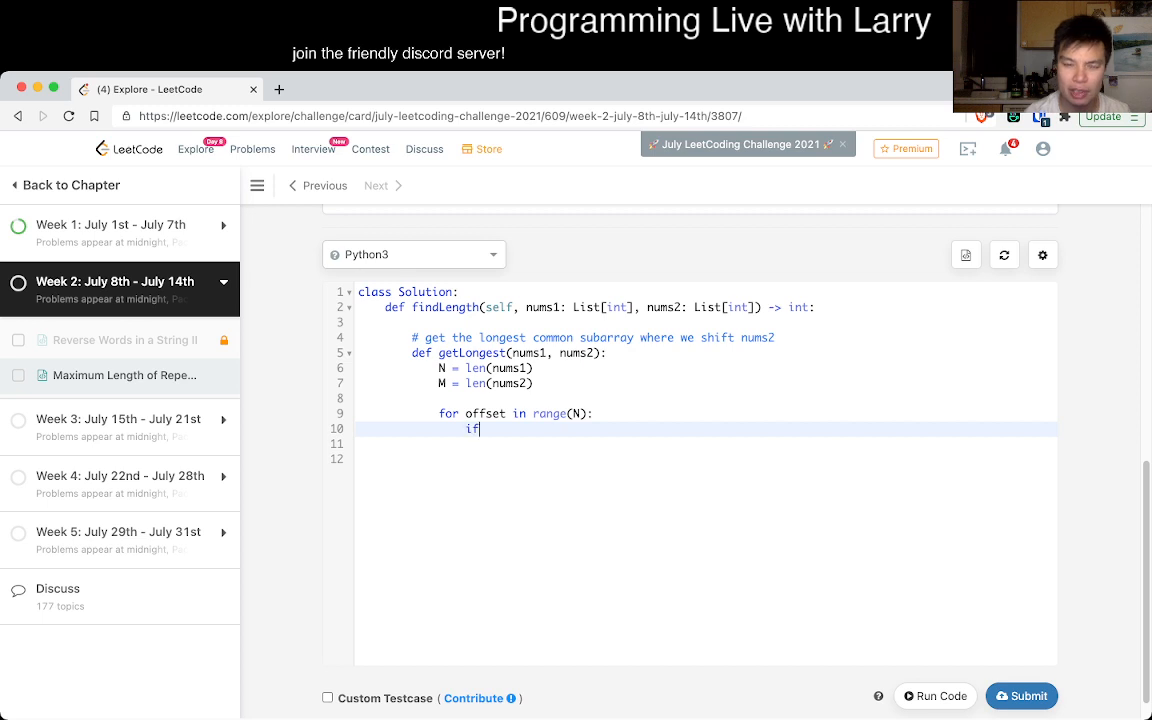
{"action": "type", "text": "(num)"}
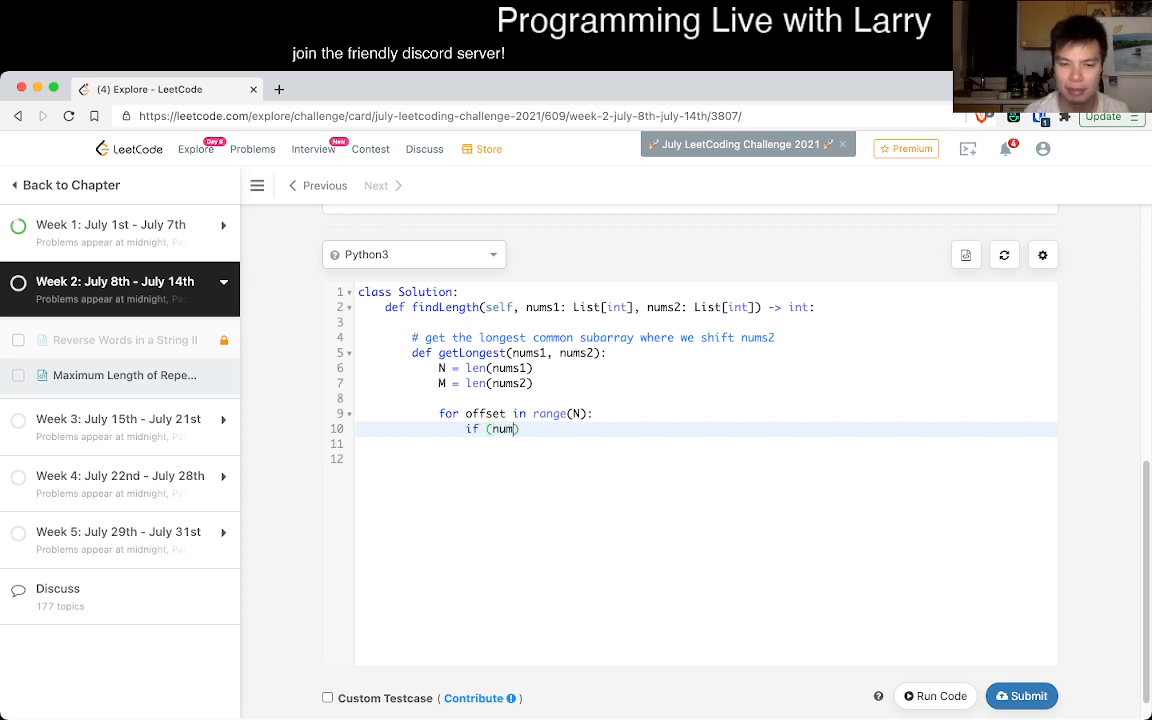
{"action": "key", "text": "Backspace"}
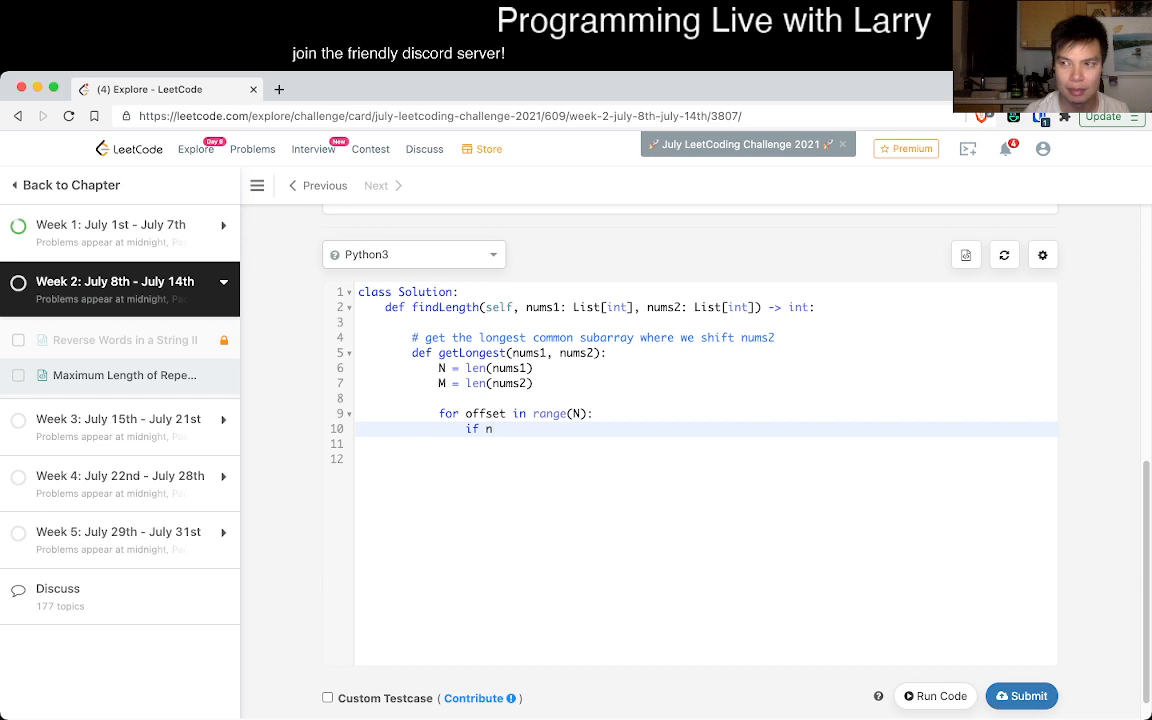
{"action": "key", "text": "Backspace"}
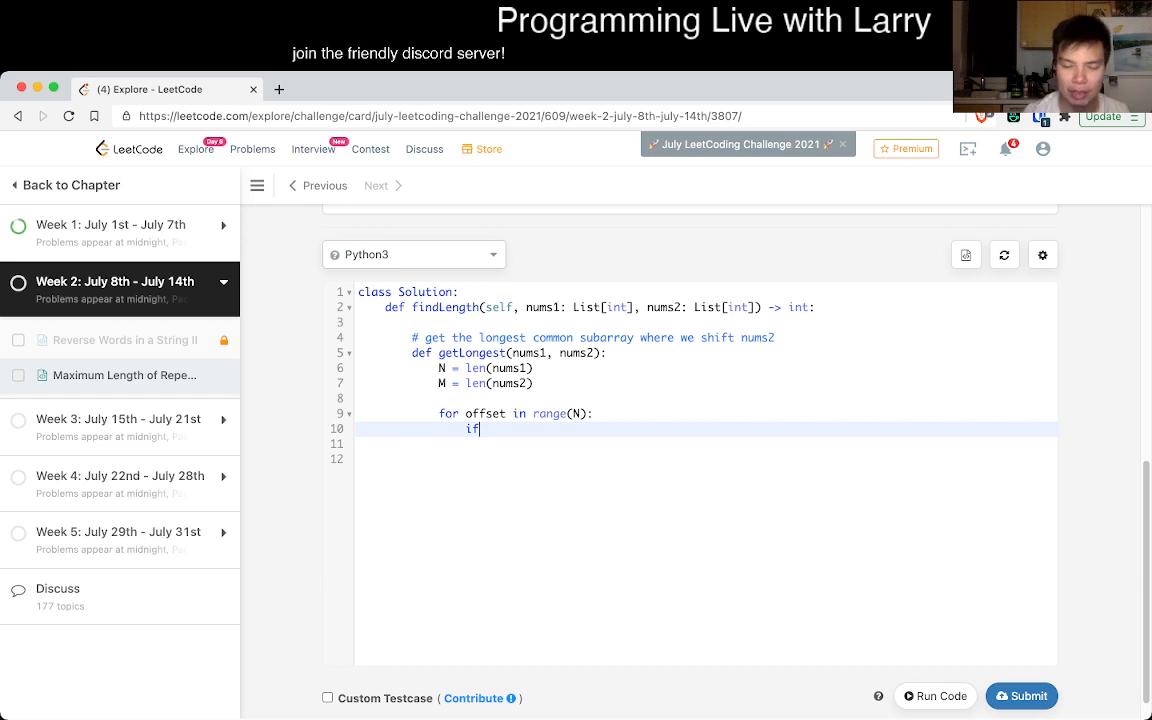
{"action": "key", "text": "Backspace"}
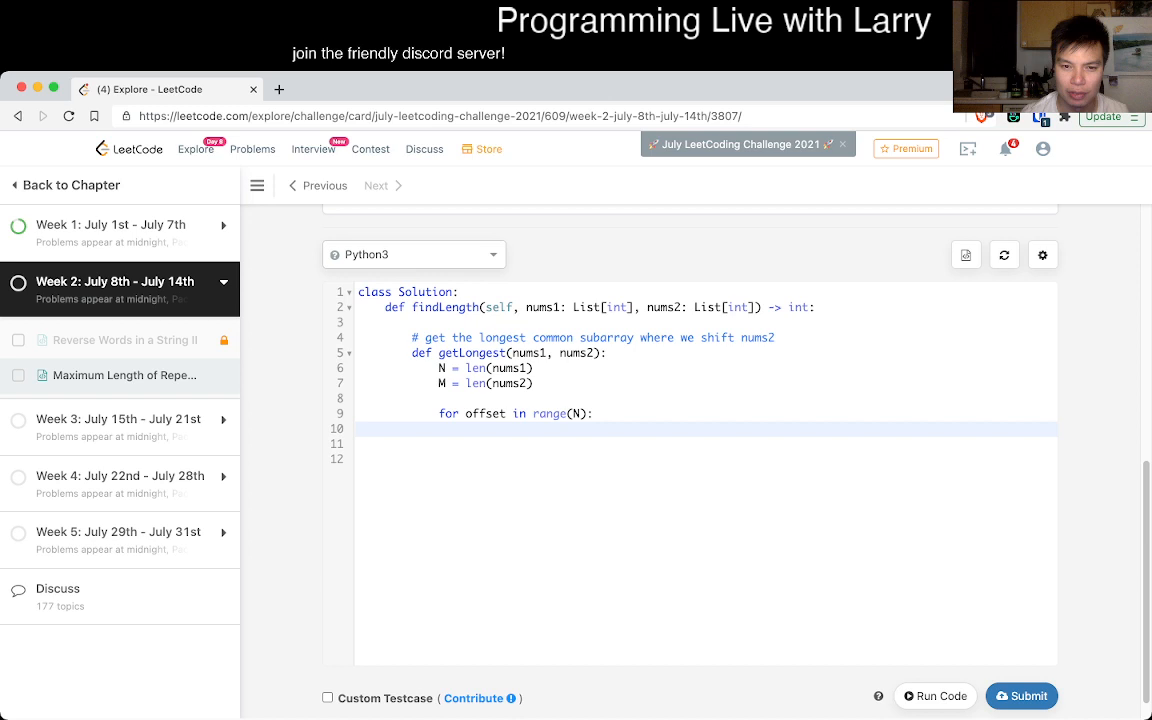
Update best = max(best, getOverlap(...)) inside the loop and return best
{"action": "type", "text": "best = 0"}
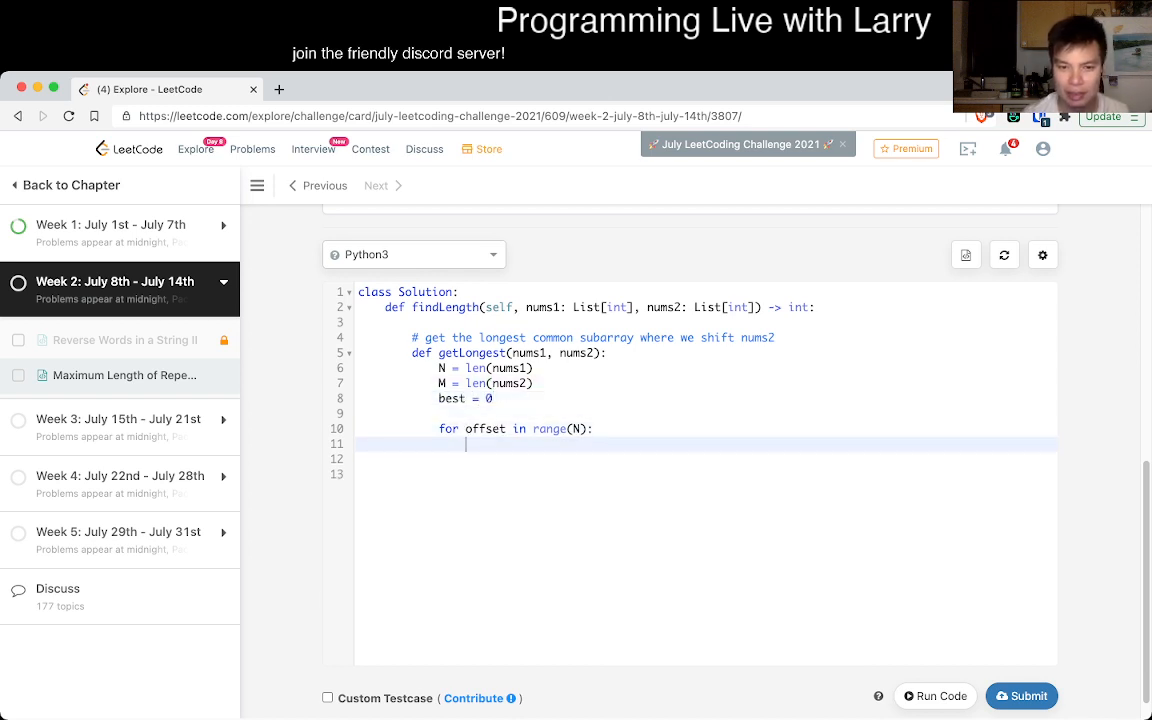
{"action": "type", "text": "best = max(best,"}
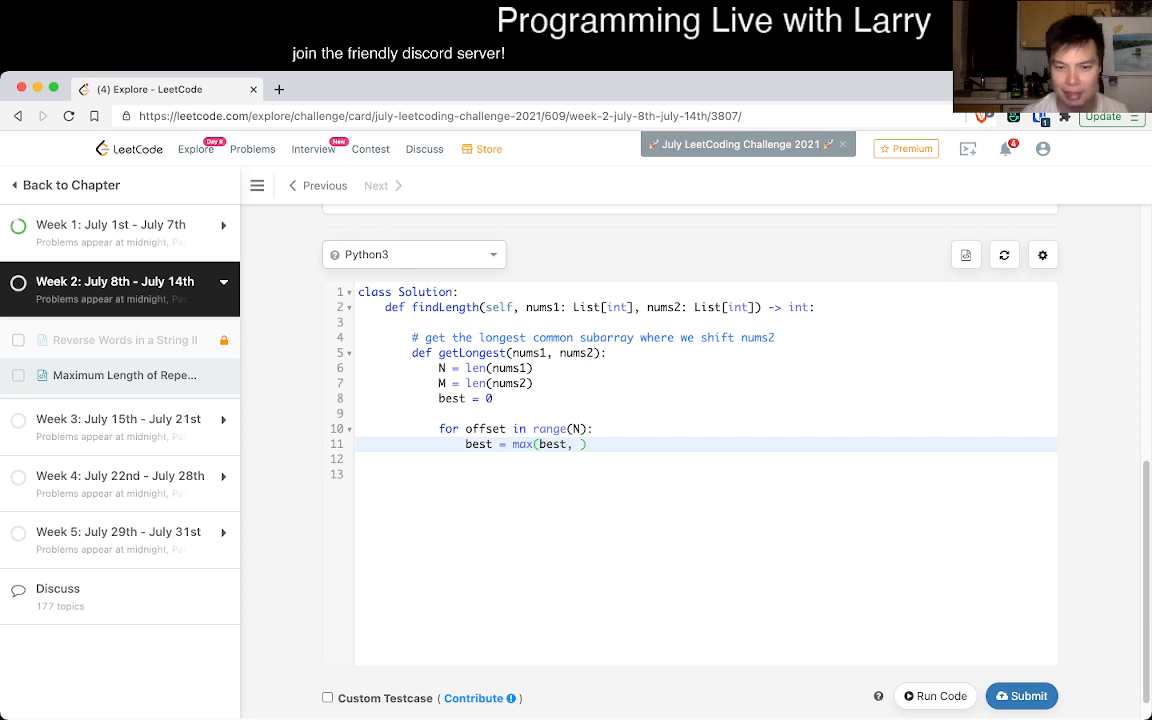
{"action": "type", "text": "getOverlap(nums1, nums2, offset"}
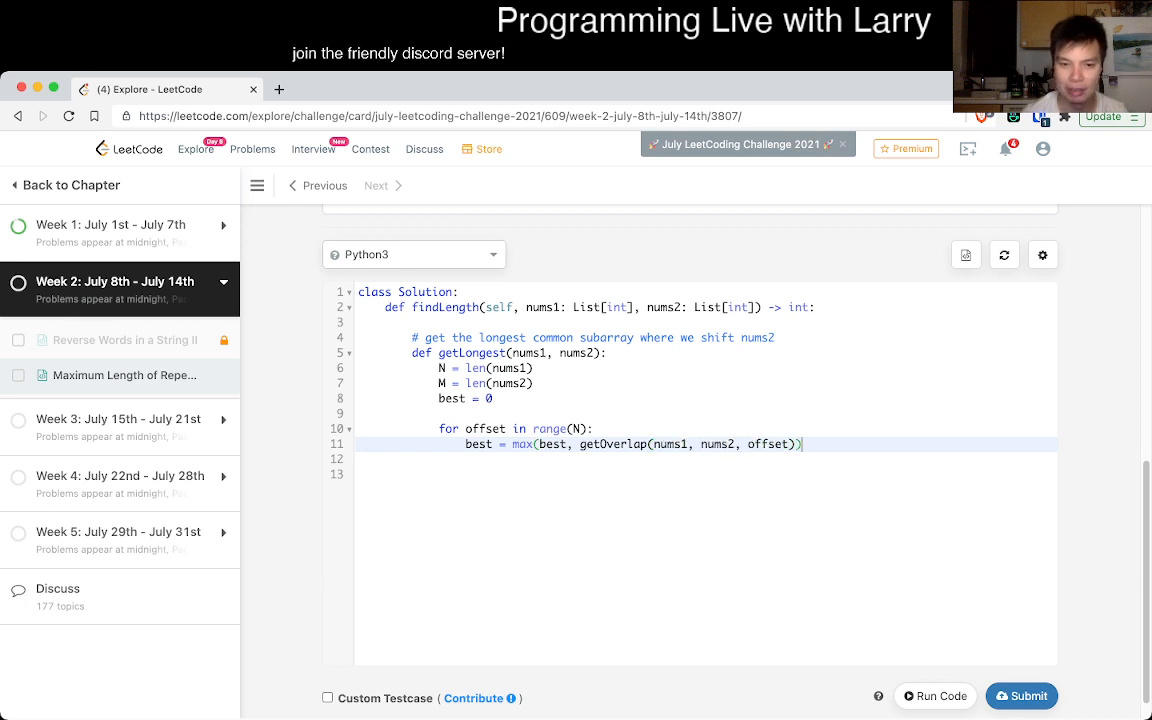
{"action": "type", "text": "return best"}
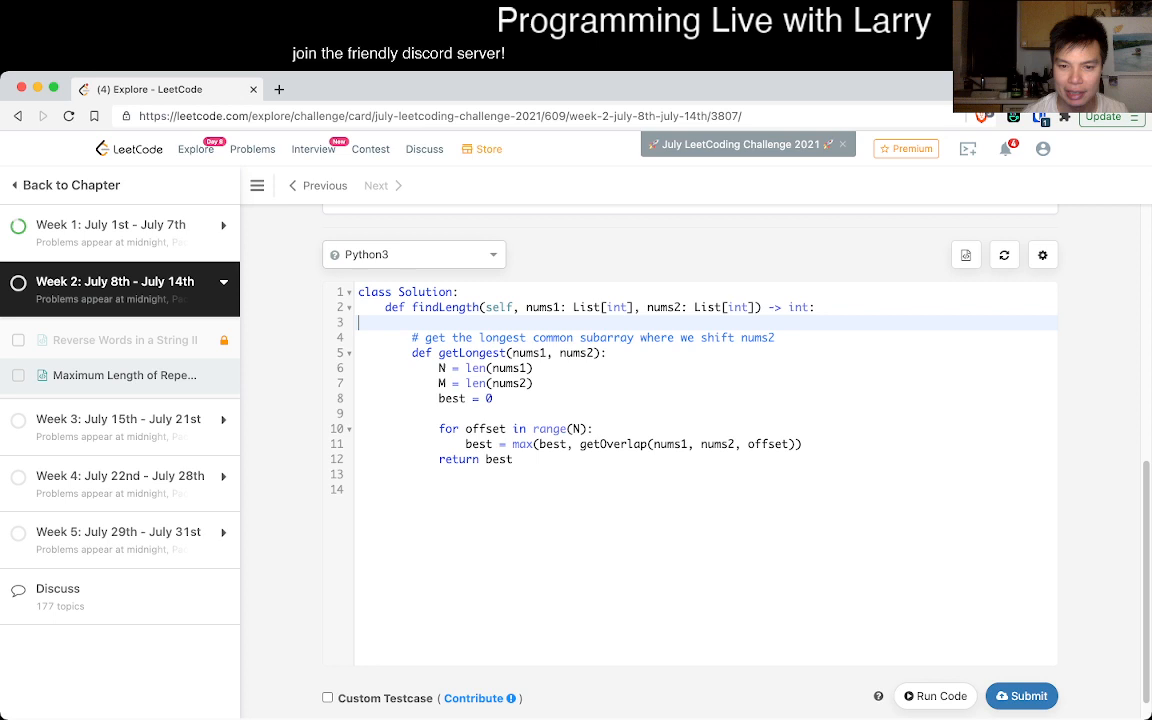
Define getOverlap(nums1, nums2, offset) with best = 0, count = 0 and a for index in range loop
{"action": "type", "text": "def"}
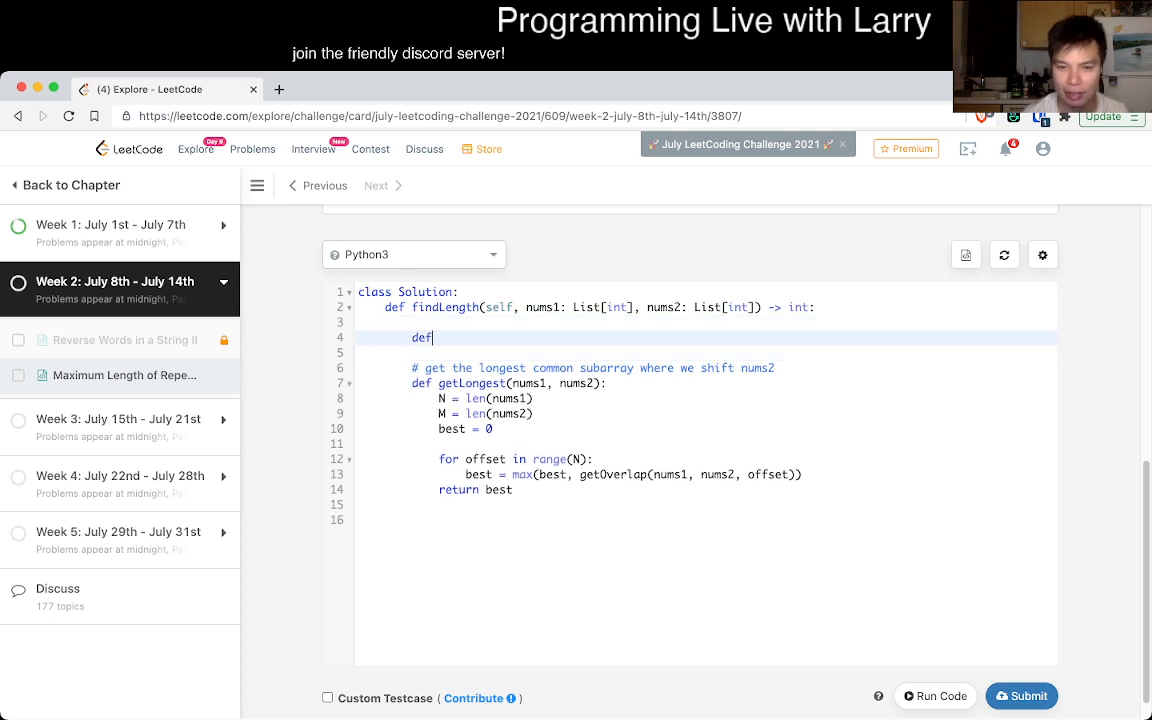
{"action": "type", "text": "getOverlap(num"}
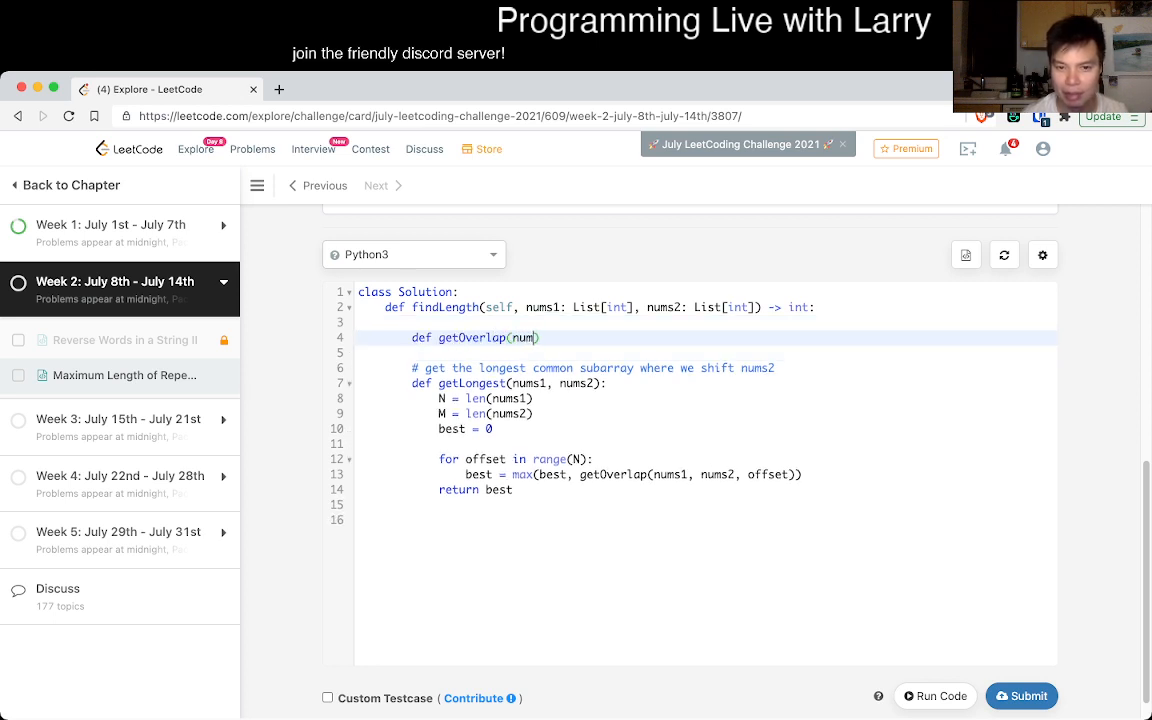
{"action": "type", "text": "s1, nums2, offset"}
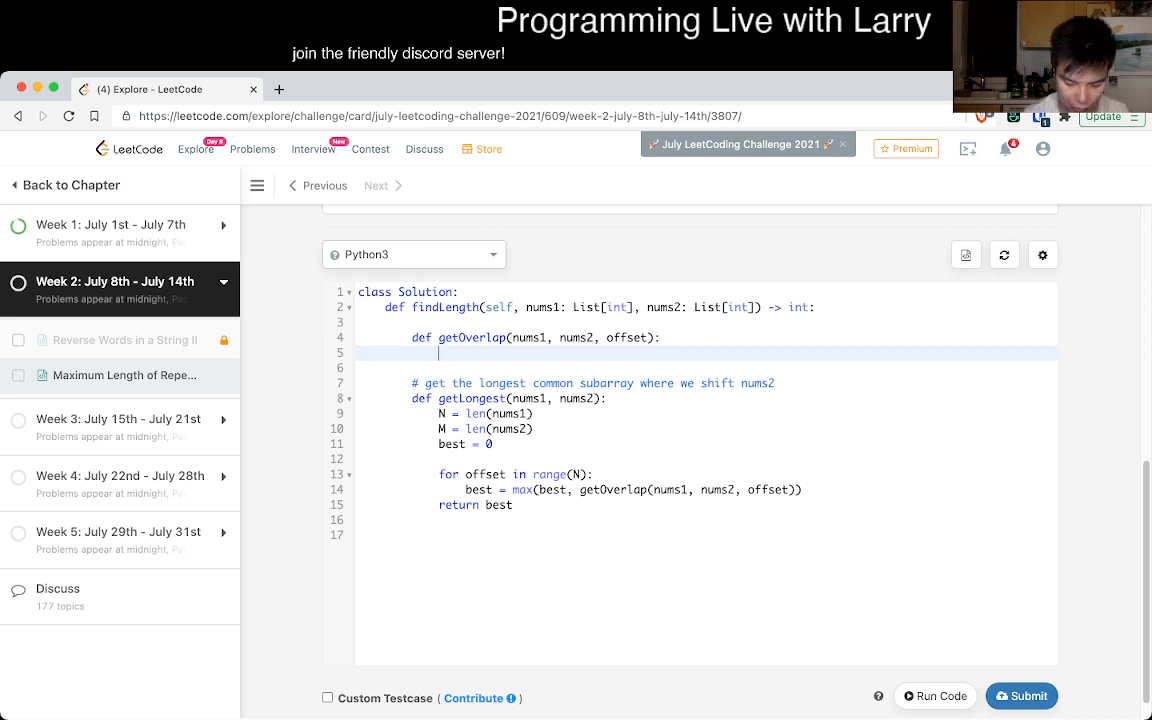
{"action": "type", "text": "best = 0"}
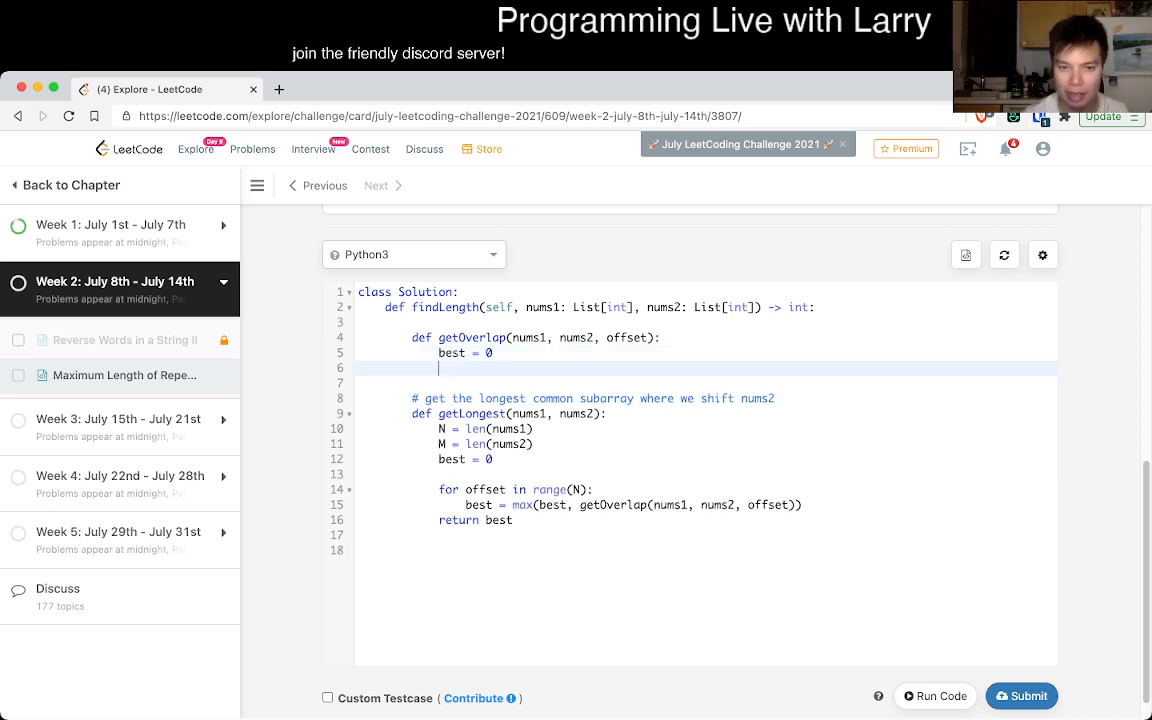
{"action": "type", "text": "count = 0"}
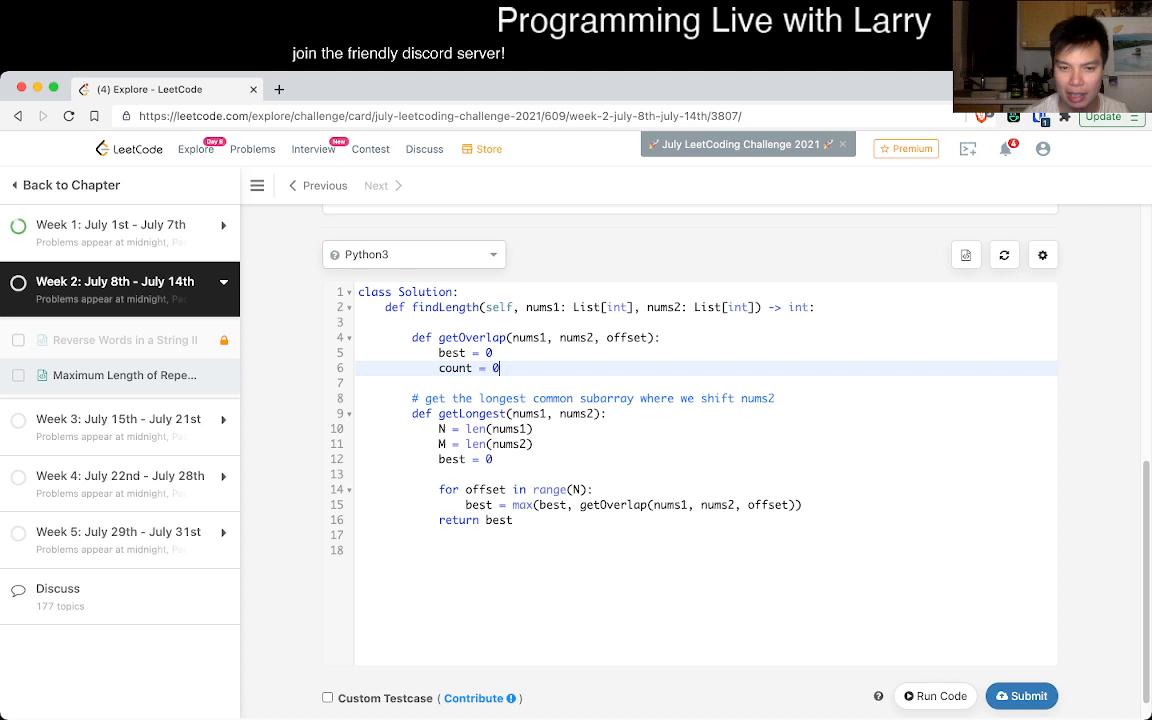
{"action": "type", "text": "for"}
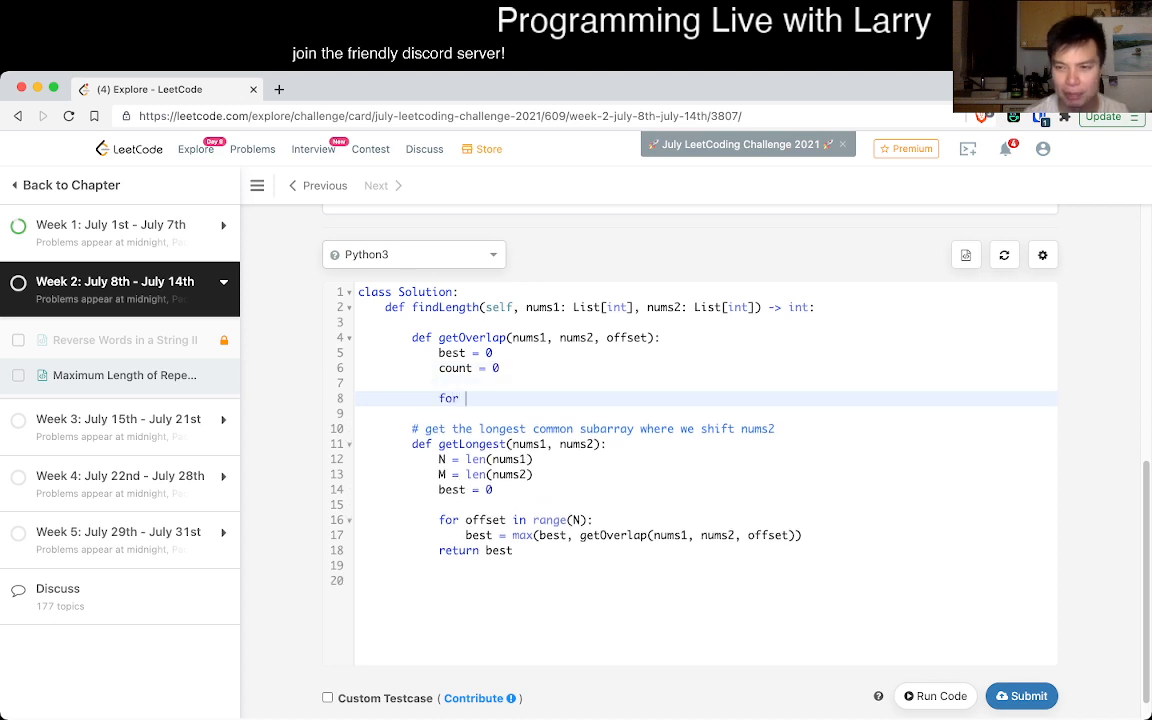
{"action": "type", "text": "index in ro"}
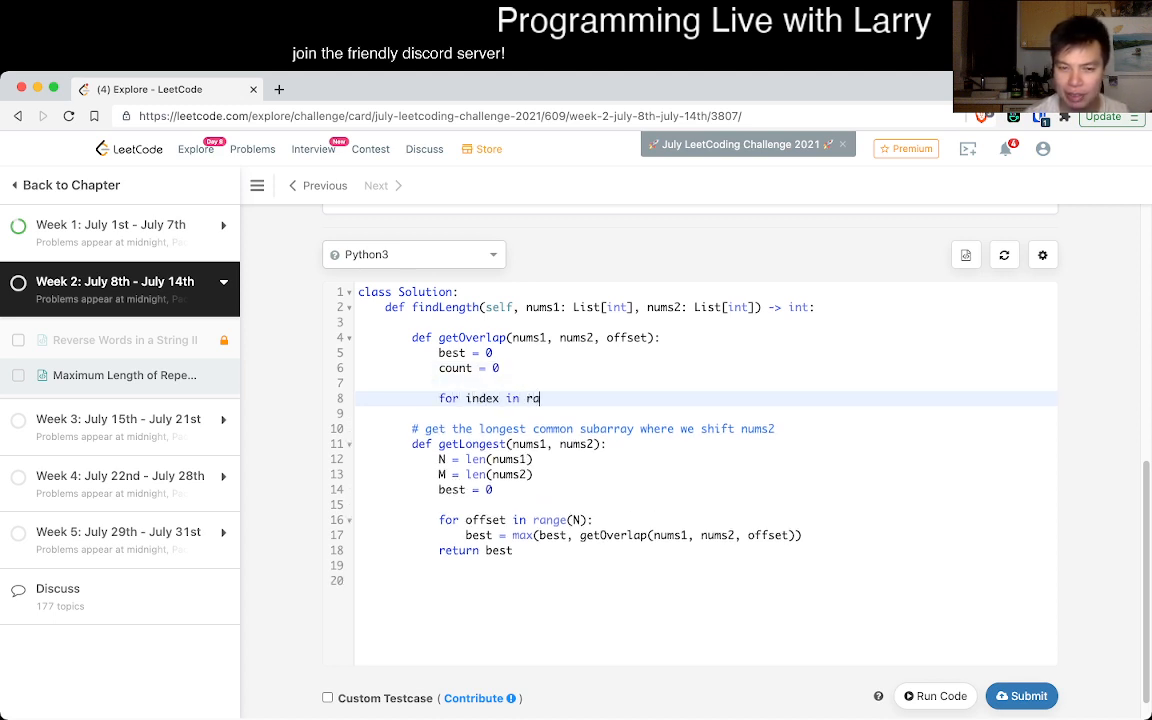
{"action": "type", "text": "ange"}
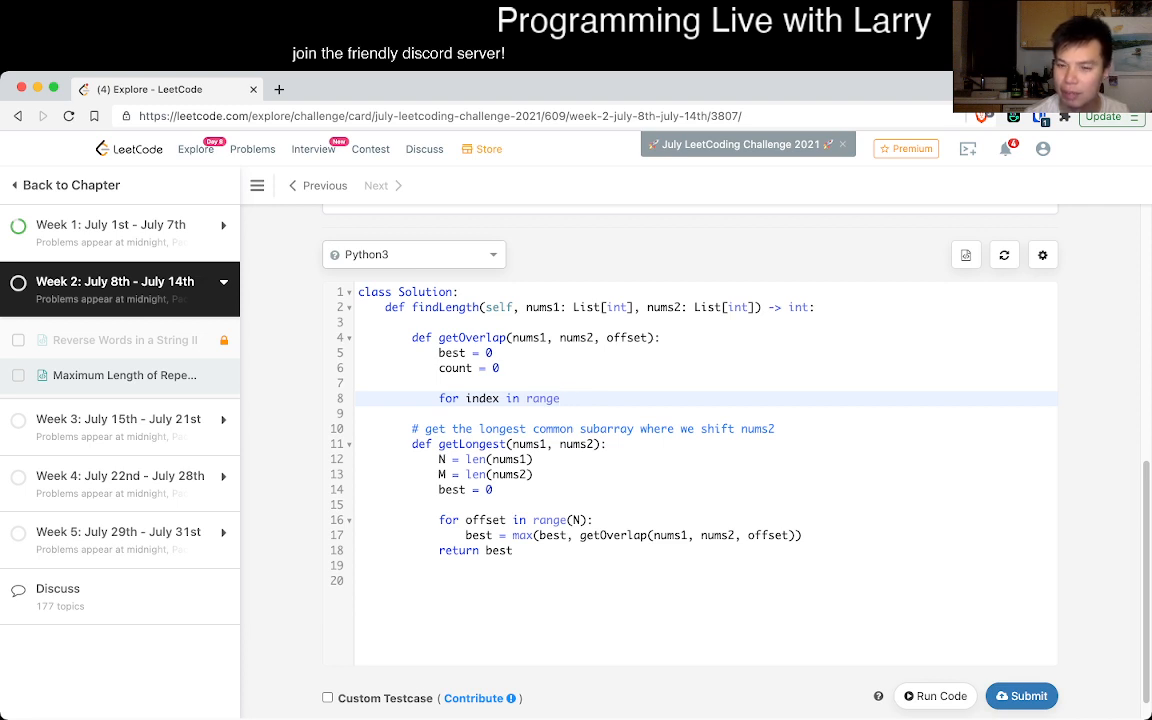
{"action": "type", "text": "()"}
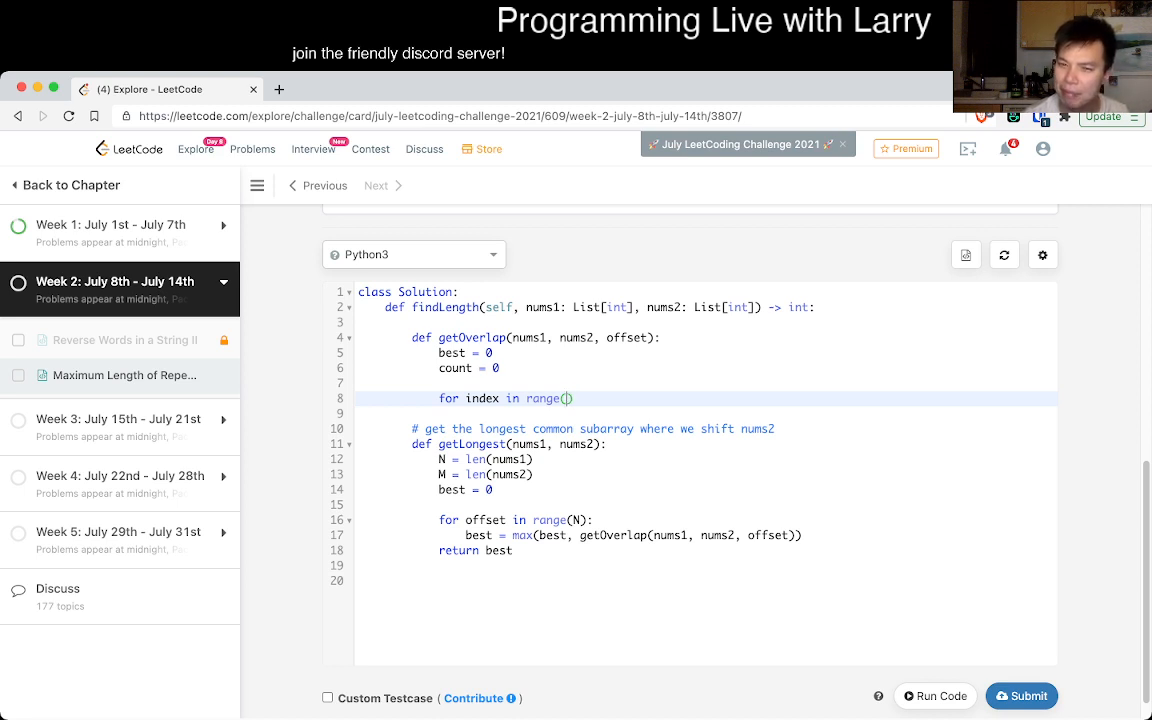
Count matches of nums1[index + offset] == nums2[index], reset count to 0 otherwise, track best and return it
{"action": "type", "text": "if"}
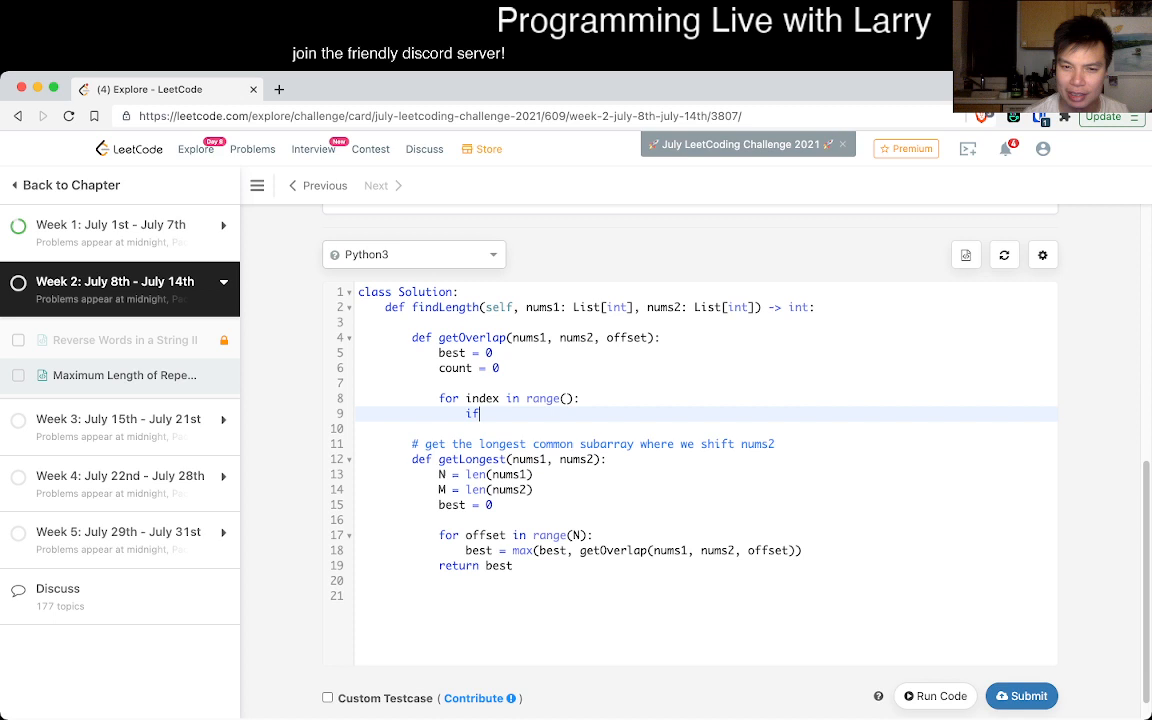
{"action": "type", "text": "nums1[]"}
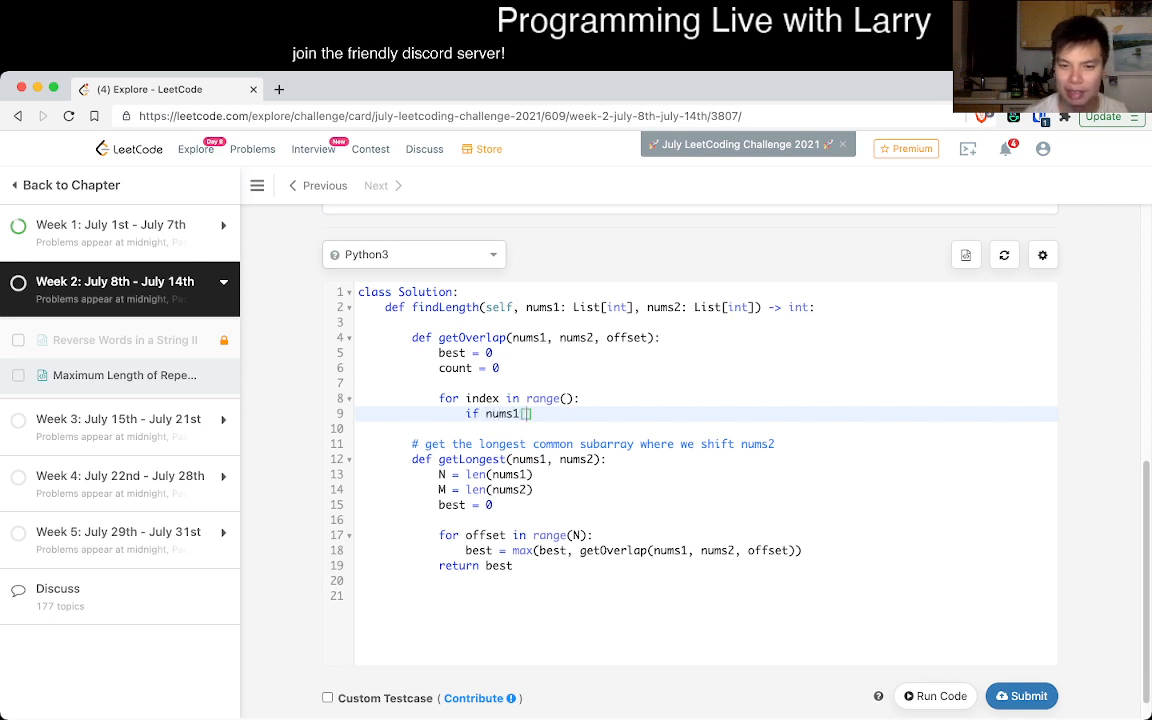
{"action": "type", "text": "index"}
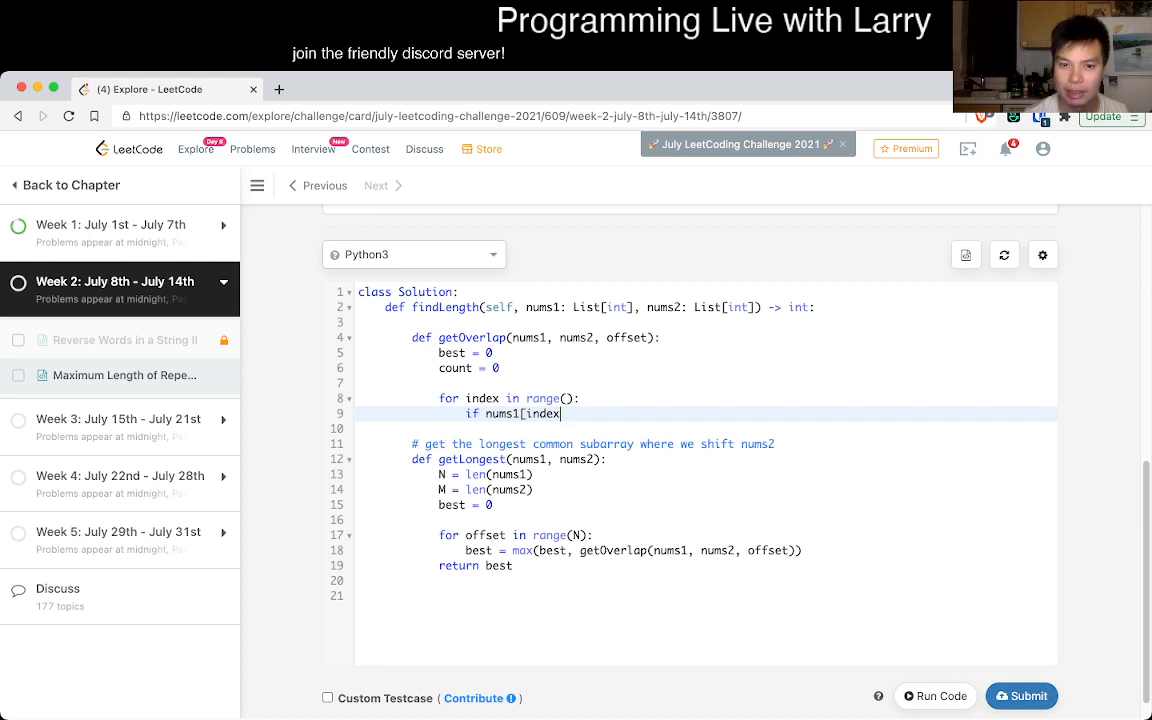
{"action": "type", "text": "+ offset] == nums2[]"}
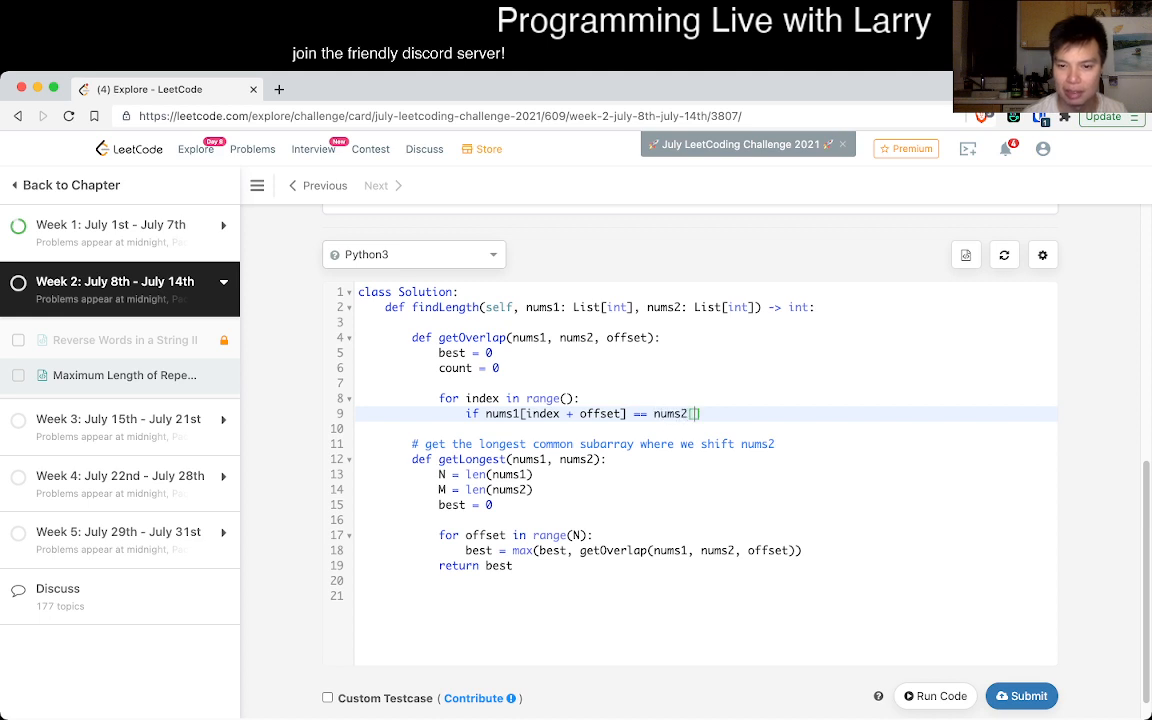
{"action": "type", "text": "index]:"}
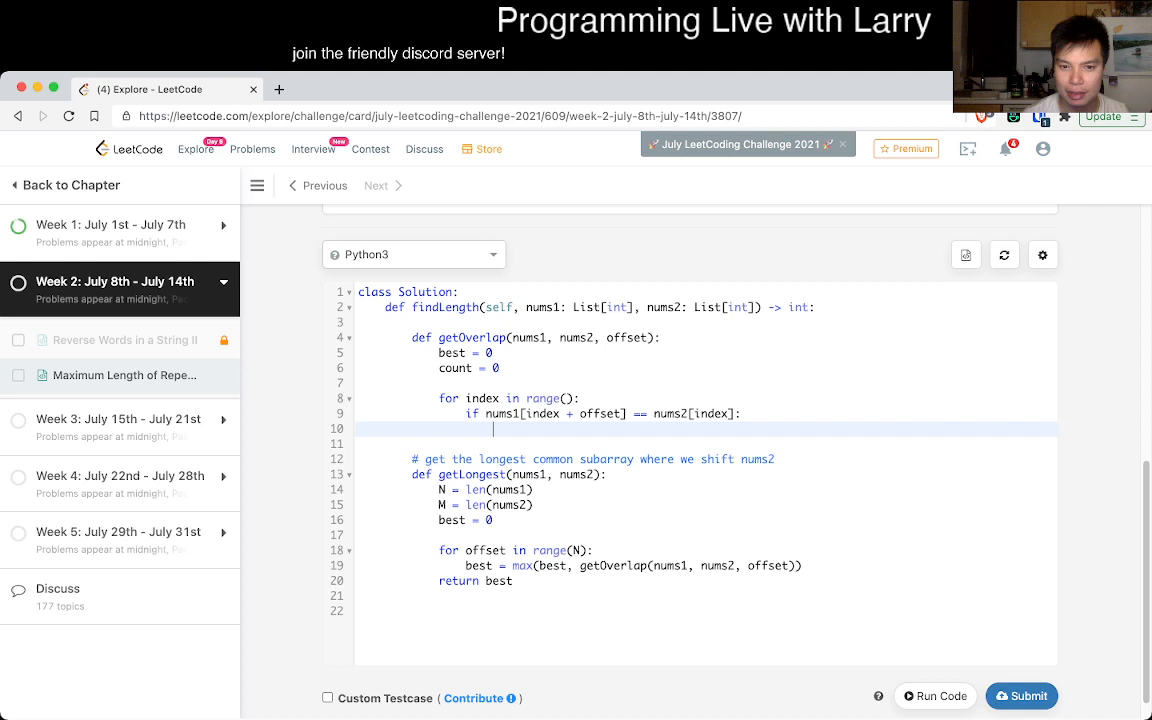
{"action": "type", "text": "count += 1"}
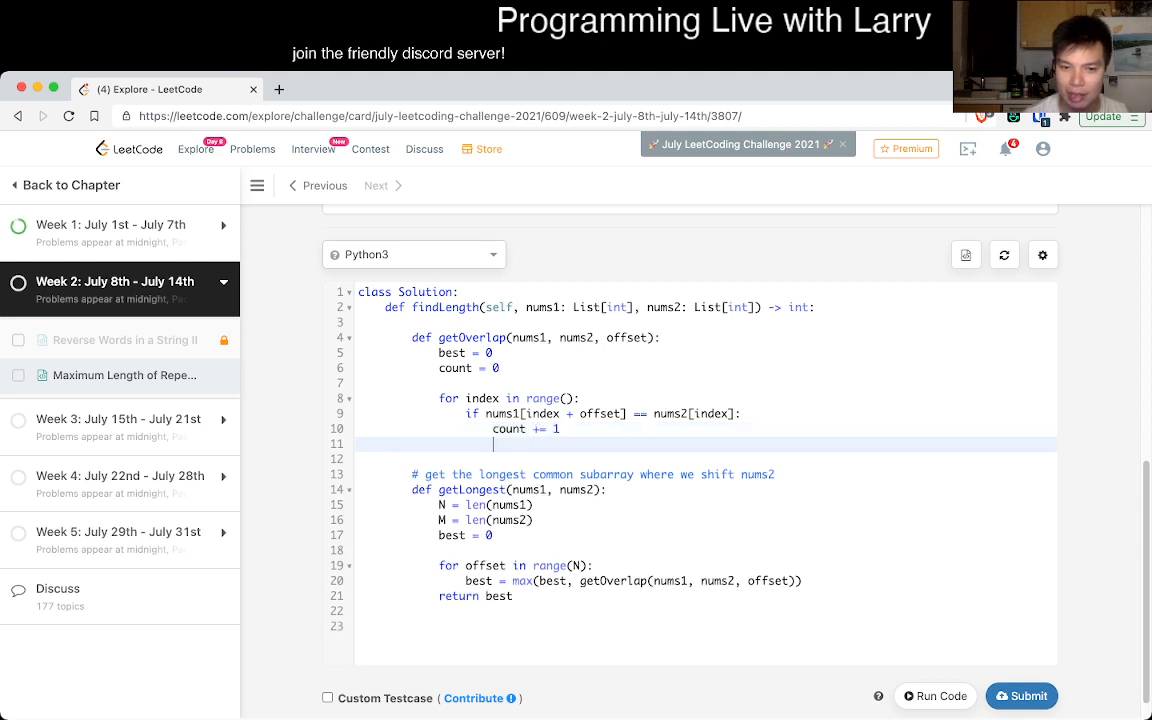
{"action": "type", "text": "else:"}
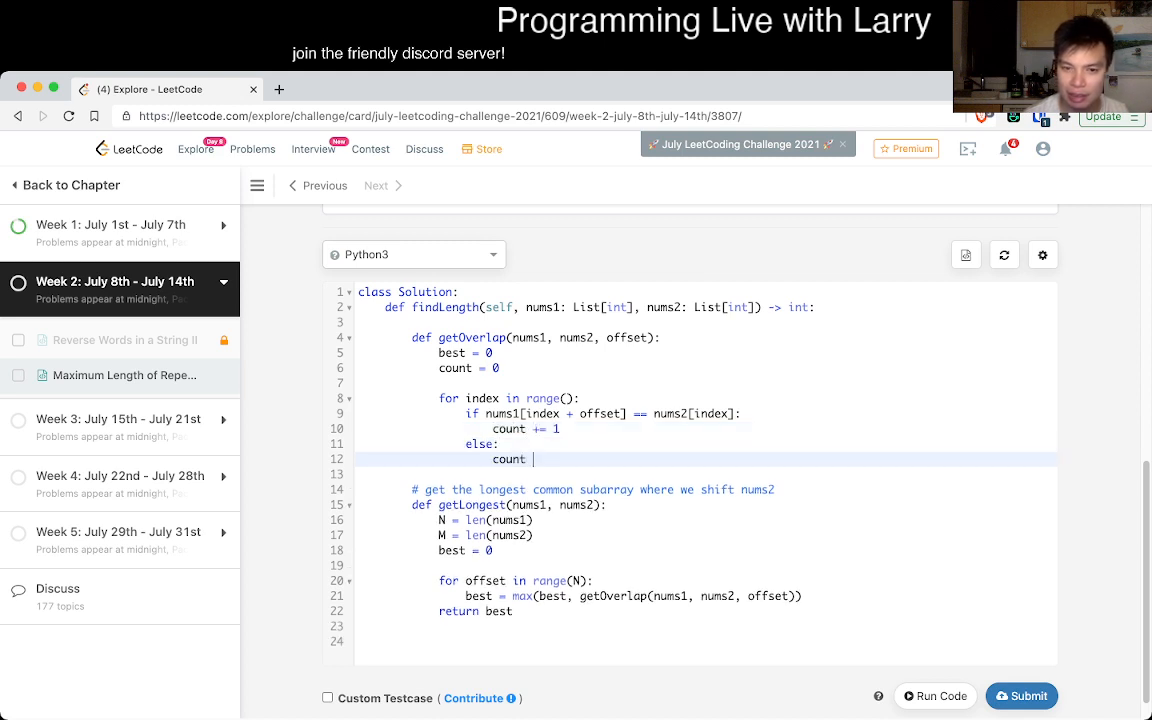
{"action": "type", "text": "= 0"}
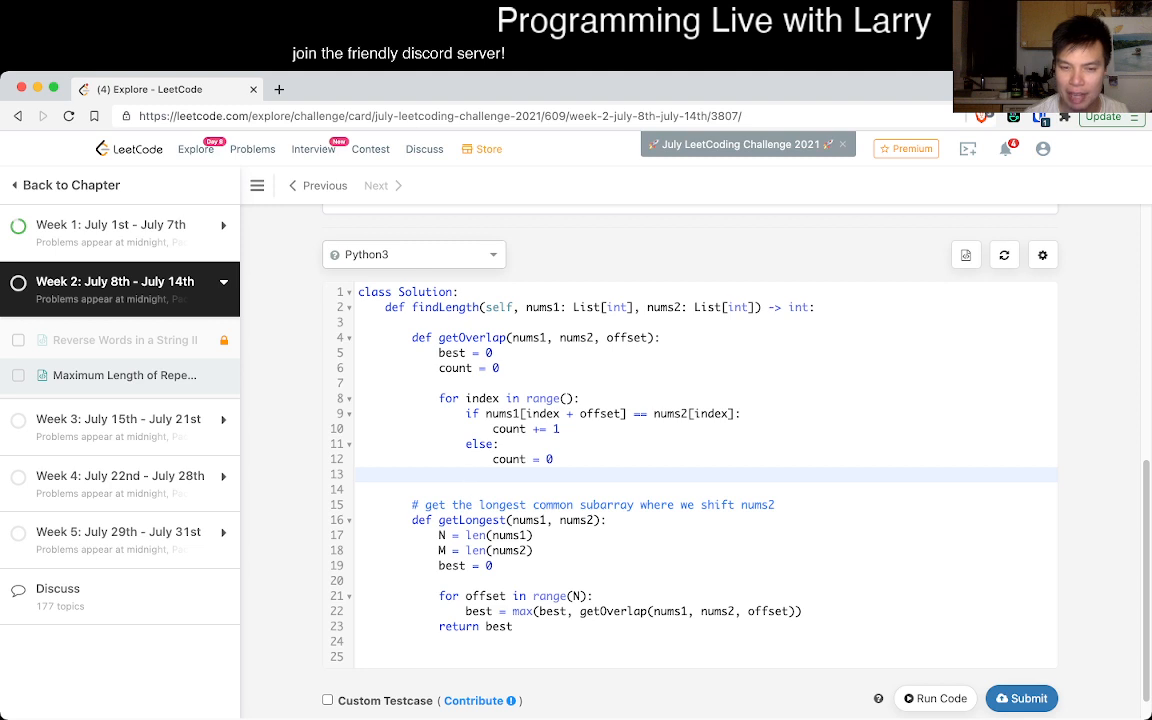
{"action": "type", "text": "best = max(best, count"}
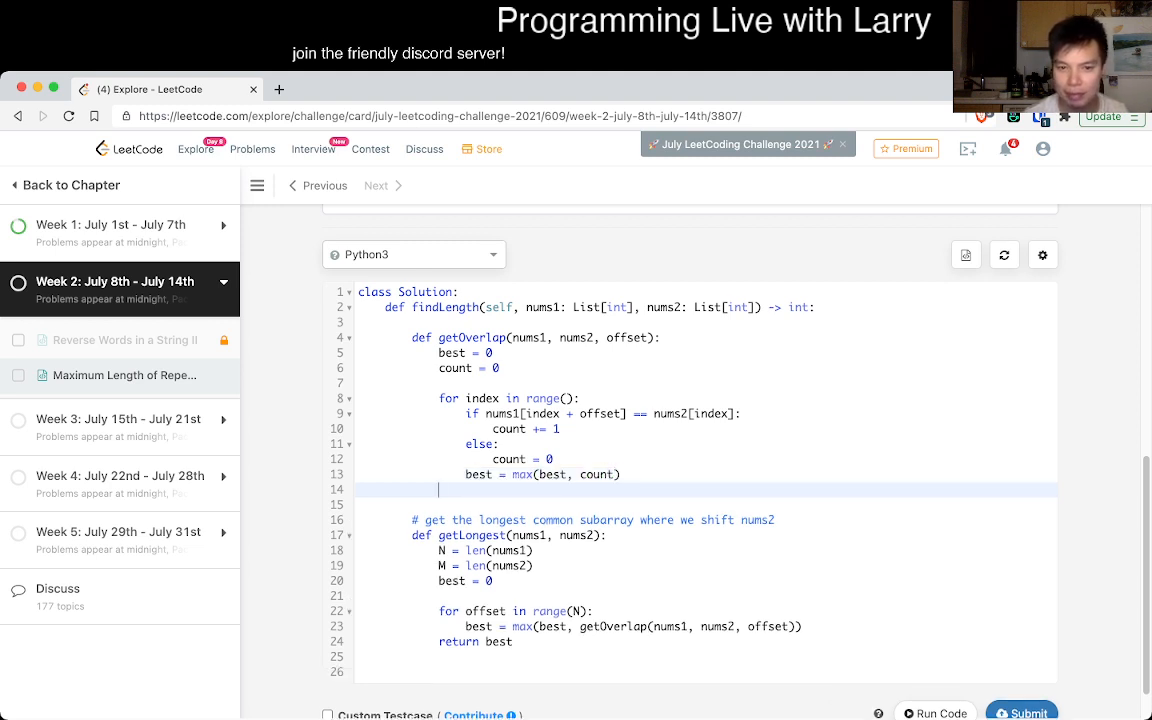
{"action": "type", "text": "return best"}
{"action": "left_click", "coordinate": [706, 398]}
{"action": "type", "text": "M"}
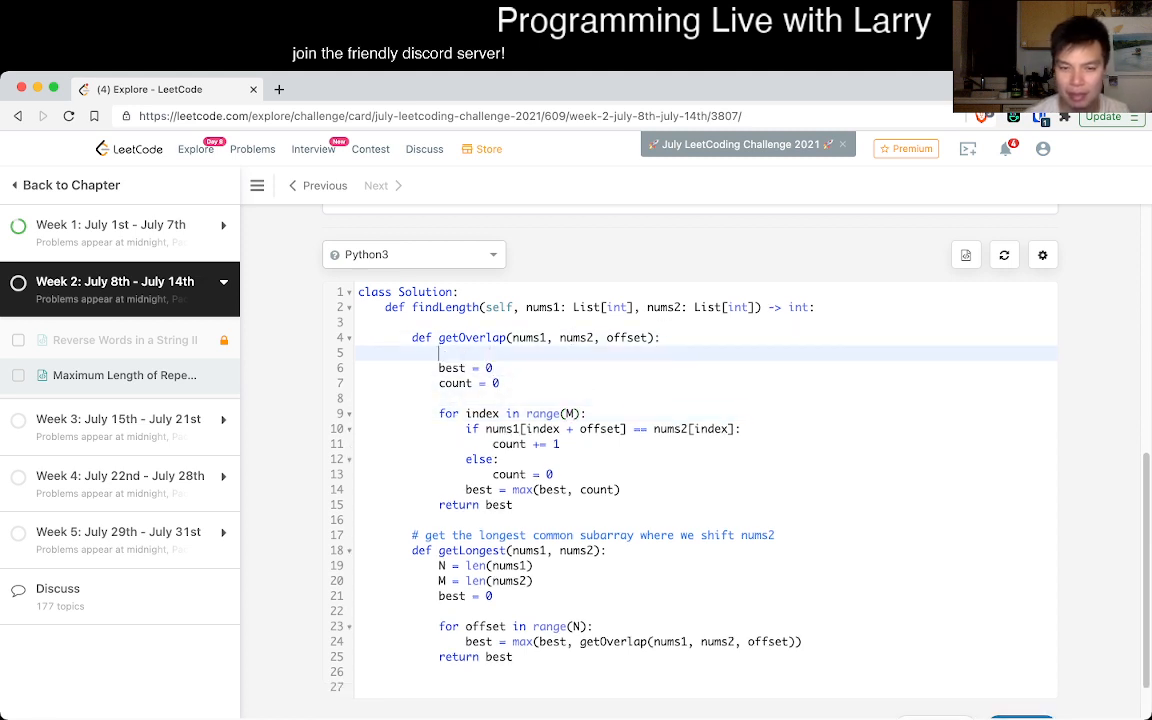
Add N = len(nums1), M = len(nums2) to getOverlap and guard the match with index + offset < N
{"action": "type", "text": "N = len(nums)"}
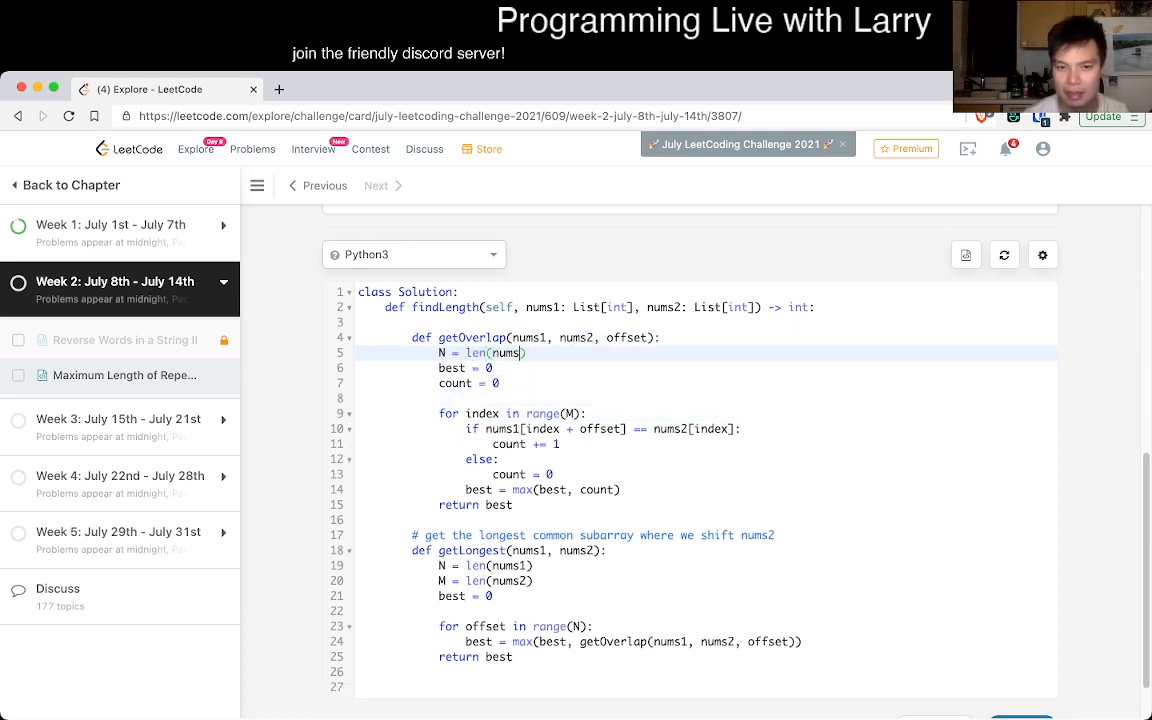
{"action": "type", "text": "M"}
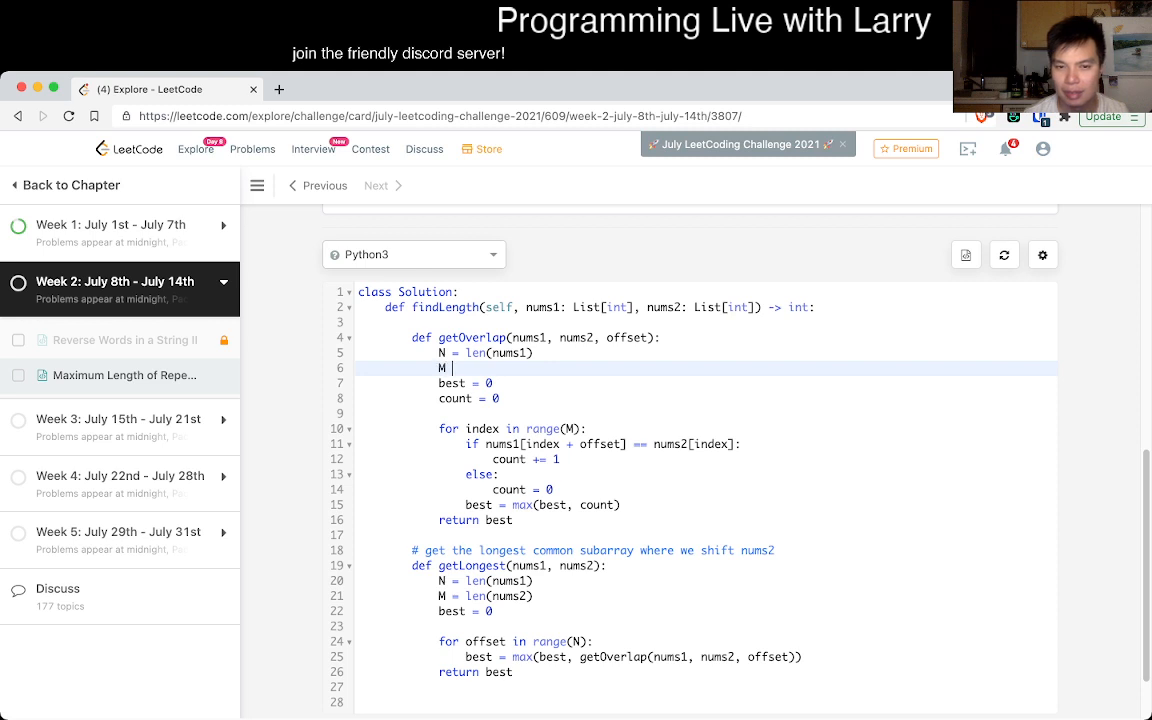
{"action": "type", "text": "= len(nums2)"}
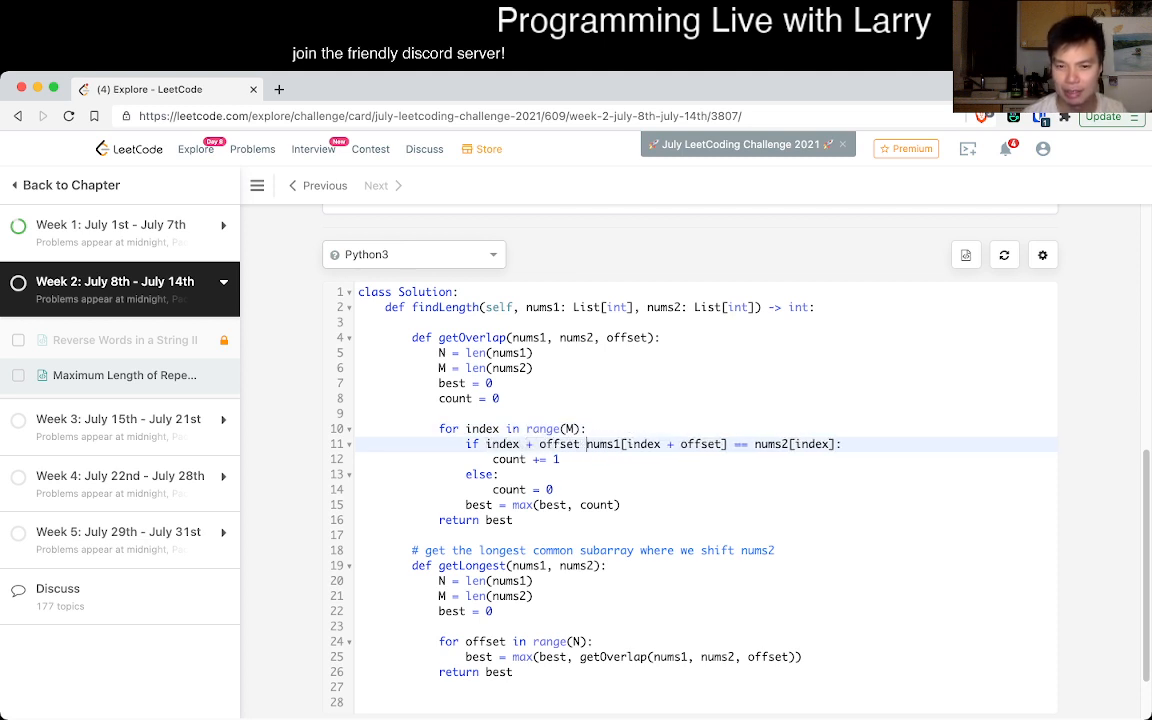
{"action": "type", "text": "< N and"}
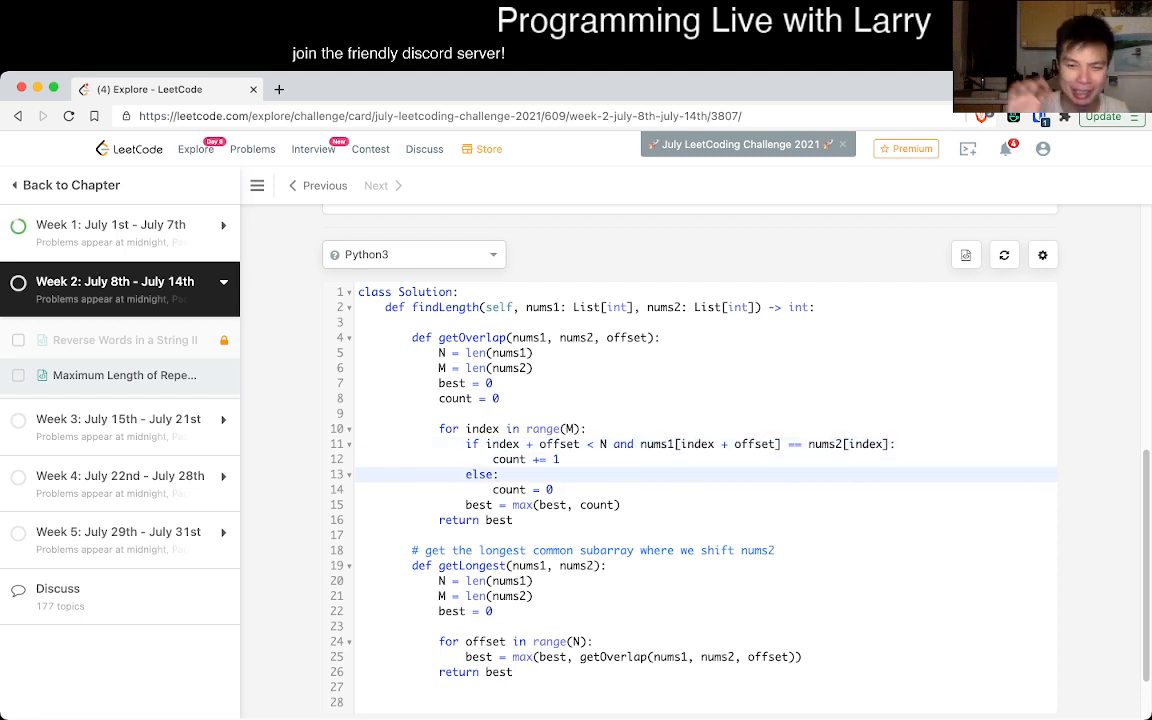
{"action": "left_click", "coordinate": [500, 474]}
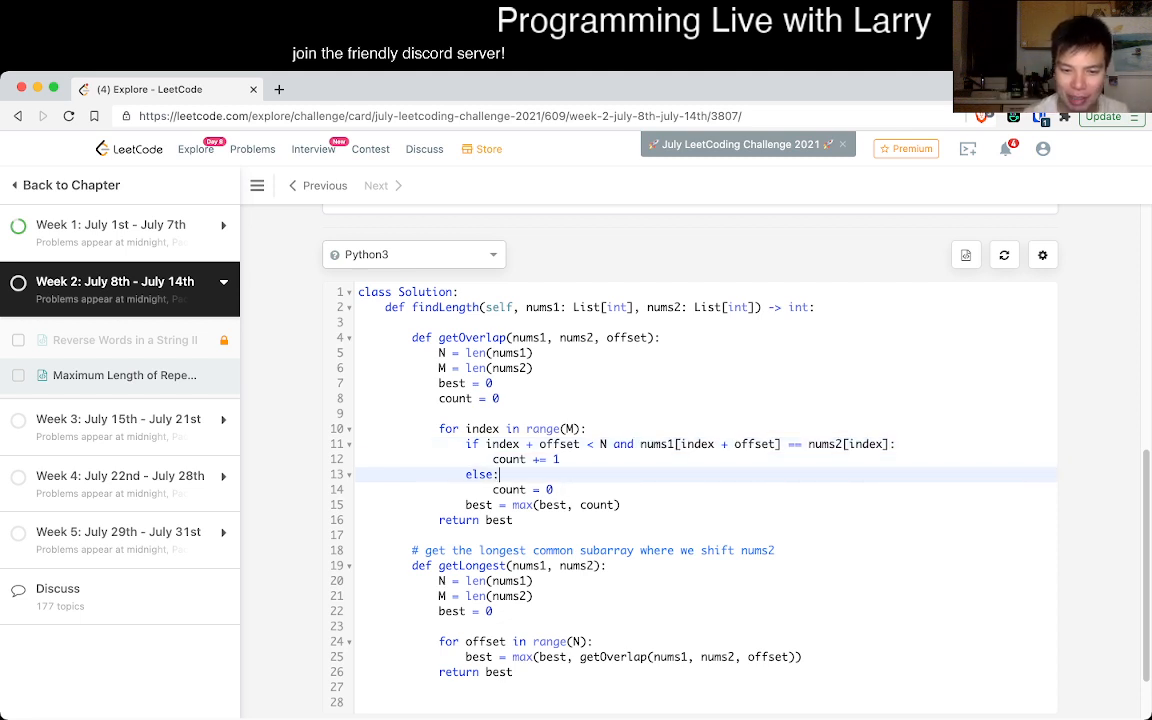
{"action": "scroll", "scroll_direction": "down", "scroll_amount": 3}
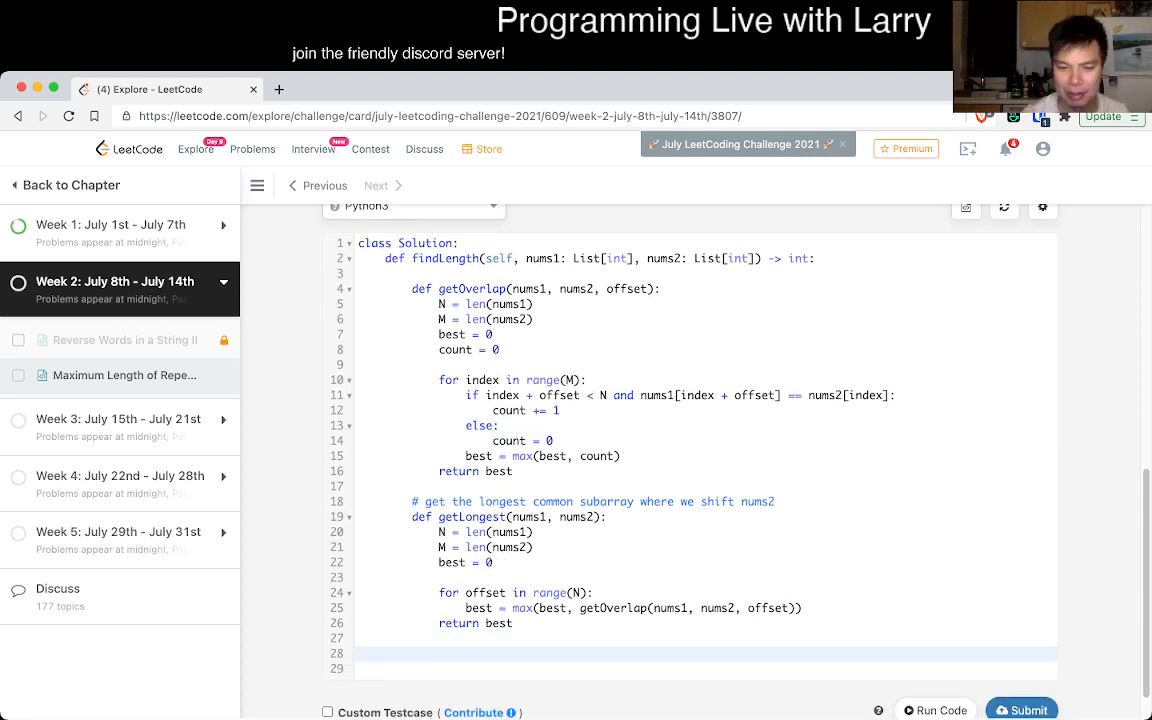
Return max(getLongest(nums1, nums2), getLongest(nums2, nums1)) and enable a custom testcase
{"action": "type", "text": "return max(getLongest(num"}
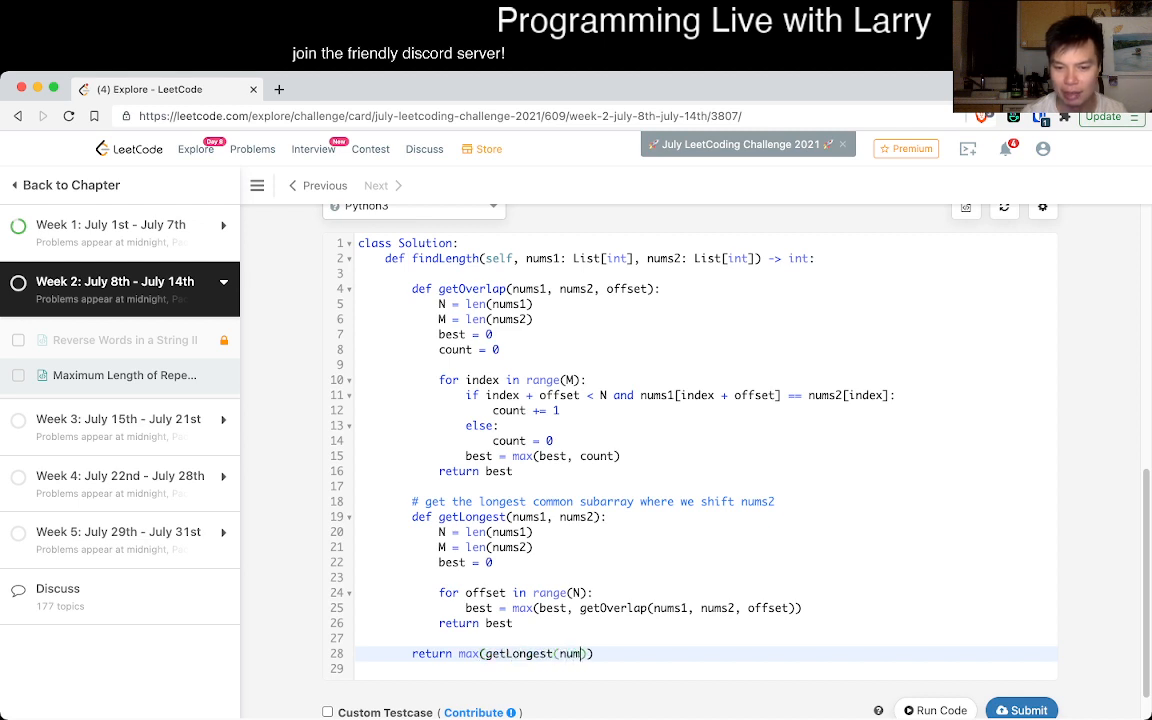
{"action": "type", "text": "s1, nums2), n"}
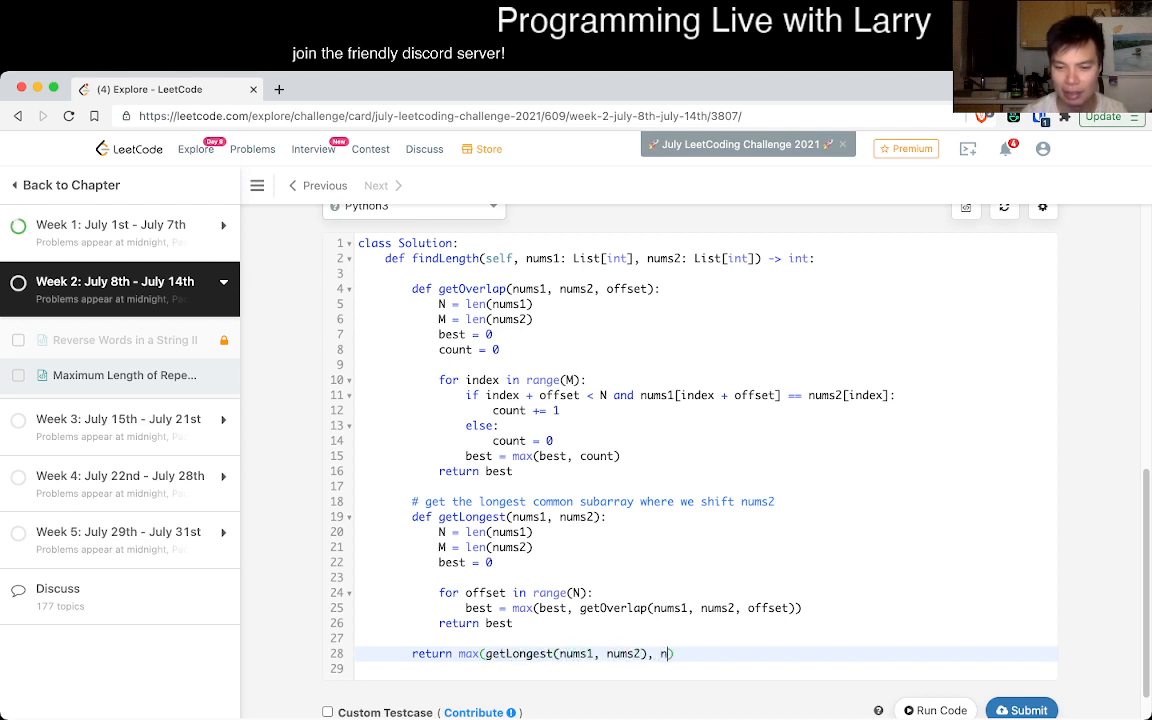
{"action": "type", "text": "etLongest(nums2, nums1"}
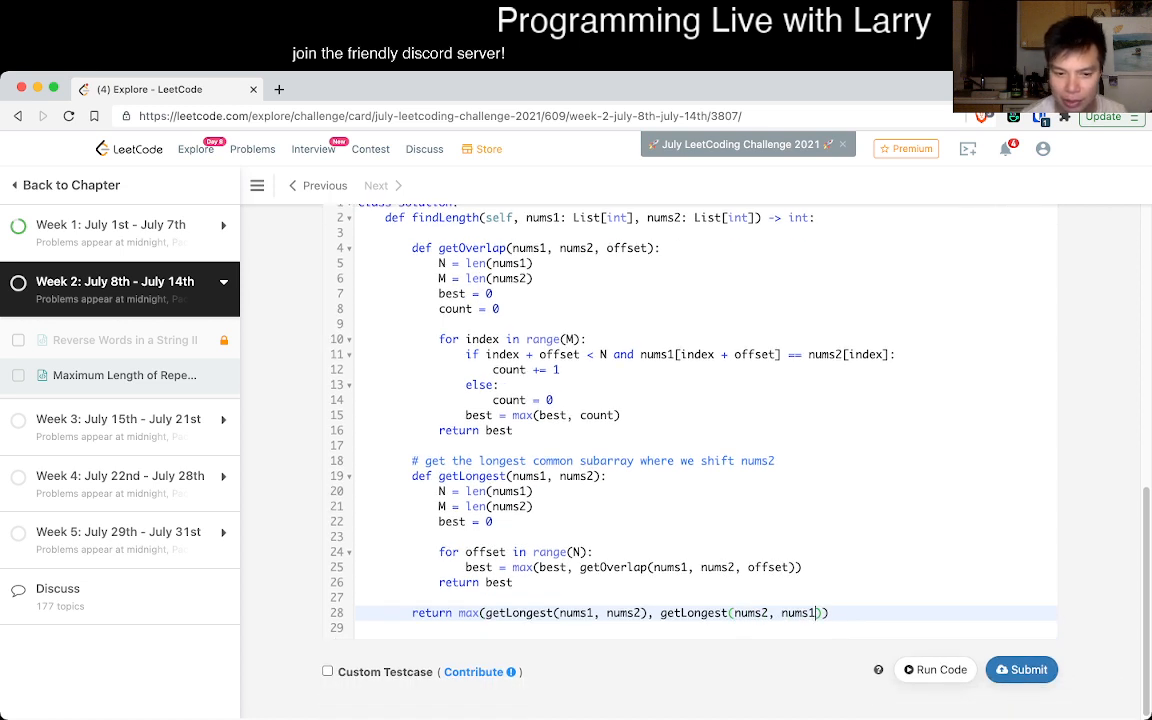
{"action": "left_click", "coordinate": [328, 672]}
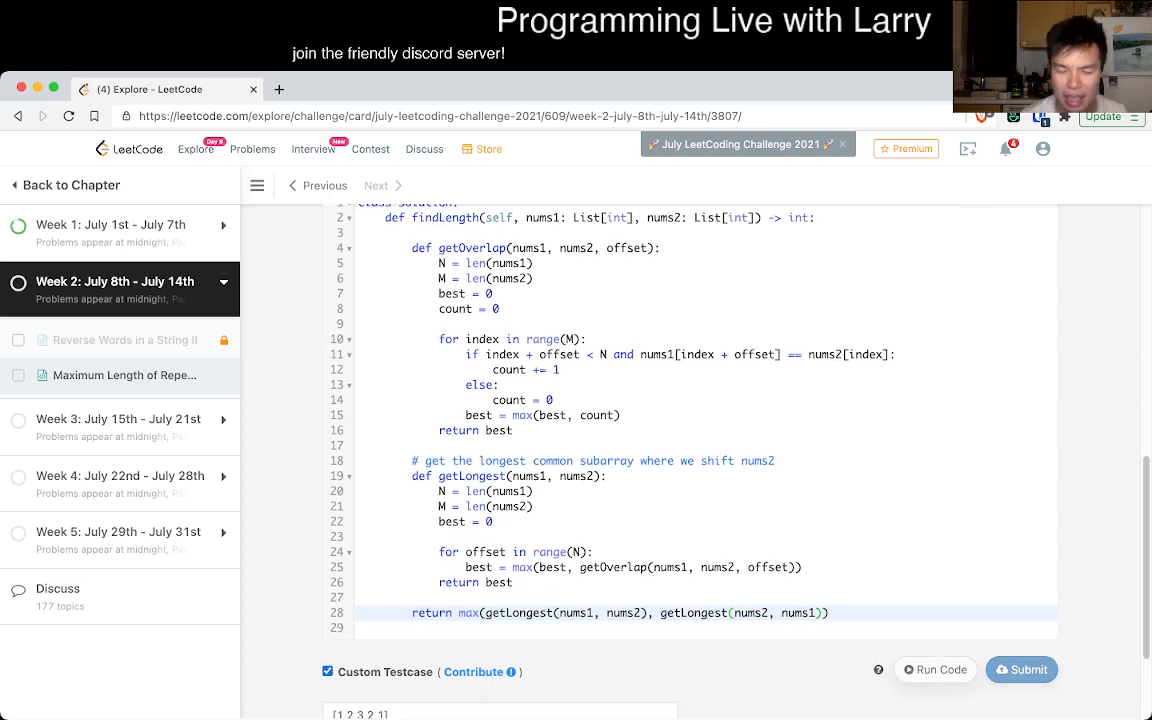
{"action": "scroll", "scroll_direction": "down", "scroll_amount": 3}
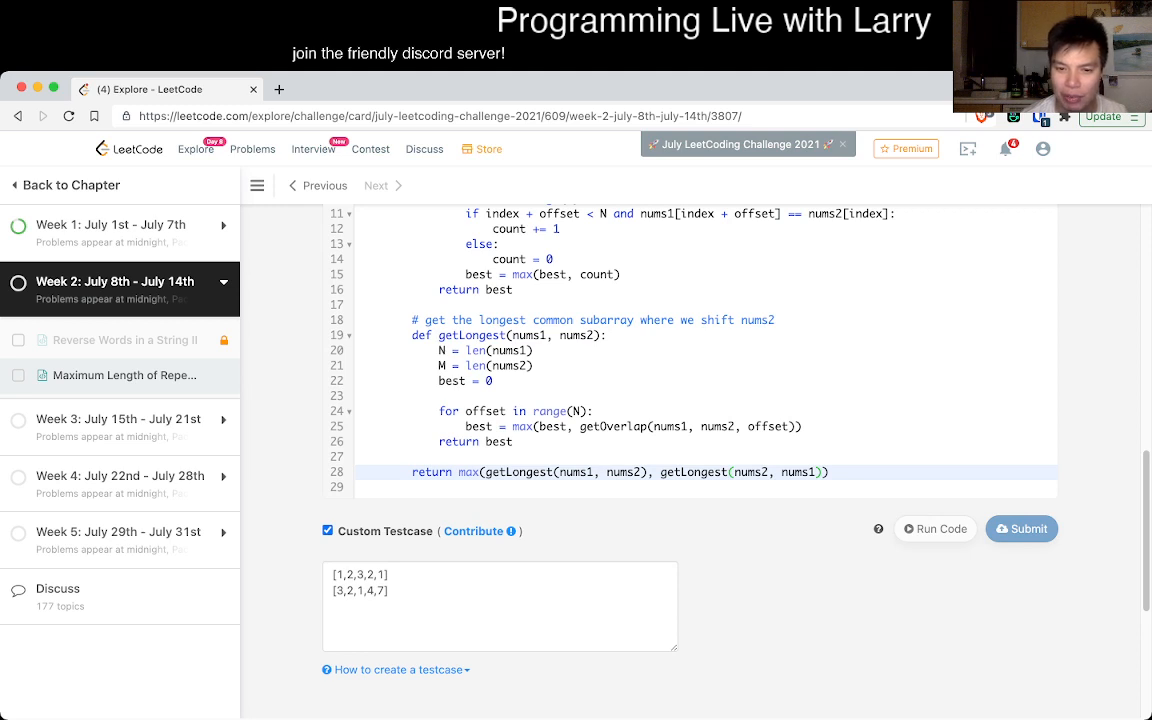
Add the all-zeros arrays [0,0,0,0,0] and [0,0,...] as a custom test and run the code
{"action": "left_click", "coordinate": [934, 528]}
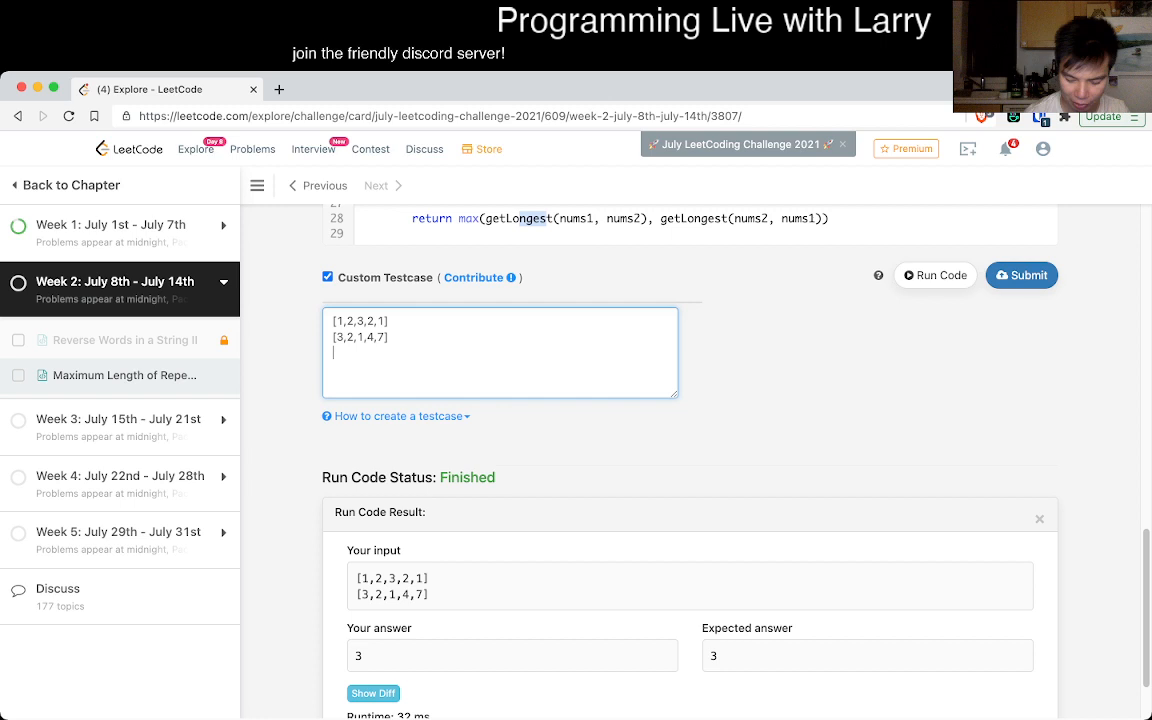
{"action": "type", "text": "[0,0,0,"}
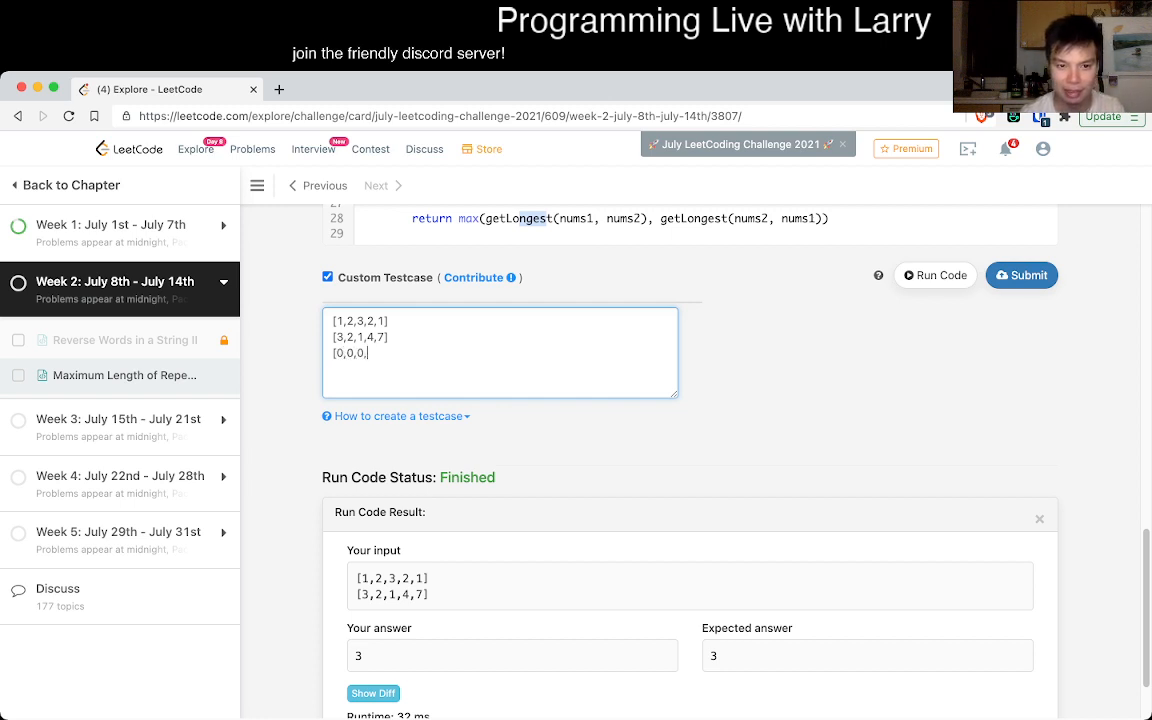
{"action": "type", "text": "0,0]"}
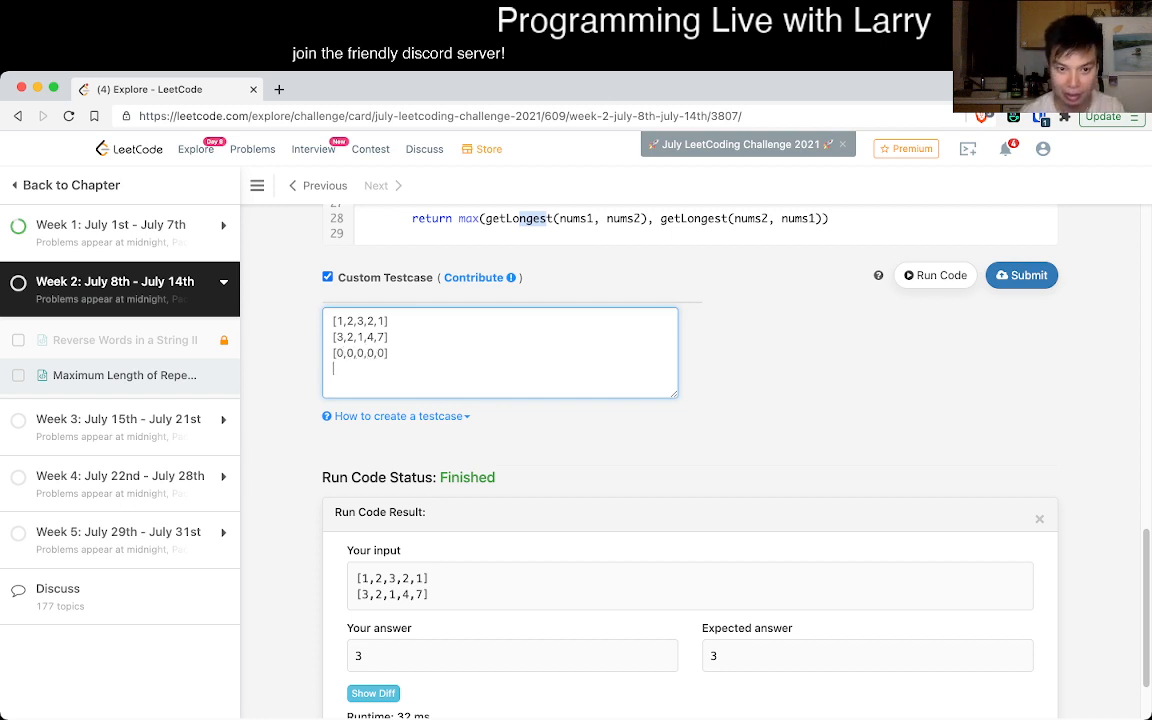
{"action": "type", "text": "[0,0,0,0,0"}
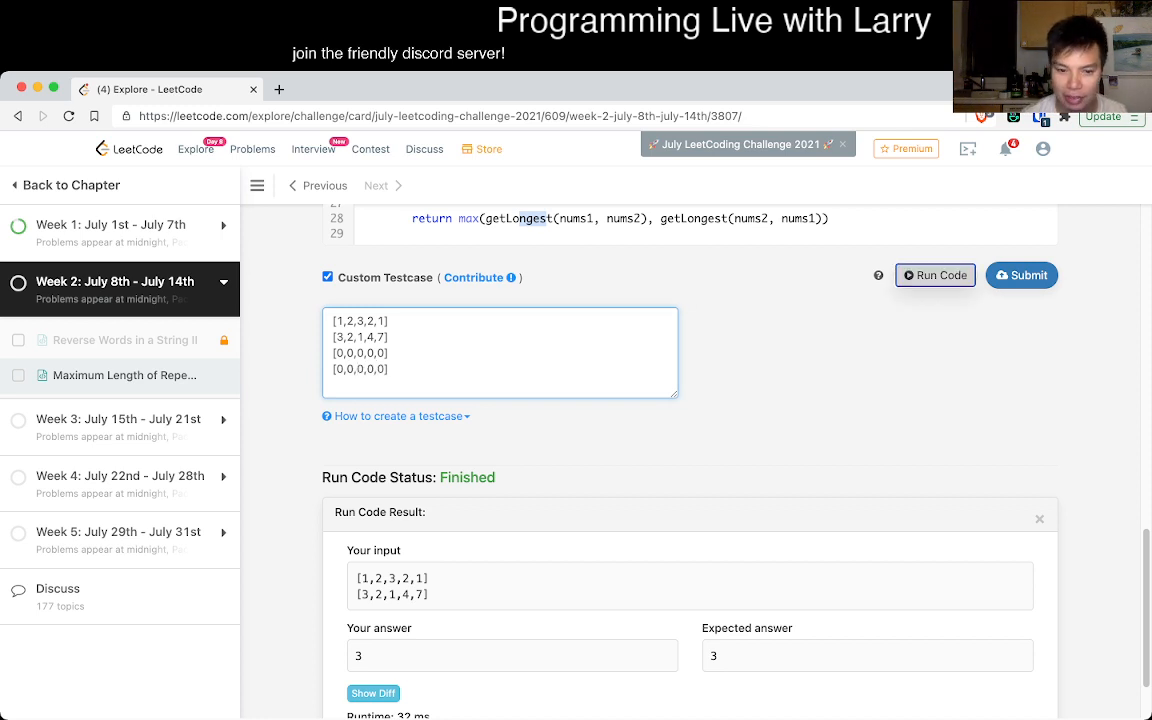
{"action": "left_click", "coordinate": [934, 276]}
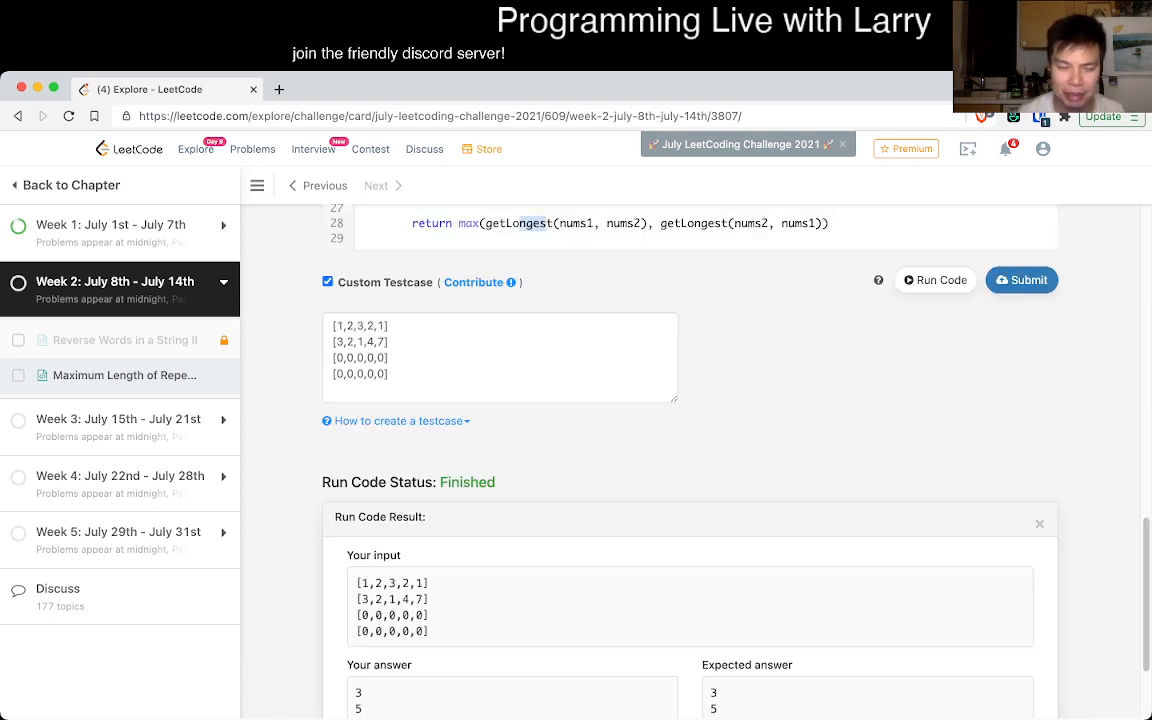
Add another array pair, confirm outputs 3, 5, 3 match expected, and submit the solution
{"action": "left_click", "coordinate": [500, 390]}
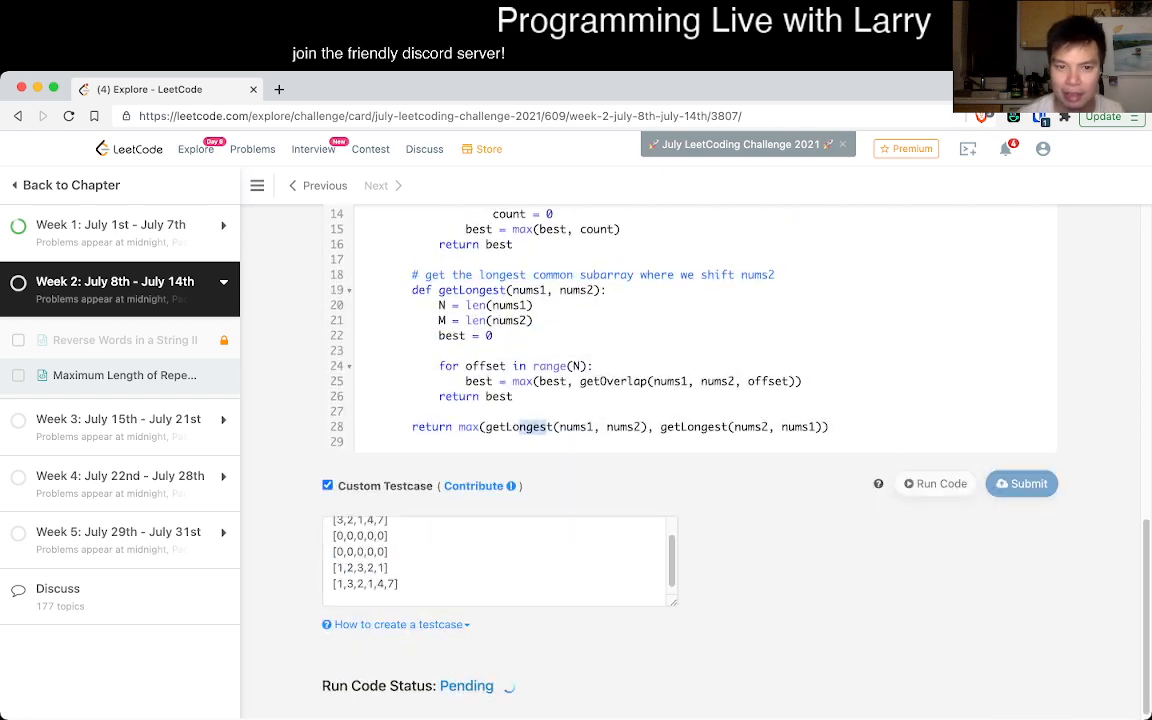
{"action": "scroll", "scroll_direction": "up", "scroll_amount": 3}
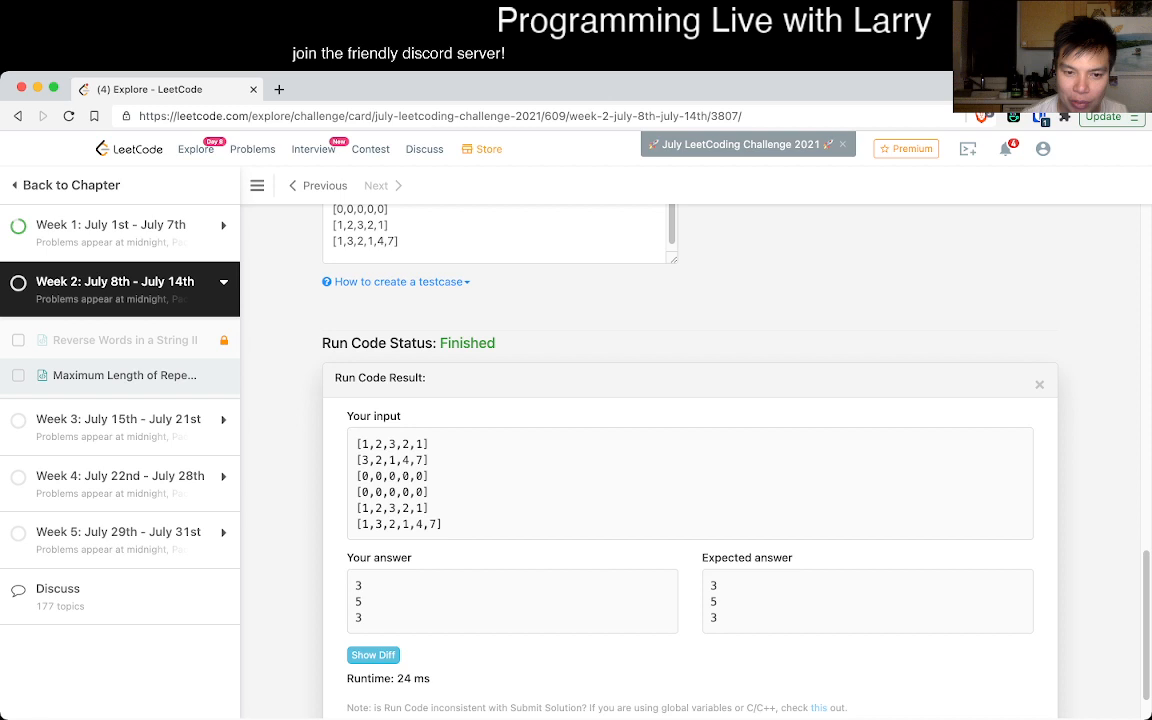
{"action": "double_click", "coordinate": [404, 508]}
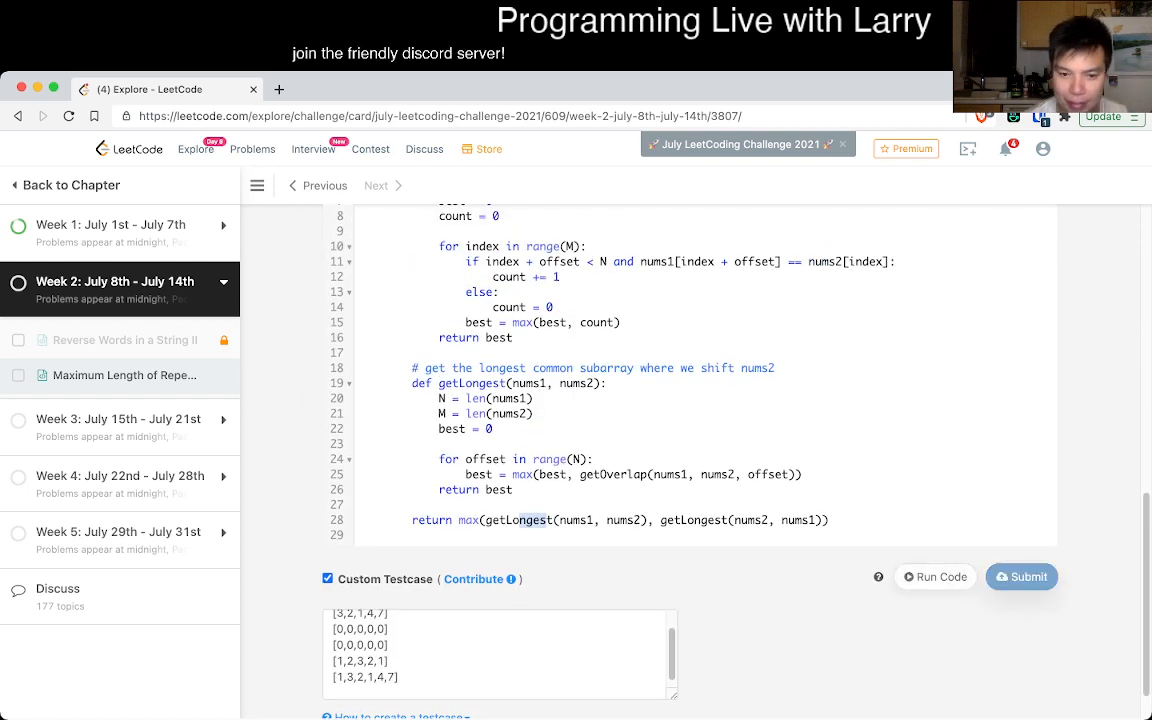
Confirm the submission is Accepted, checking off the problem in the Week 2 list
{"action": "left_click", "coordinate": [1020, 576]}
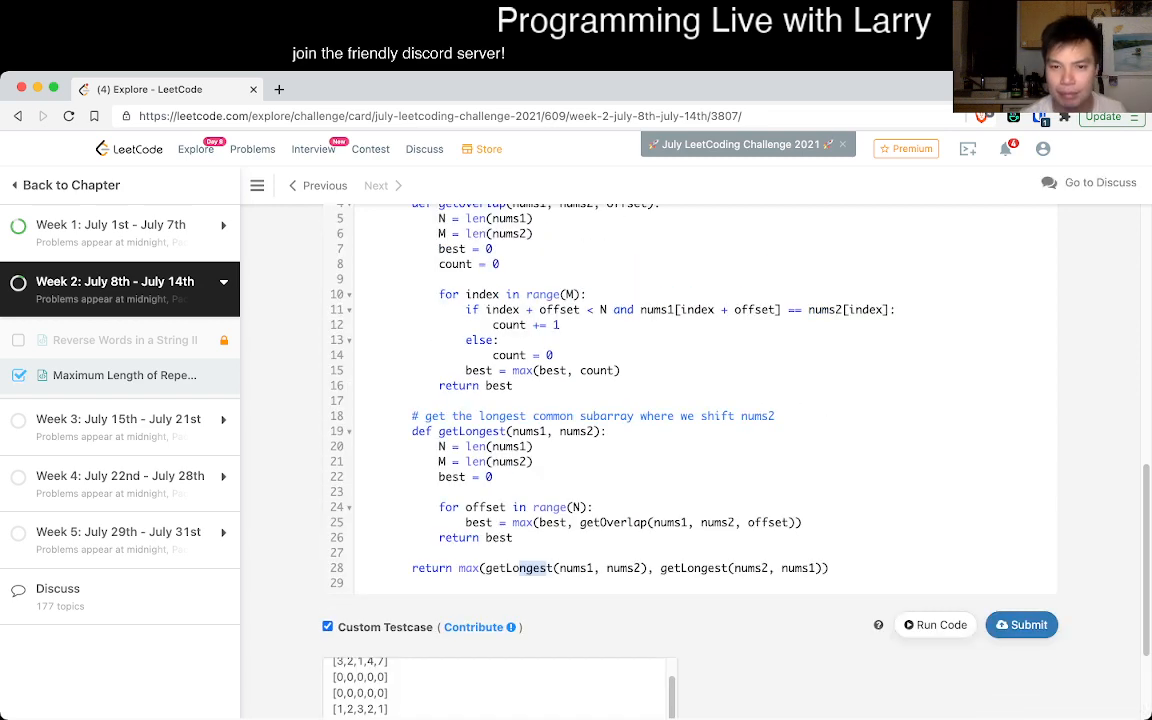
Reveal Hint #1 suggesting dynamic programming over prefixes, then return to the code
{"action": "scroll", "scroll_direction": "up", "scroll_amount": 3}
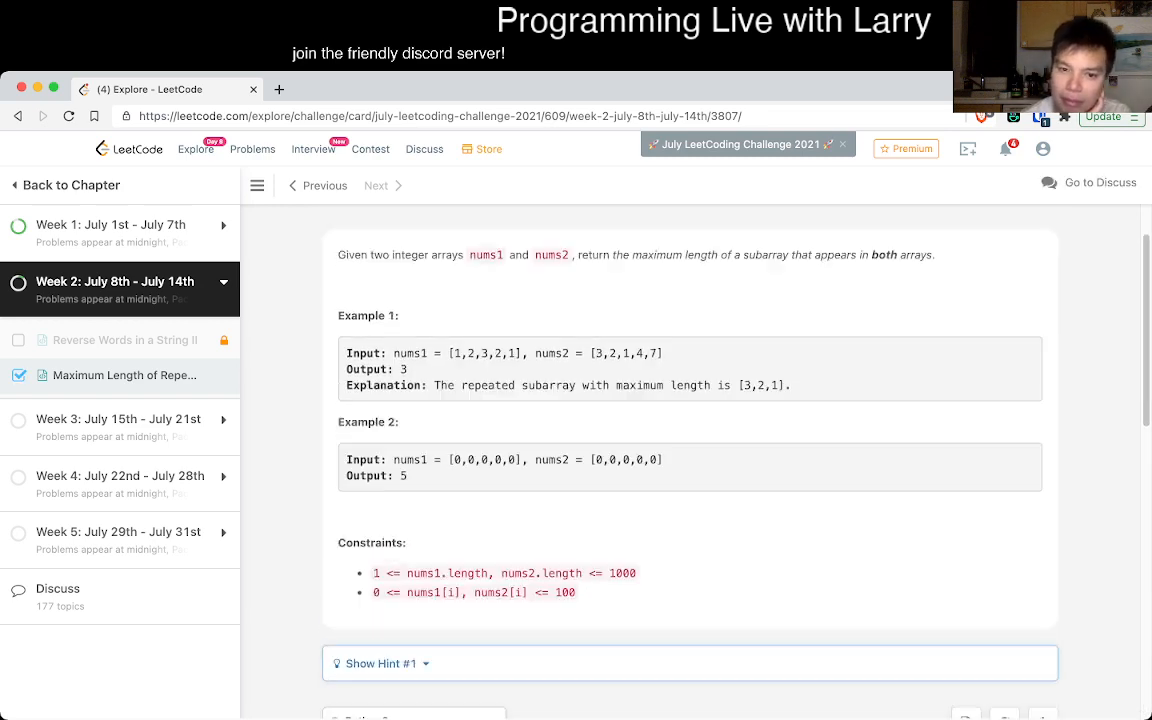
{"action": "scroll", "scroll_direction": "up", "scroll_amount": 3}
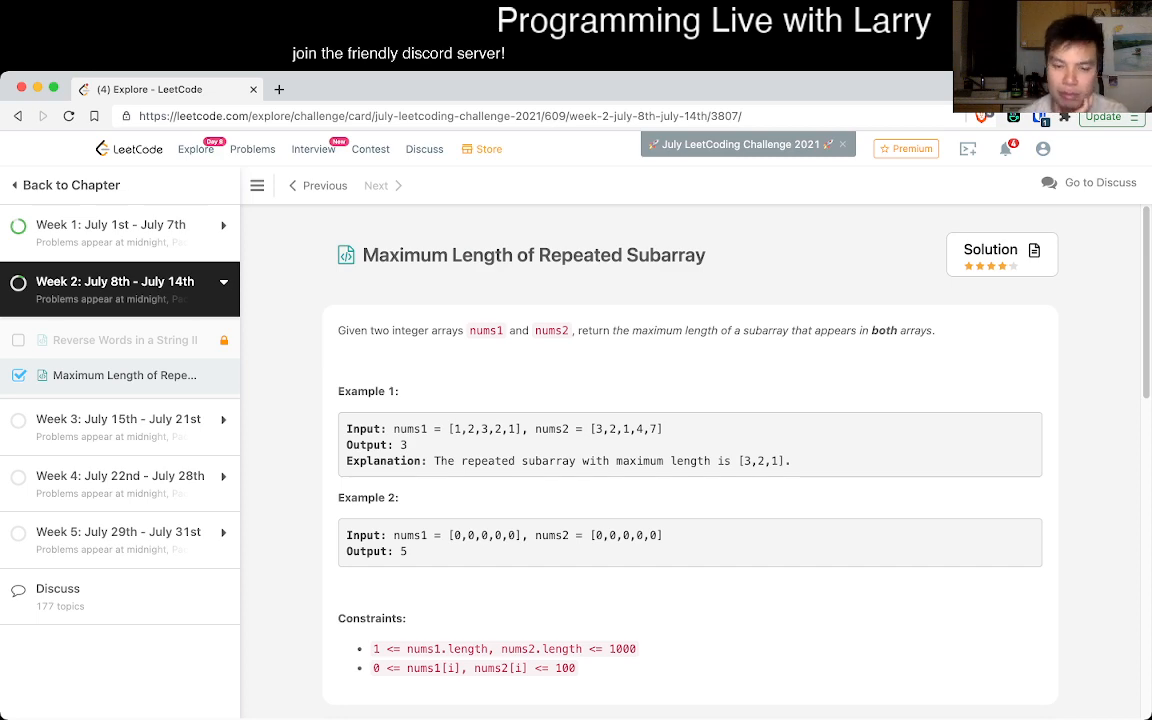
{"action": "scroll", "scroll_direction": "down", "scroll_amount": 3}
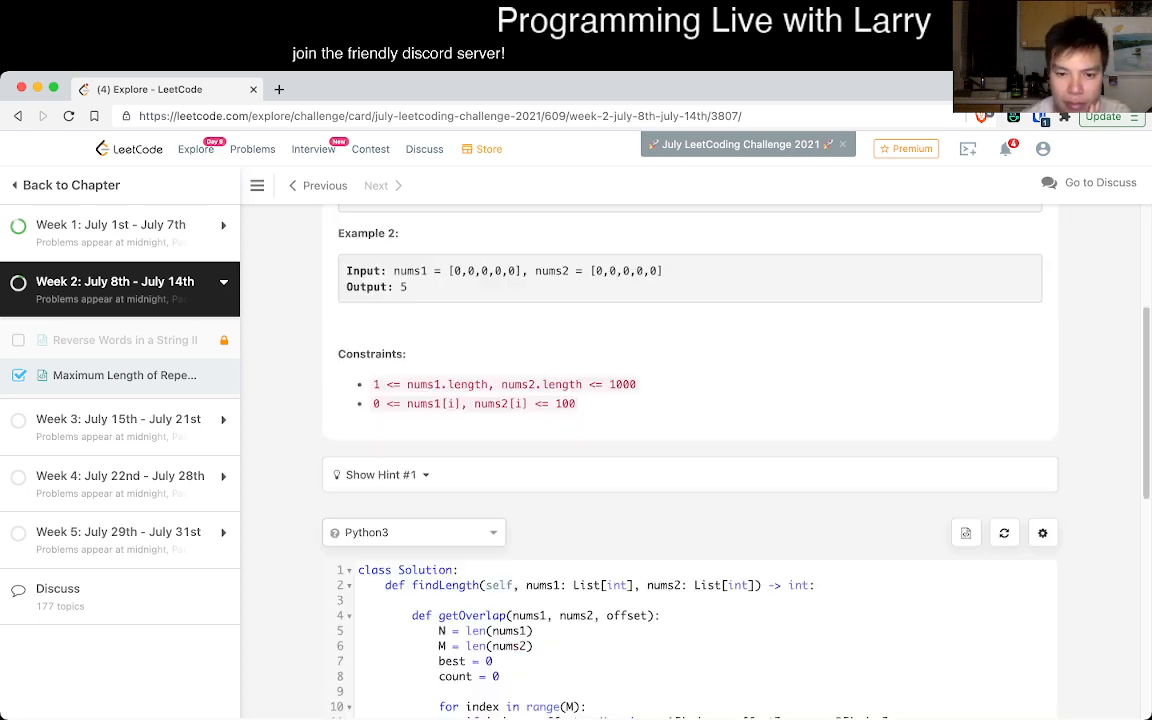
{"action": "scroll", "scroll_direction": "down", "scroll_amount": 3}
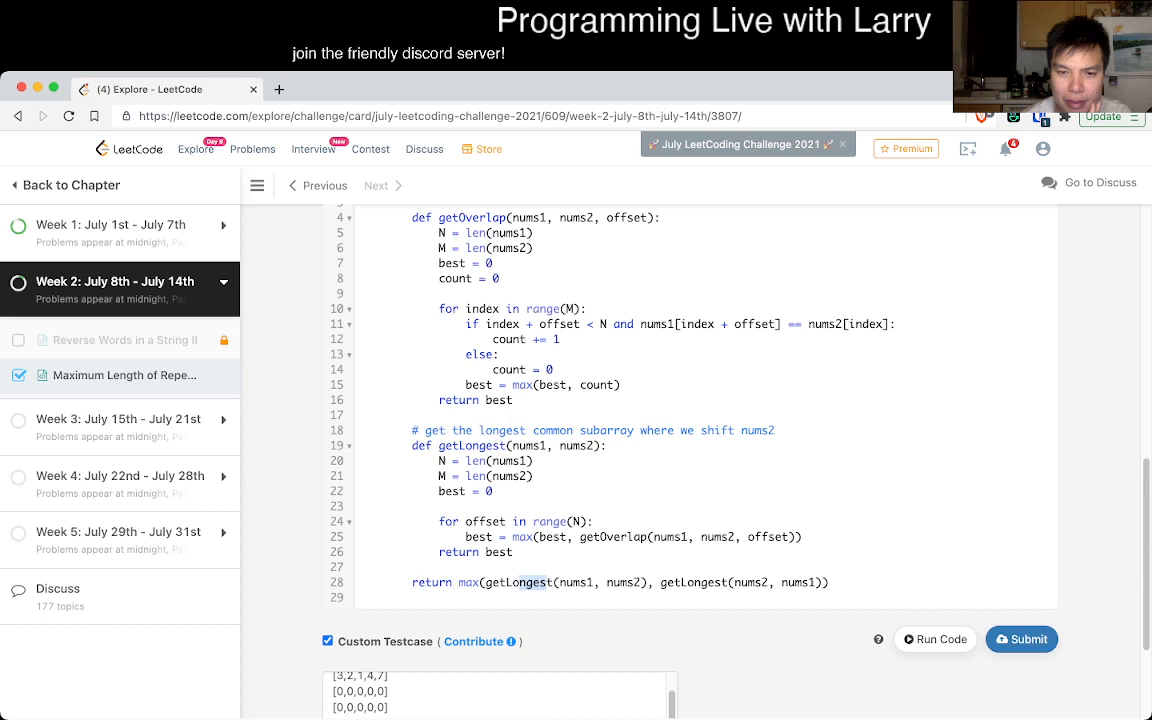
{"action": "scroll", "scroll_direction": "up", "scroll_amount": 3}
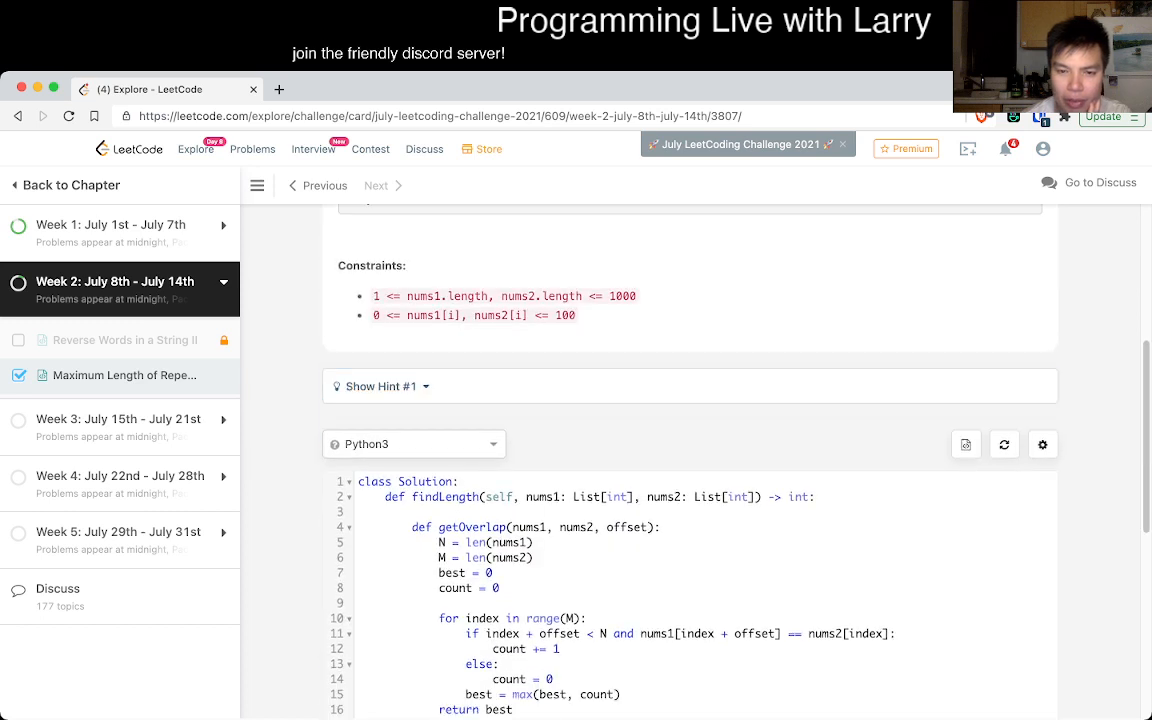
{"action": "left_click", "coordinate": [380, 386]}
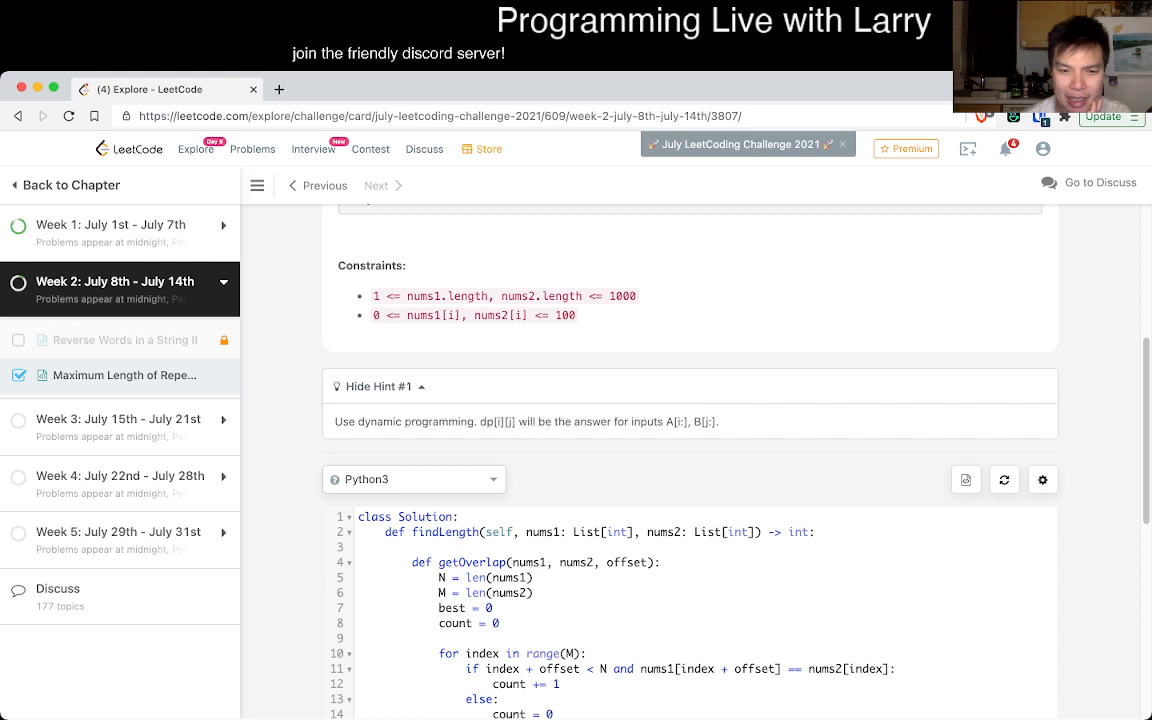
{"action": "scroll", "scroll_direction": "down", "scroll_amount": 3}
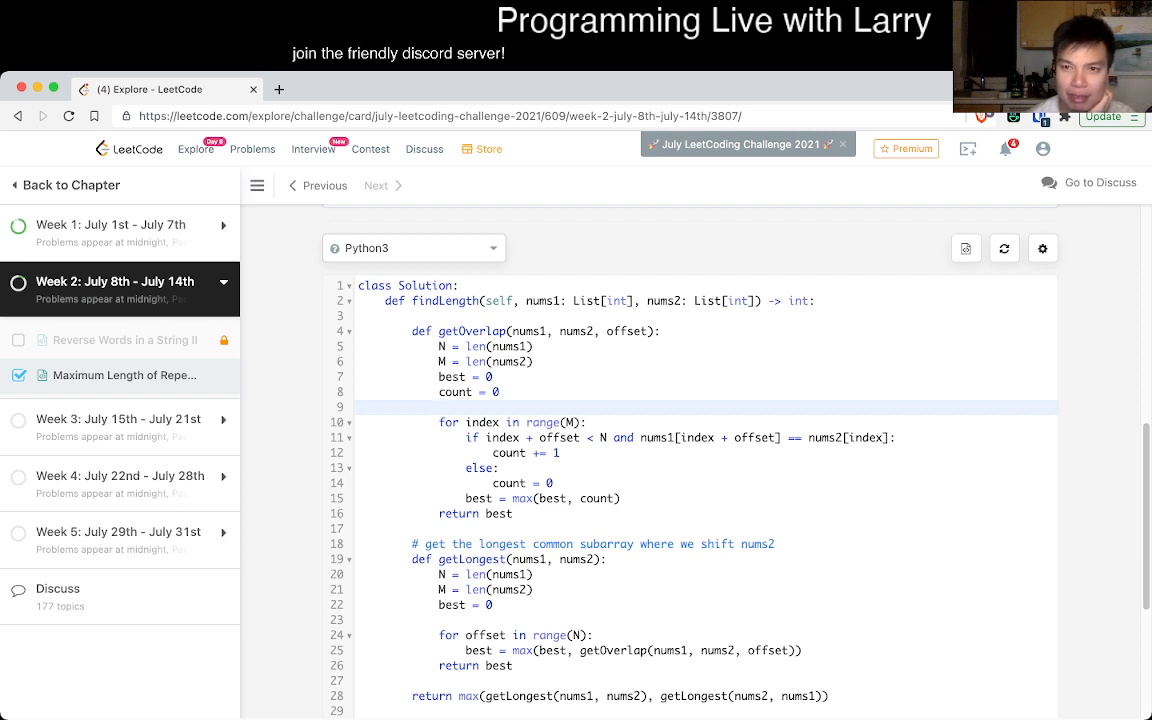
Start an '# Overall t...' complexity comment on a new line under the findLength header
{"action": "left_click", "coordinate": [440, 408]}
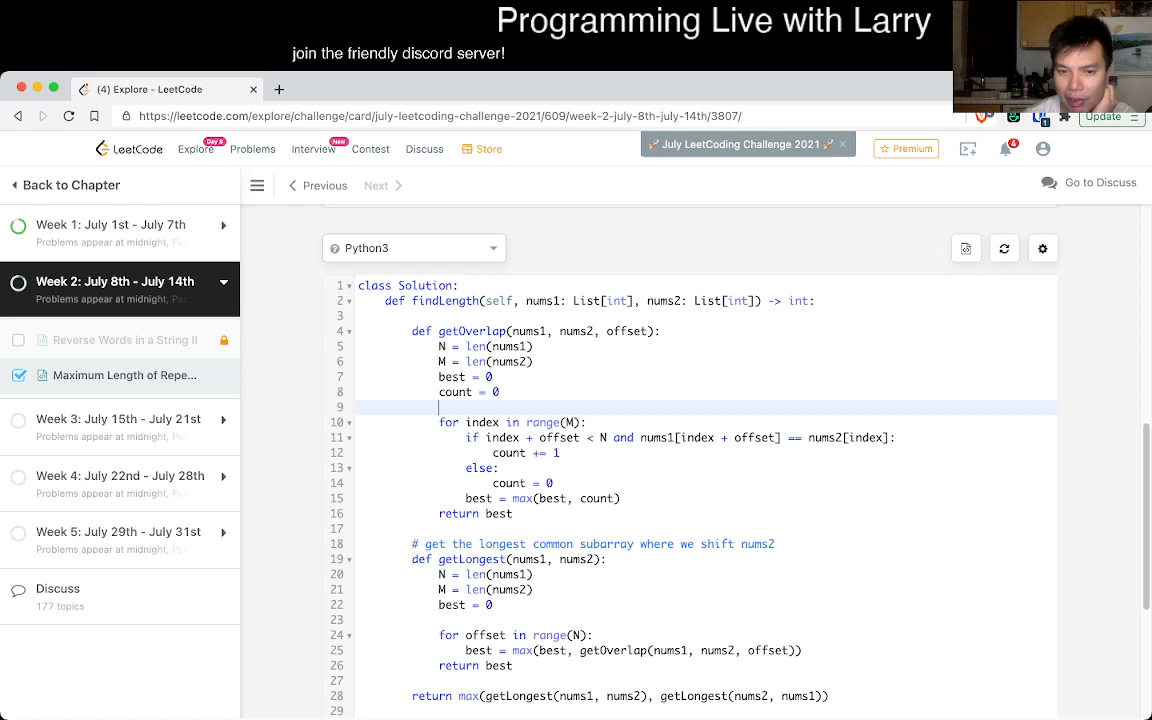
{"action": "scroll", "scroll_direction": "down", "scroll_amount": 3}
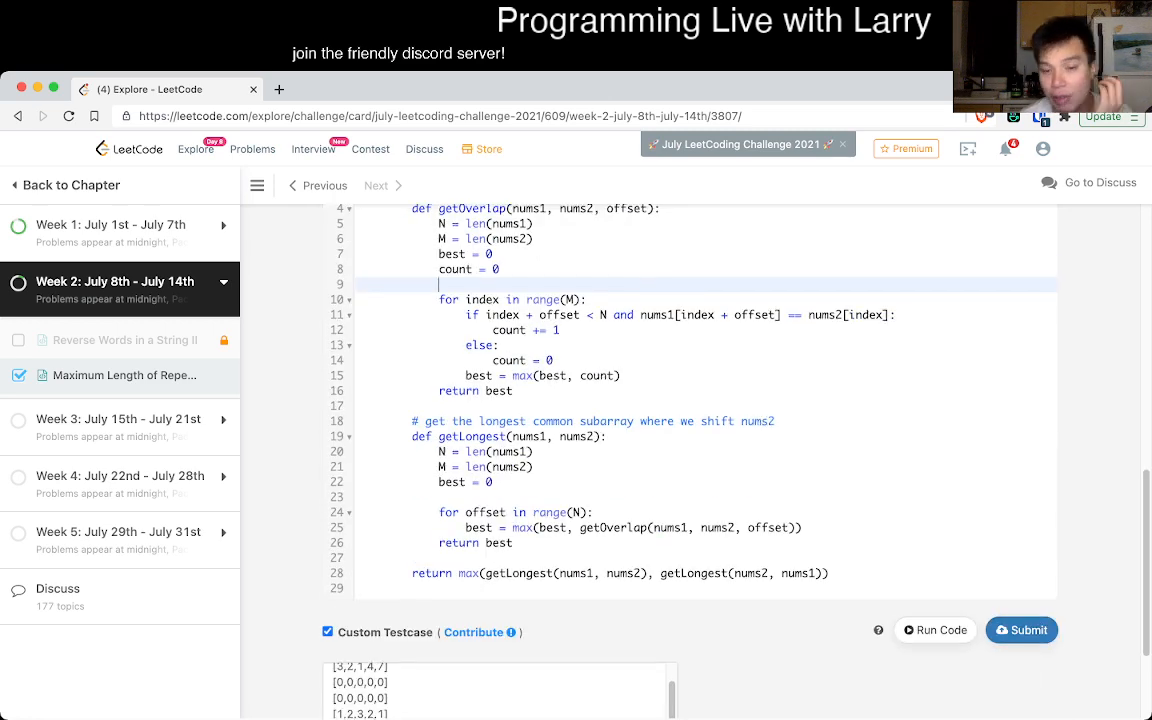
{"action": "scroll", "scroll_direction": "up", "scroll_amount": 3}
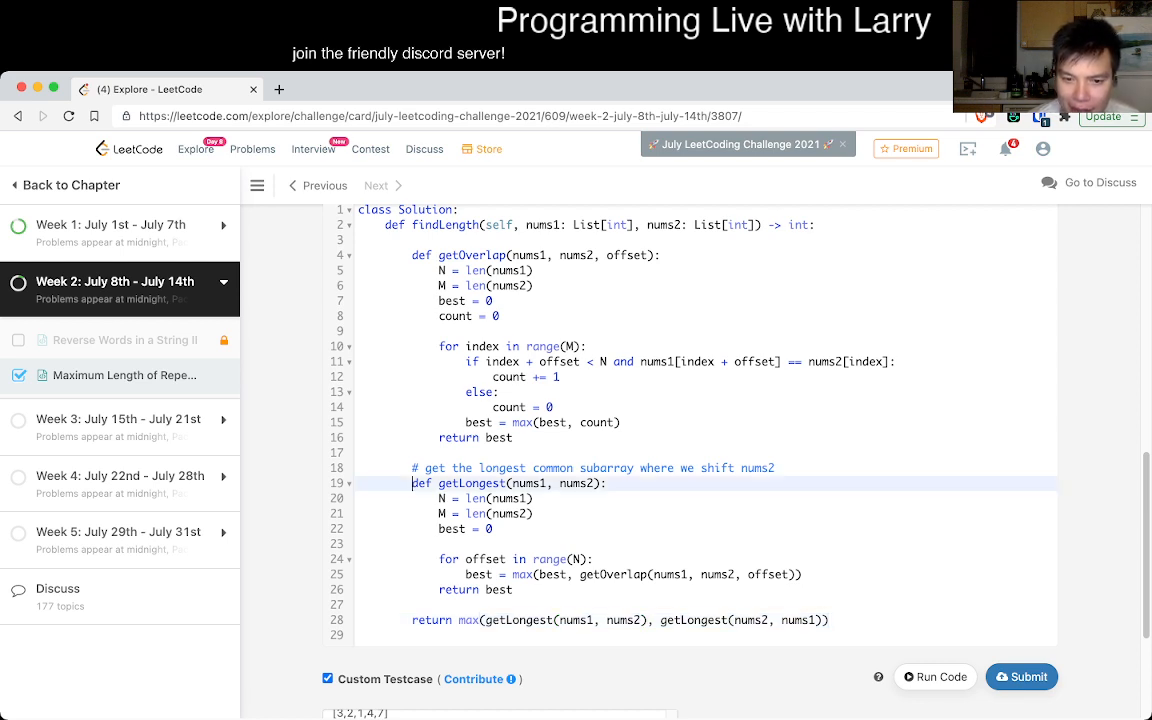
{"action": "left_click_drag", "start_coordinate": [412, 482], "coordinate": [512, 588]}
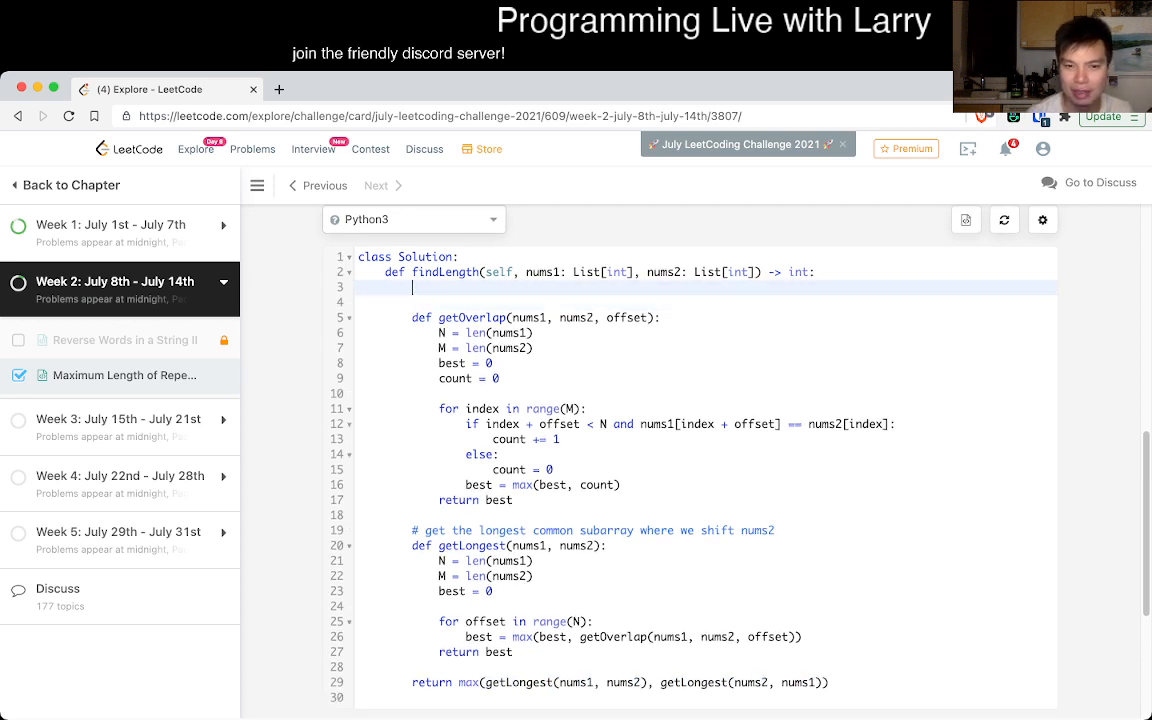
{"action": "type", "text": "# Overall t"}
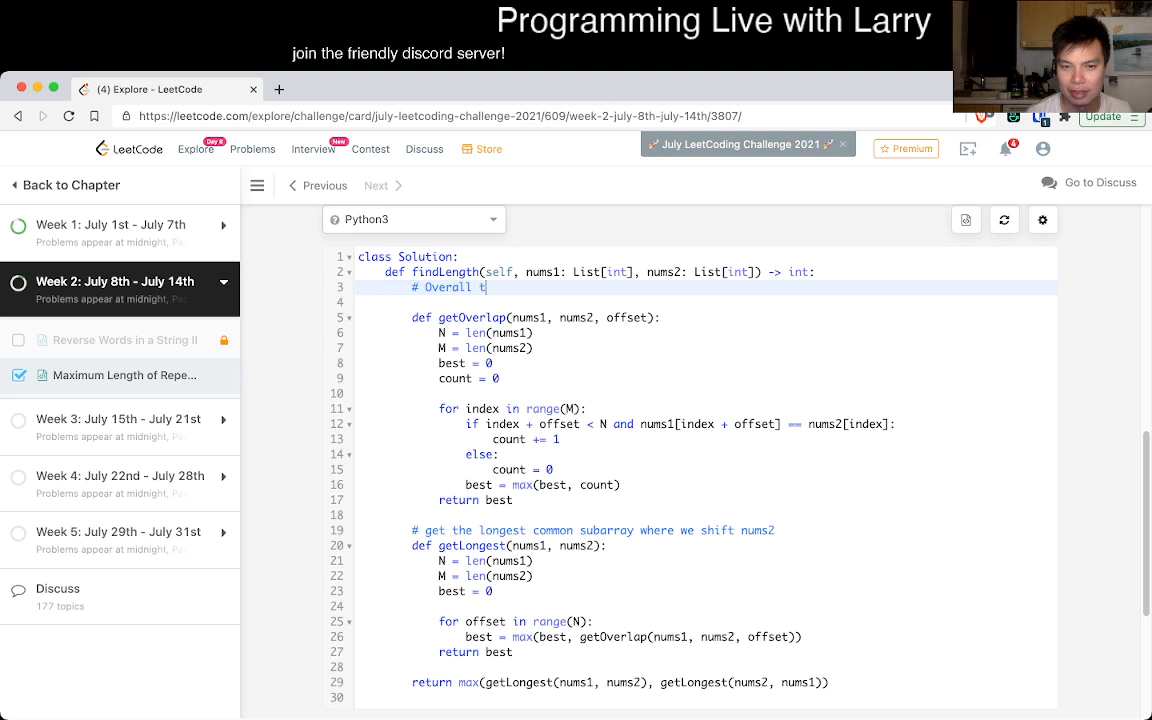
Finish the comments: '# Overall time = O((N+M)^2)' and '# Space = O(1)'
{"action": "type", "text": "ime = O(N)"}
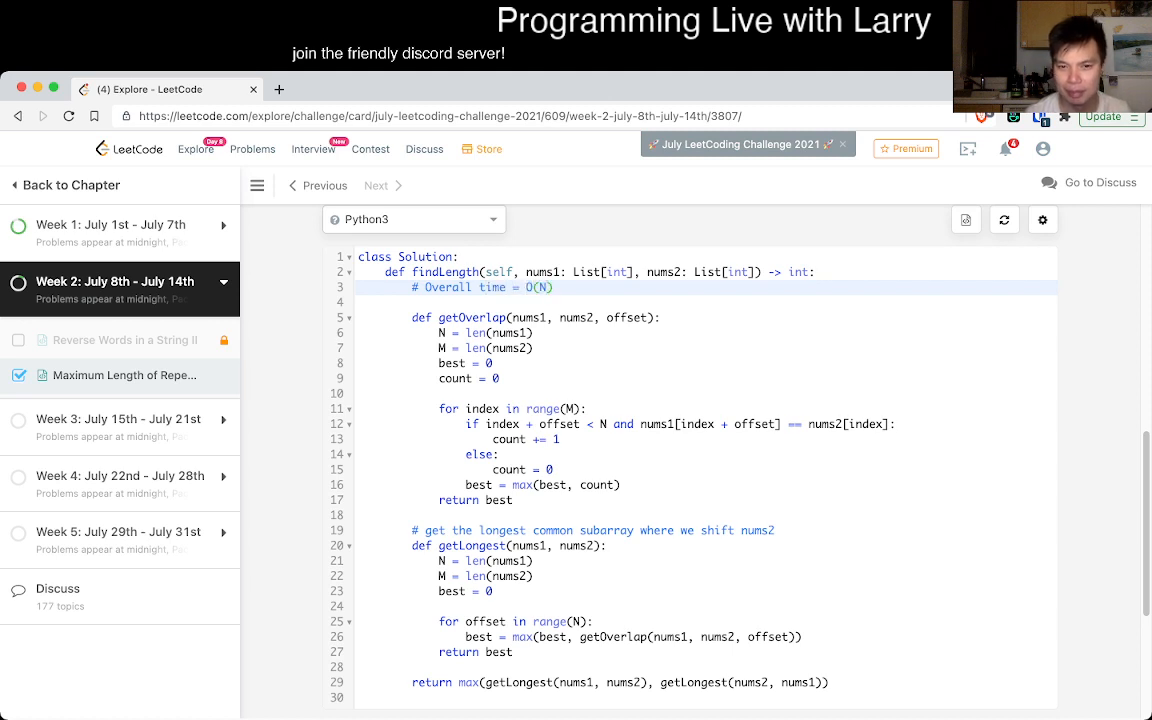
{"action": "type", "text": "(N+M)"}
{"action": "type", "text": "#"}
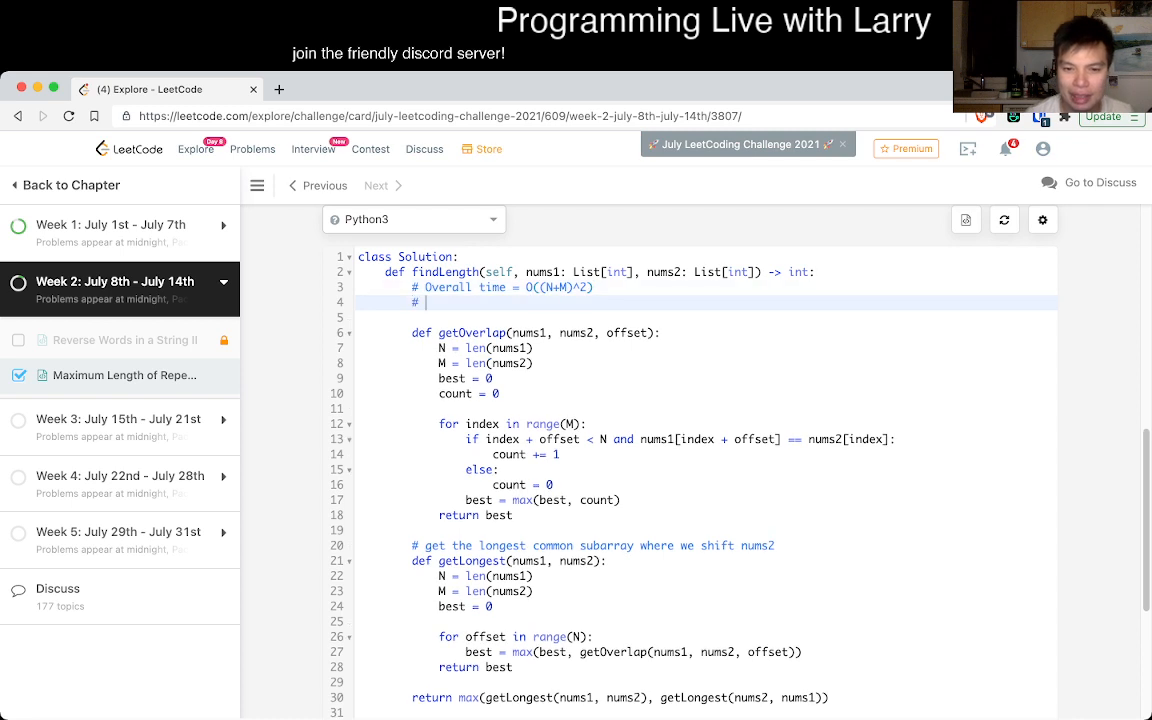
{"action": "type", "text": "Space ="}
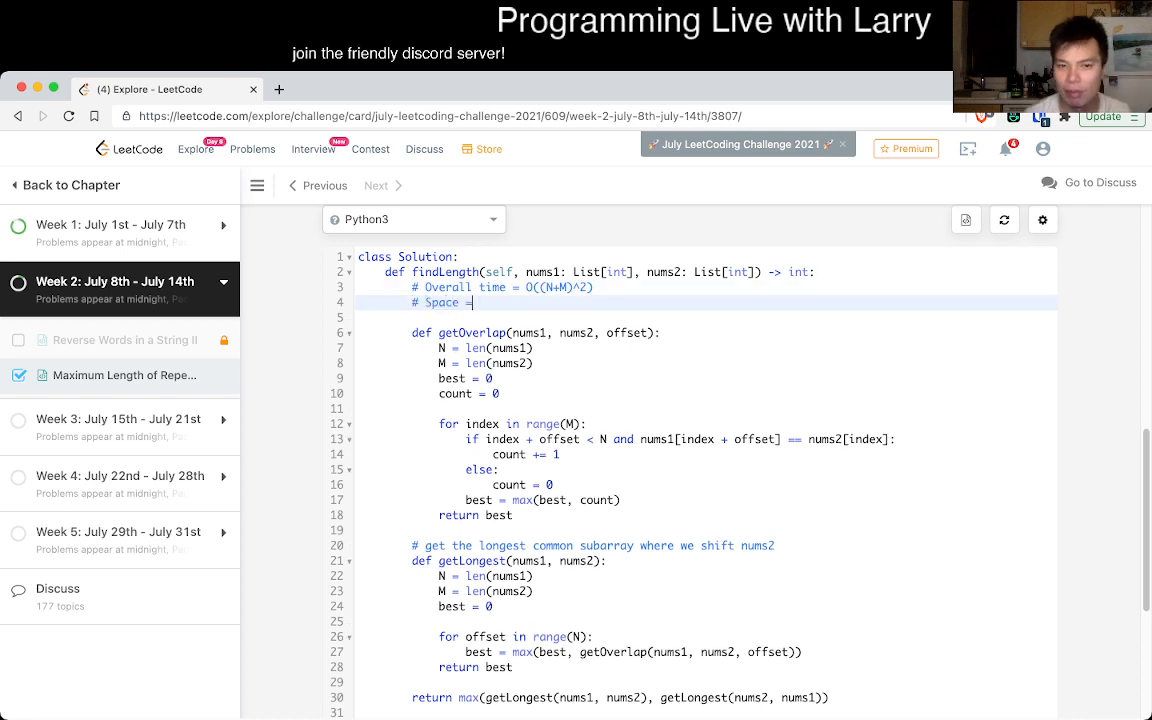
{"action": "type", "text": "O(1)"}
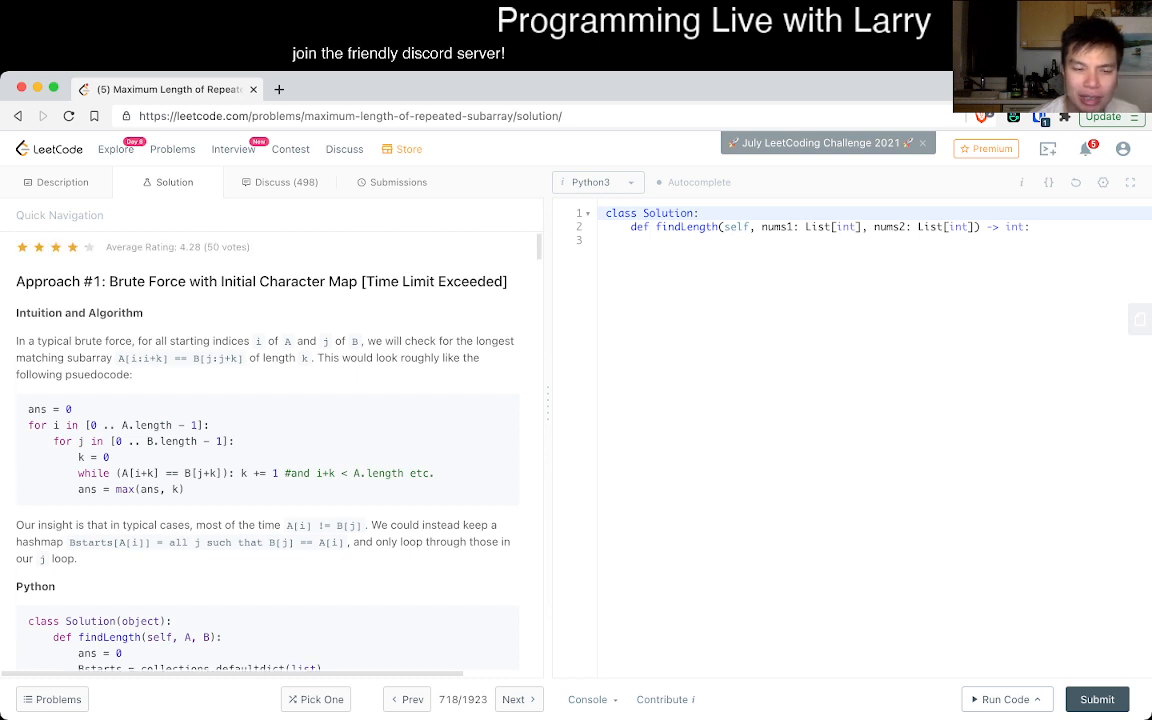
Scroll through the article's Approach #2 and dynamic programming Approach #3 code and complexity
{"action": "left_click_drag", "start_coordinate": [32, 408], "coordinate": [184, 488]}
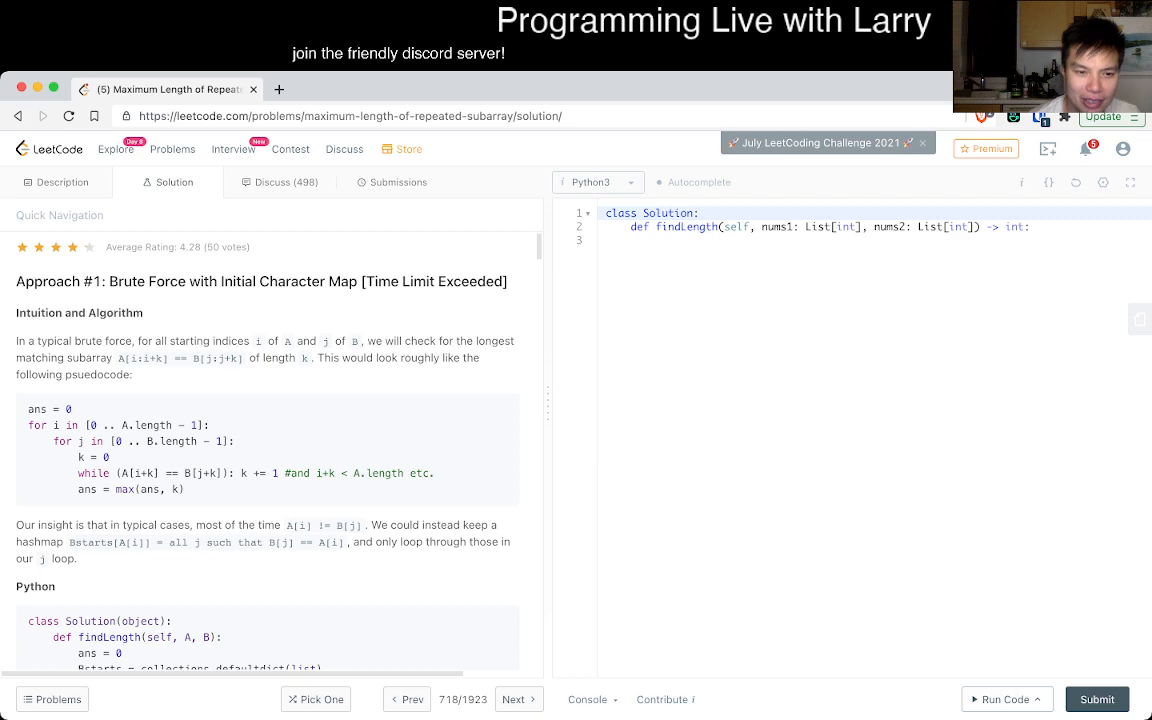
{"action": "scroll", "scroll_direction": "down", "scroll_amount": 3}
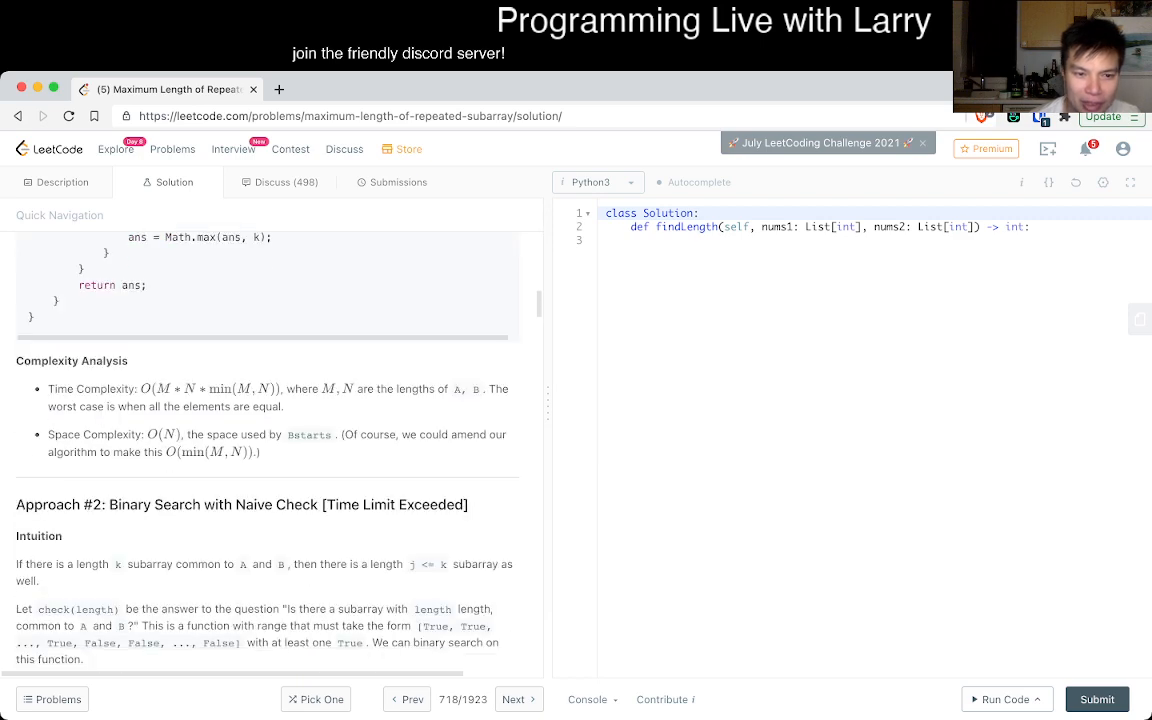
{"action": "scroll", "scroll_direction": "down", "scroll_amount": 3}
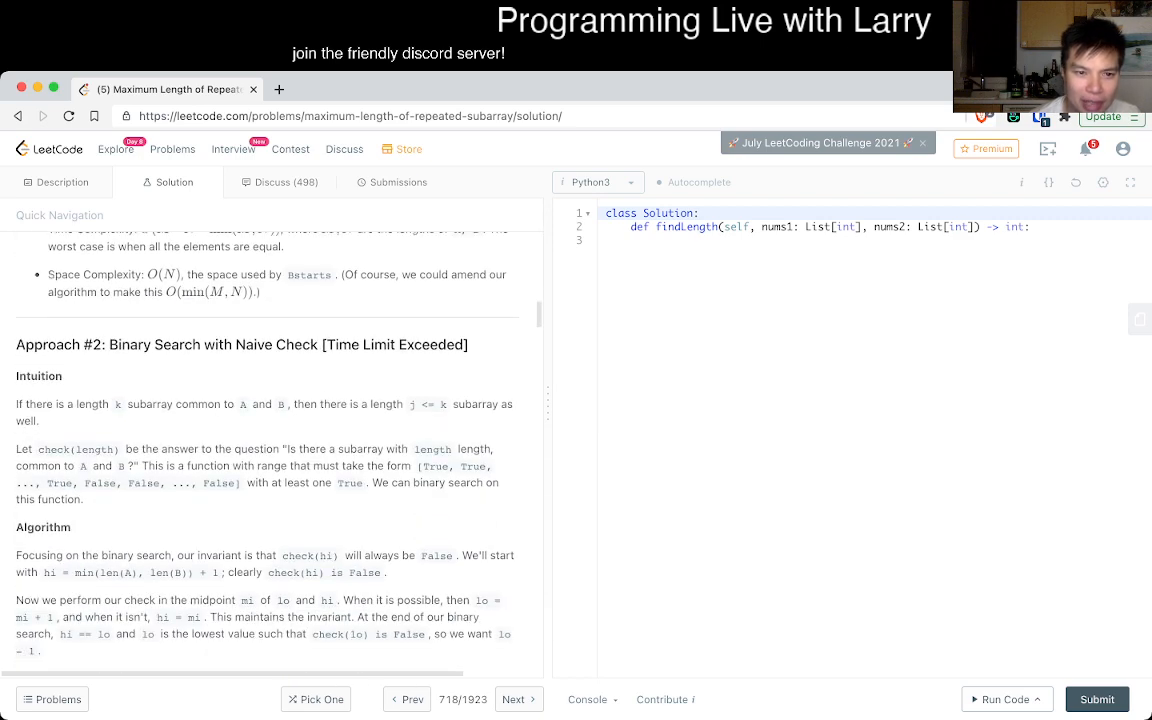
{"action": "scroll", "scroll_direction": "down", "scroll_amount": 3}
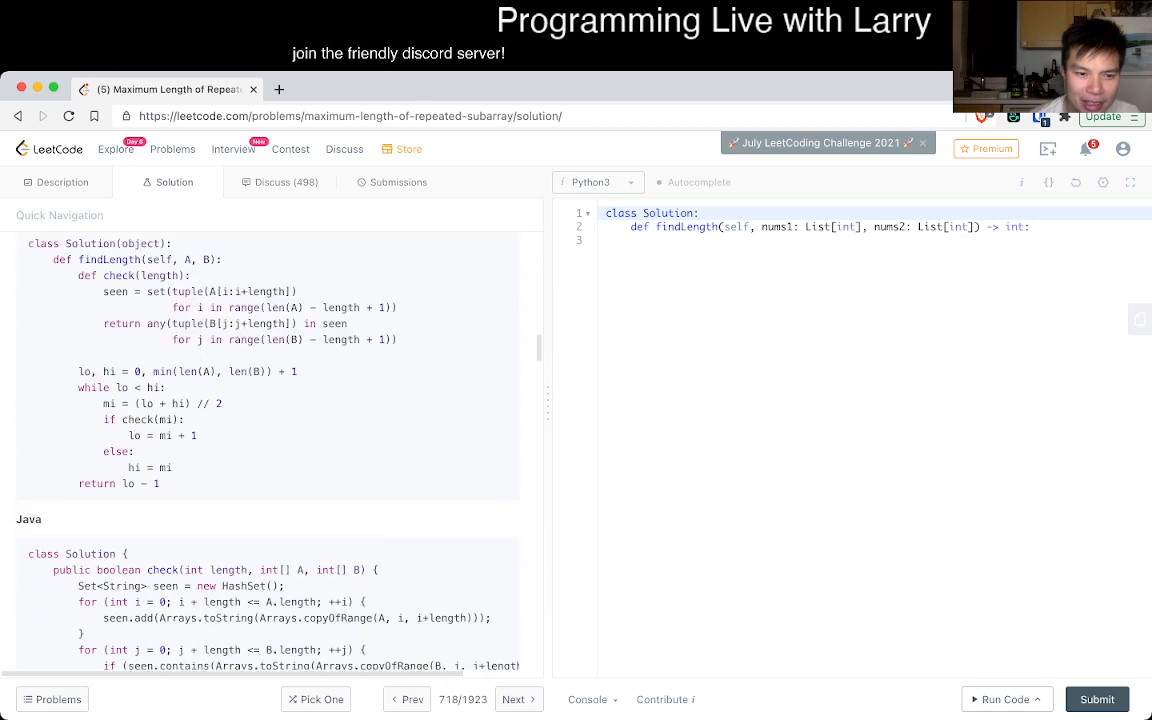
{"action": "scroll", "scroll_direction": "down", "scroll_amount": 3}
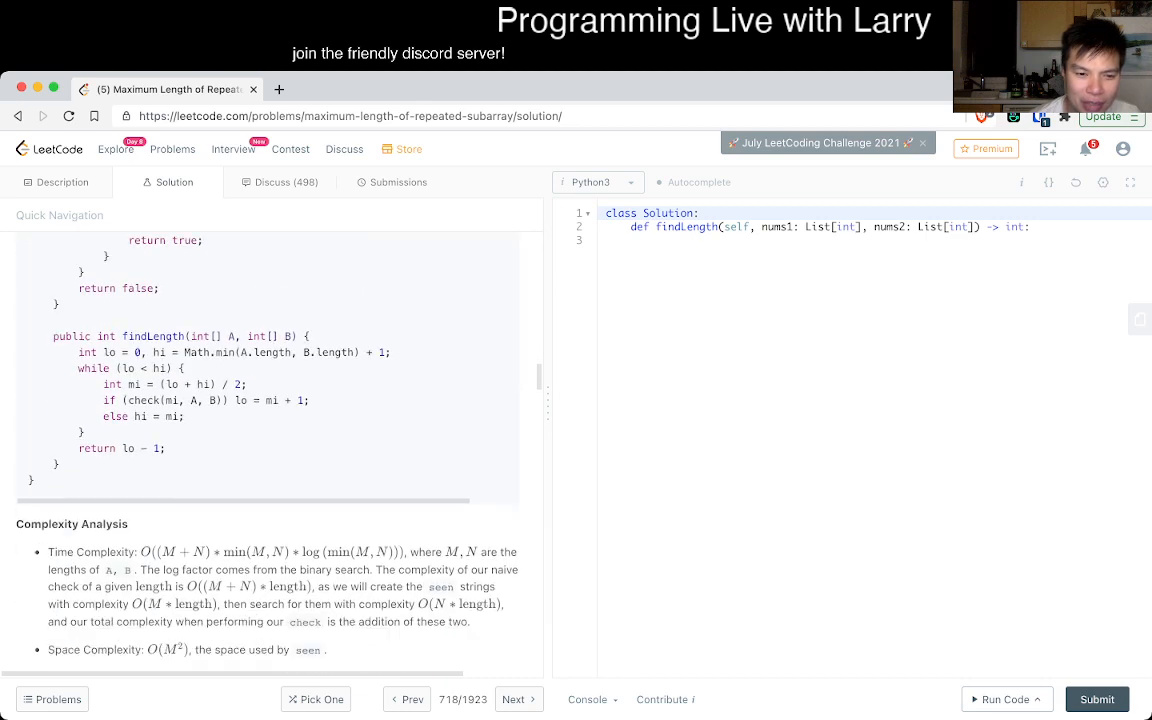
{"action": "scroll", "scroll_direction": "down", "scroll_amount": 3}
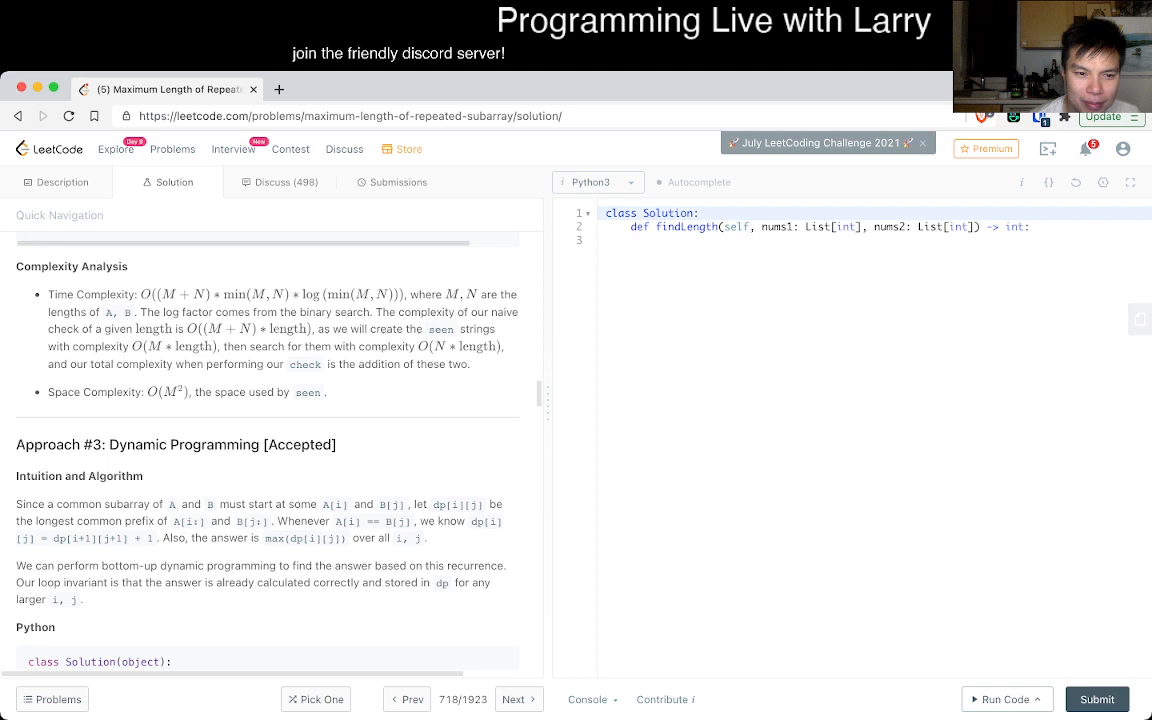
{"action": "scroll", "scroll_direction": "down", "scroll_amount": 3}
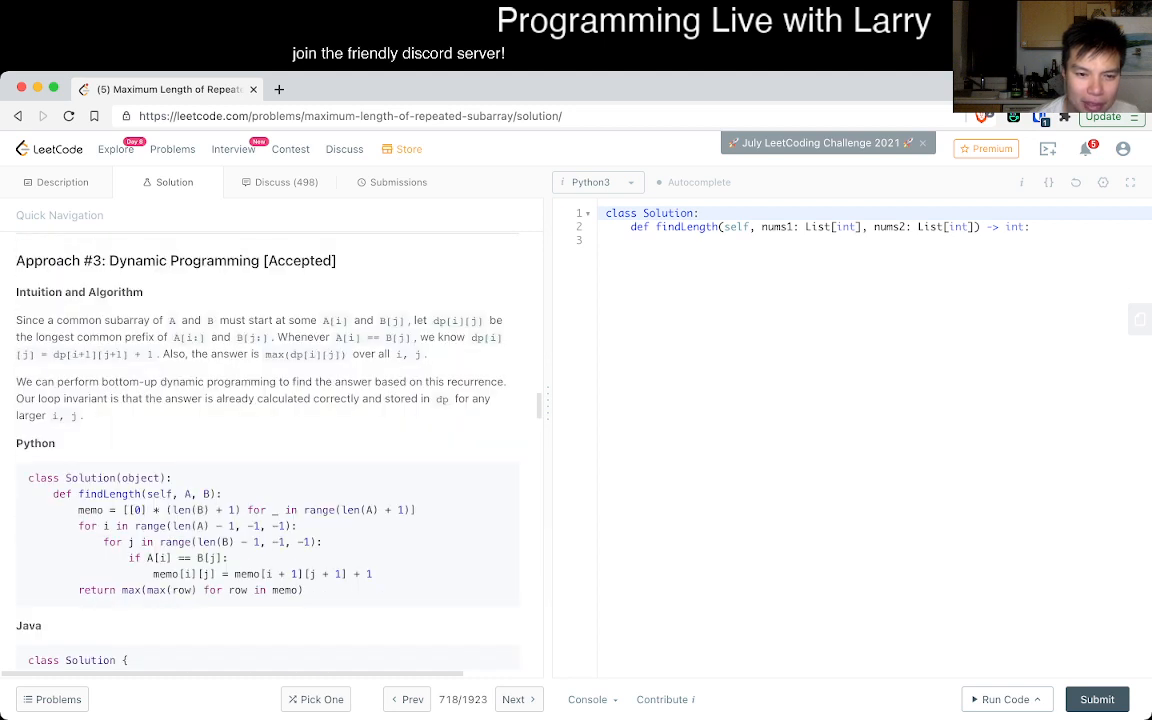
{"action": "scroll", "scroll_direction": "down", "scroll_amount": 3}
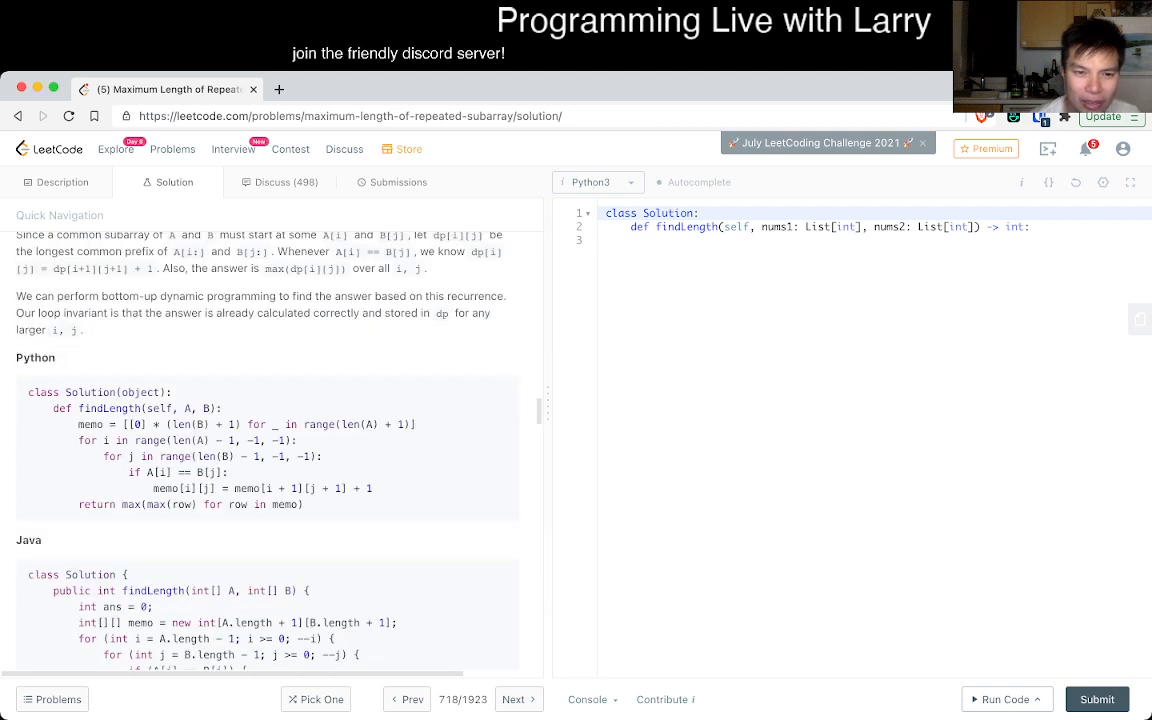
{"action": "scroll", "scroll_direction": "down", "scroll_amount": 3}
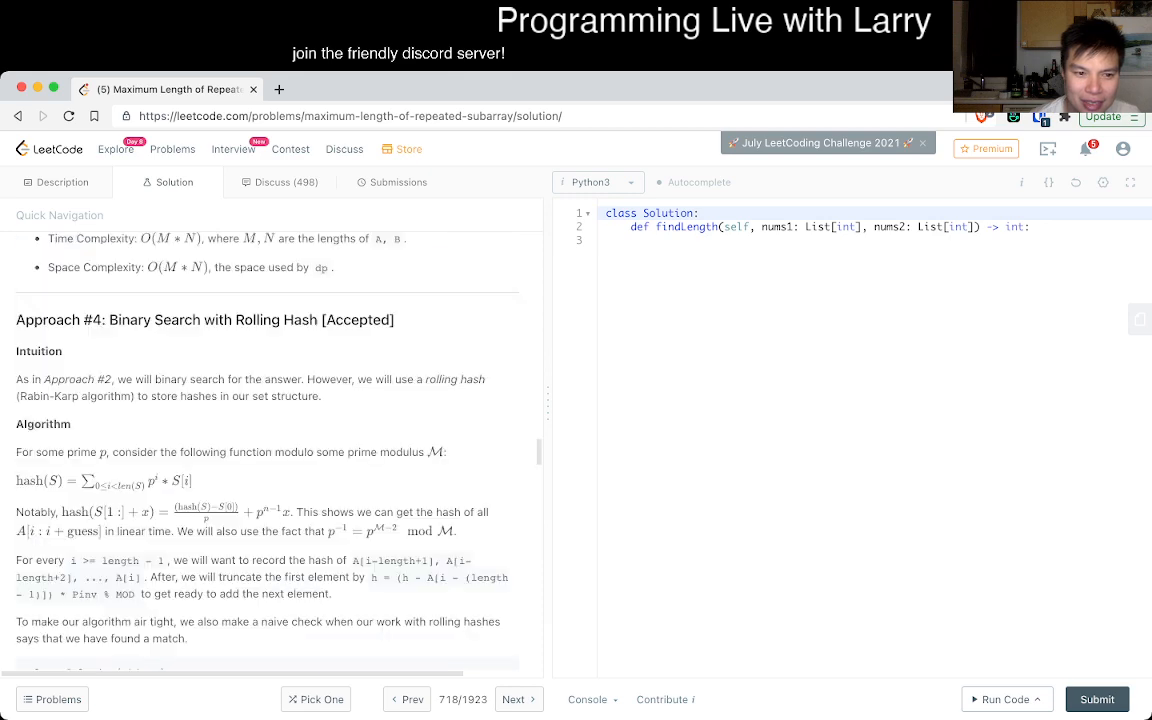
{"action": "scroll", "scroll_direction": "up", "scroll_amount": 3}
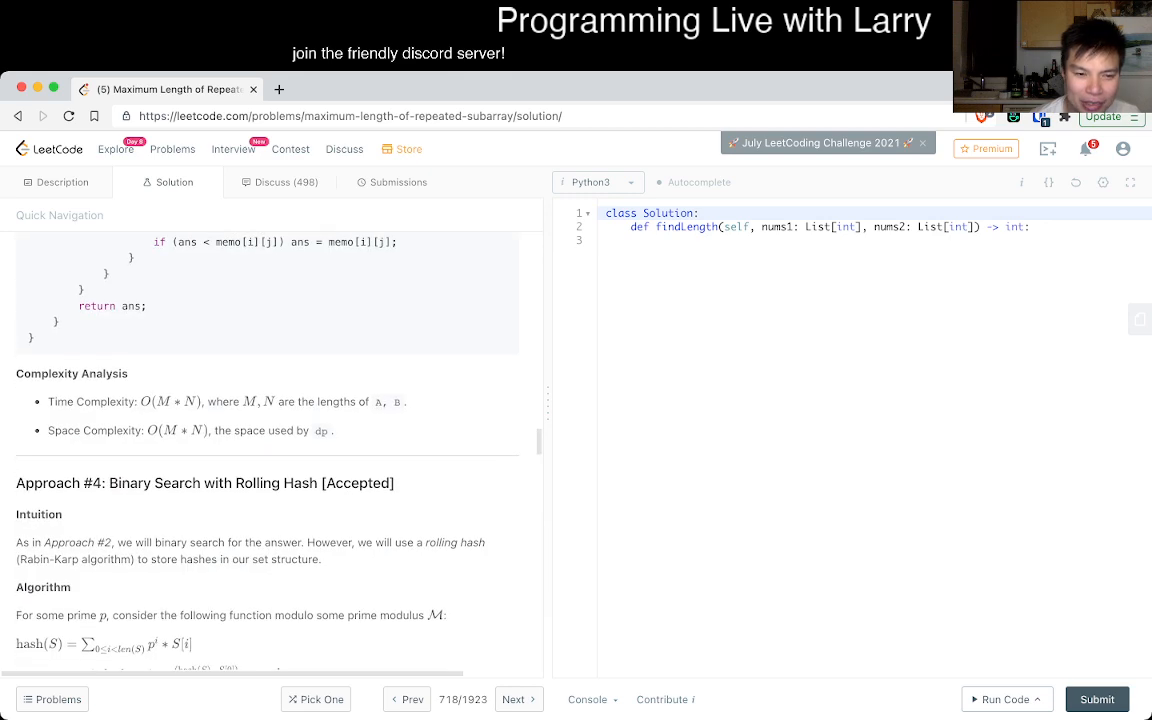
{"action": "scroll", "scroll_direction": "down", "scroll_amount": 3}
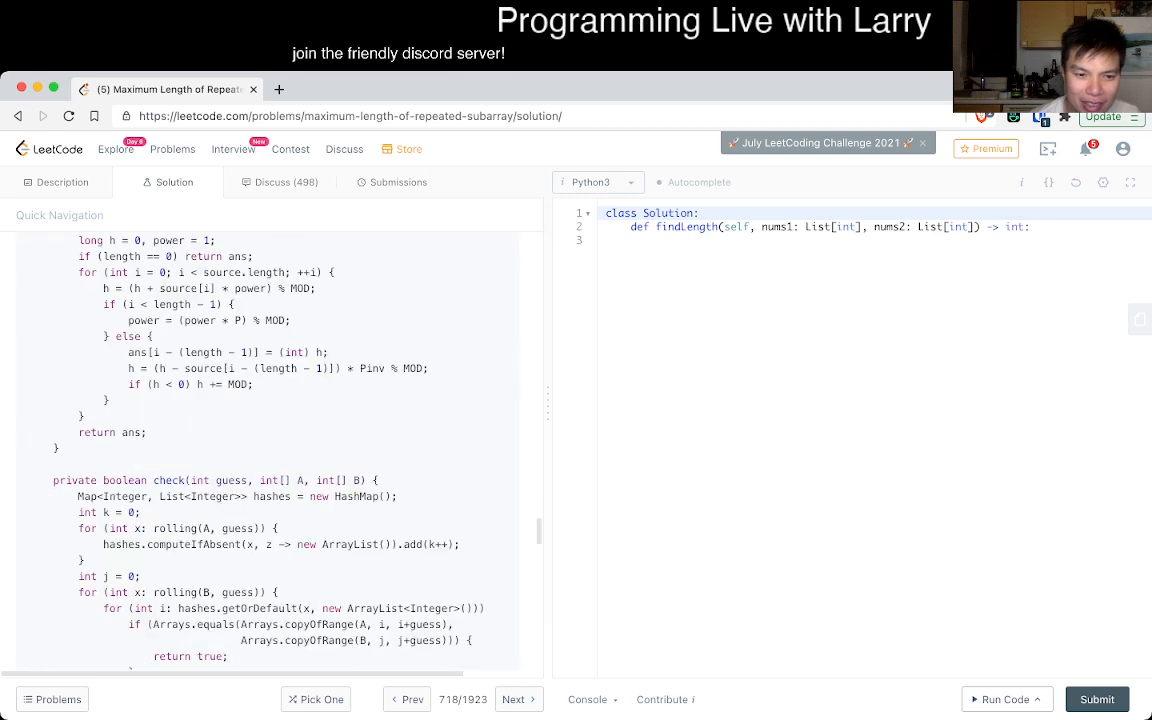
{"action": "scroll", "scroll_direction": "down", "scroll_amount": 3}
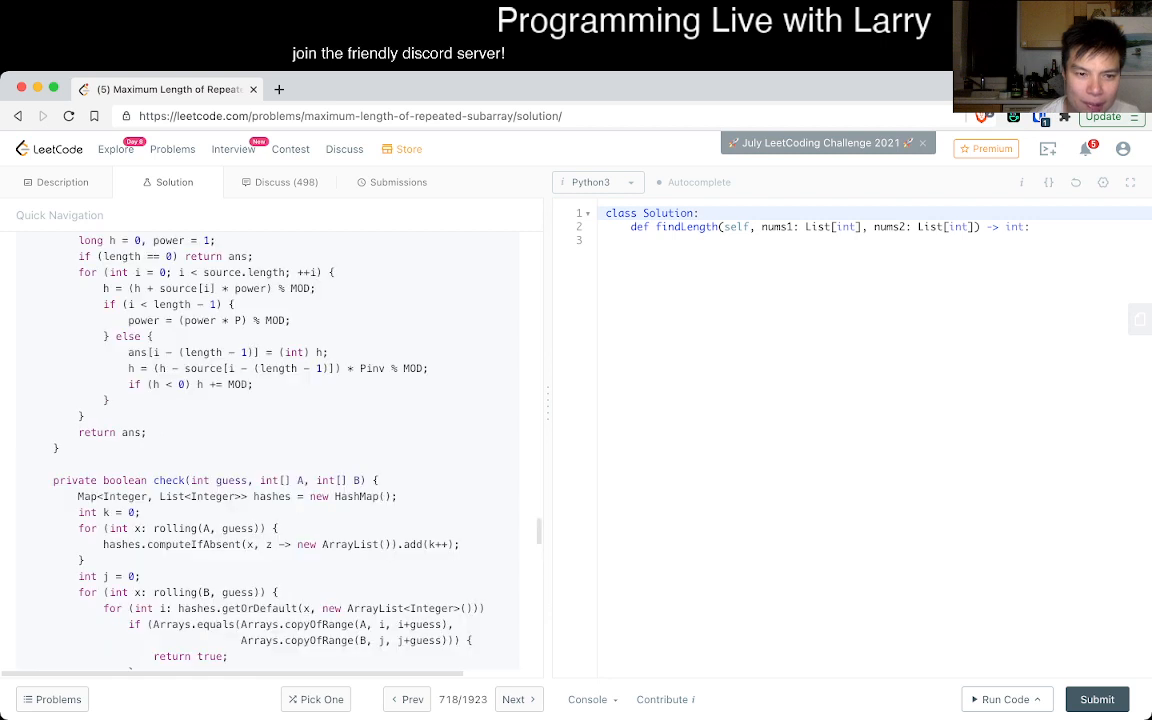
Read Approach #4's rolling-hash binary search code and analysis, then scroll back up
{"action": "scroll", "scroll_direction": "up", "scroll_amount": 3}
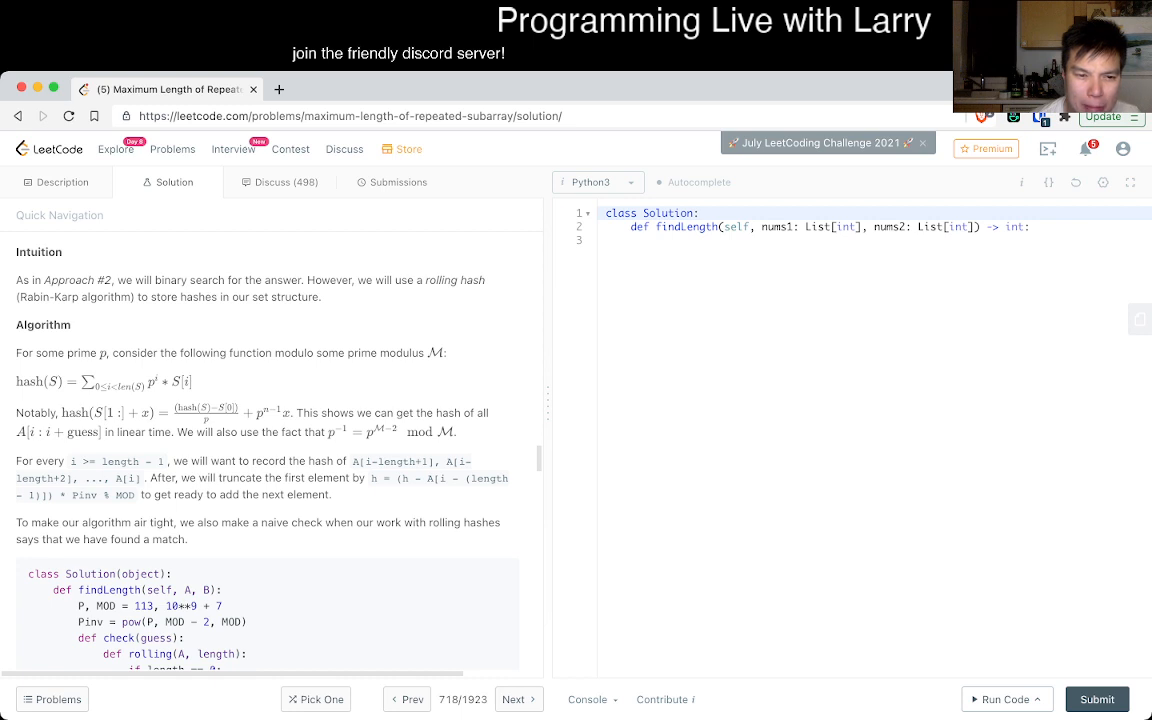
{"action": "scroll", "scroll_direction": "down", "scroll_amount": 3}
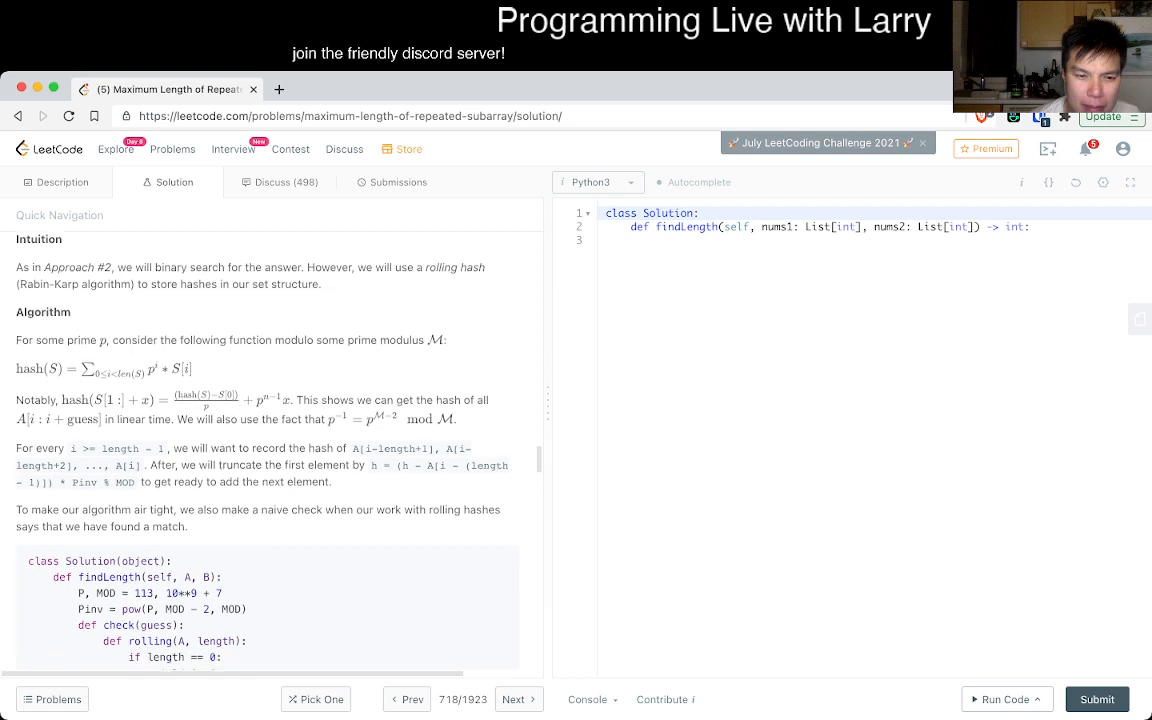
{"action": "scroll", "scroll_direction": "down", "scroll_amount": 3}
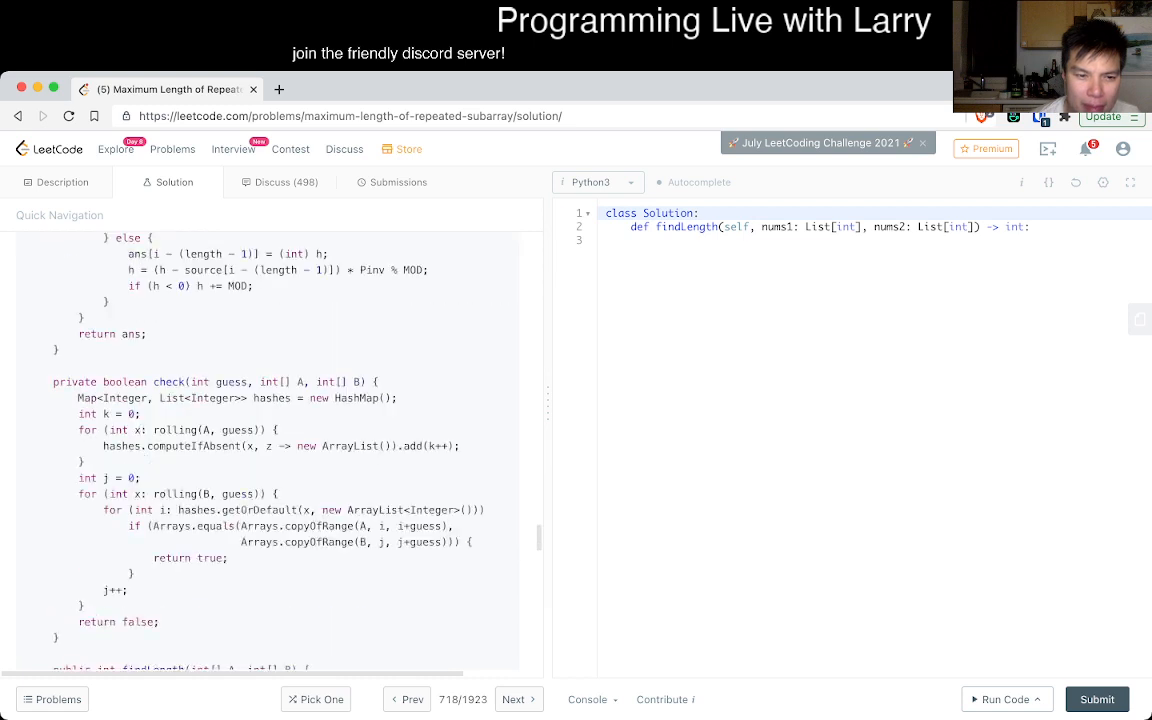
{"action": "scroll", "scroll_direction": "down", "scroll_amount": 3}
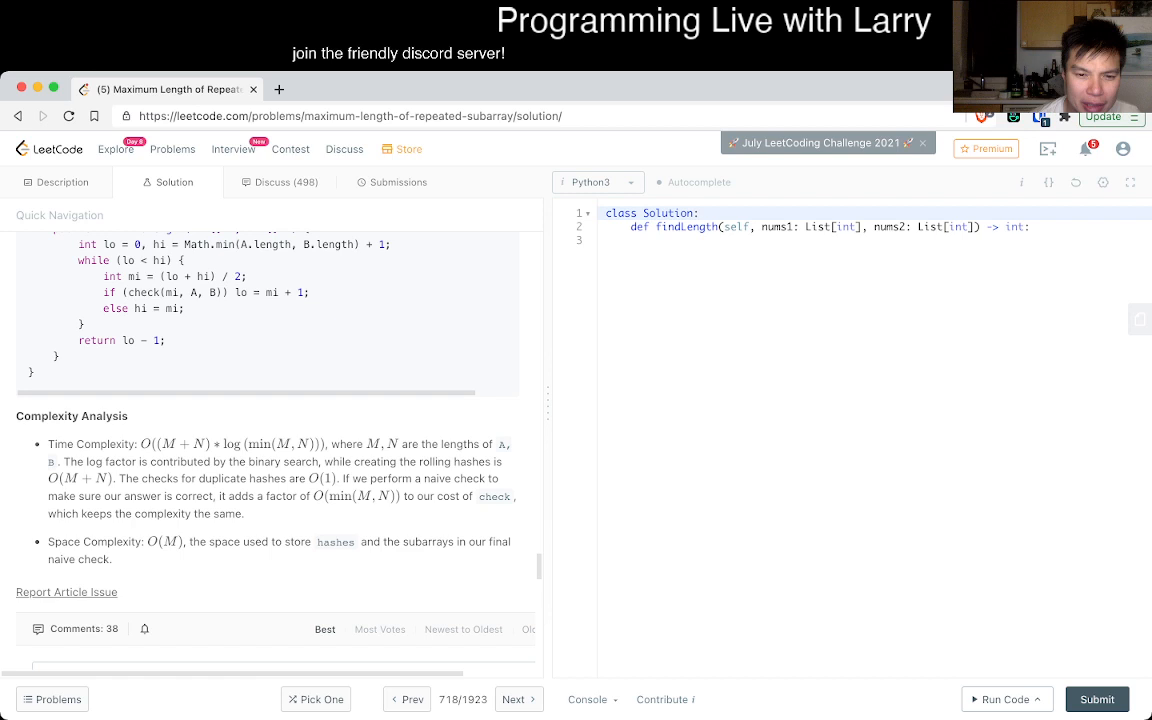
{"action": "scroll", "scroll_direction": "up", "scroll_amount": 3}
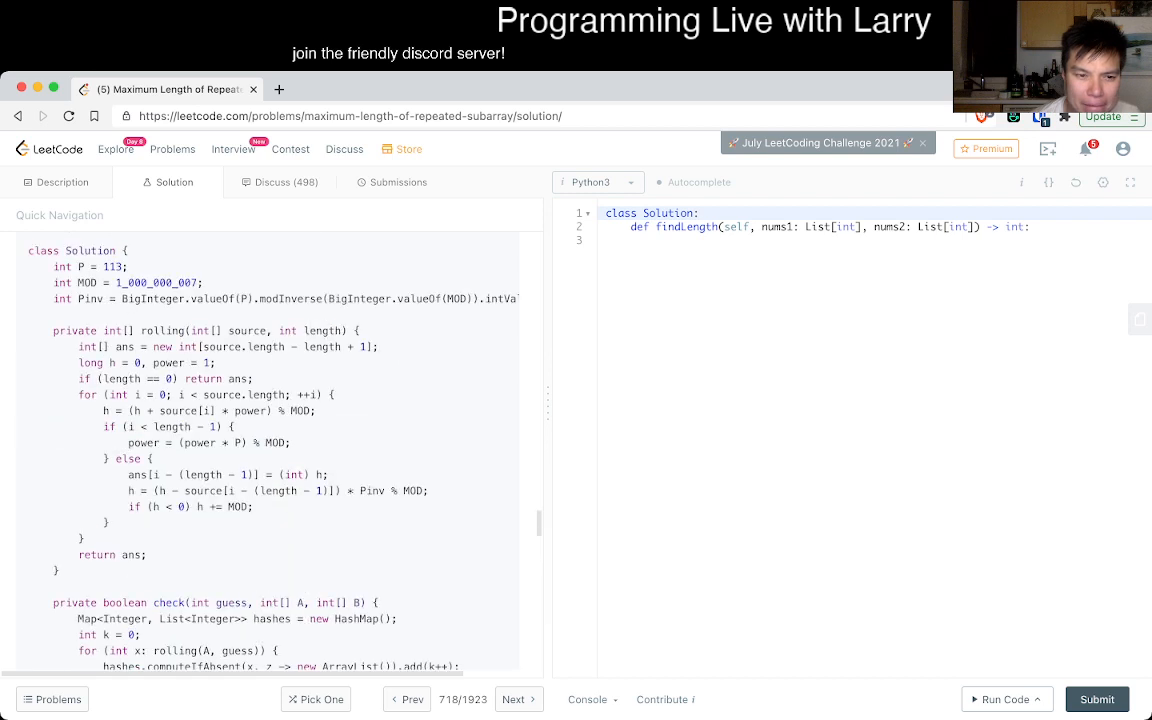
{"action": "scroll", "scroll_direction": "down", "scroll_amount": 3}
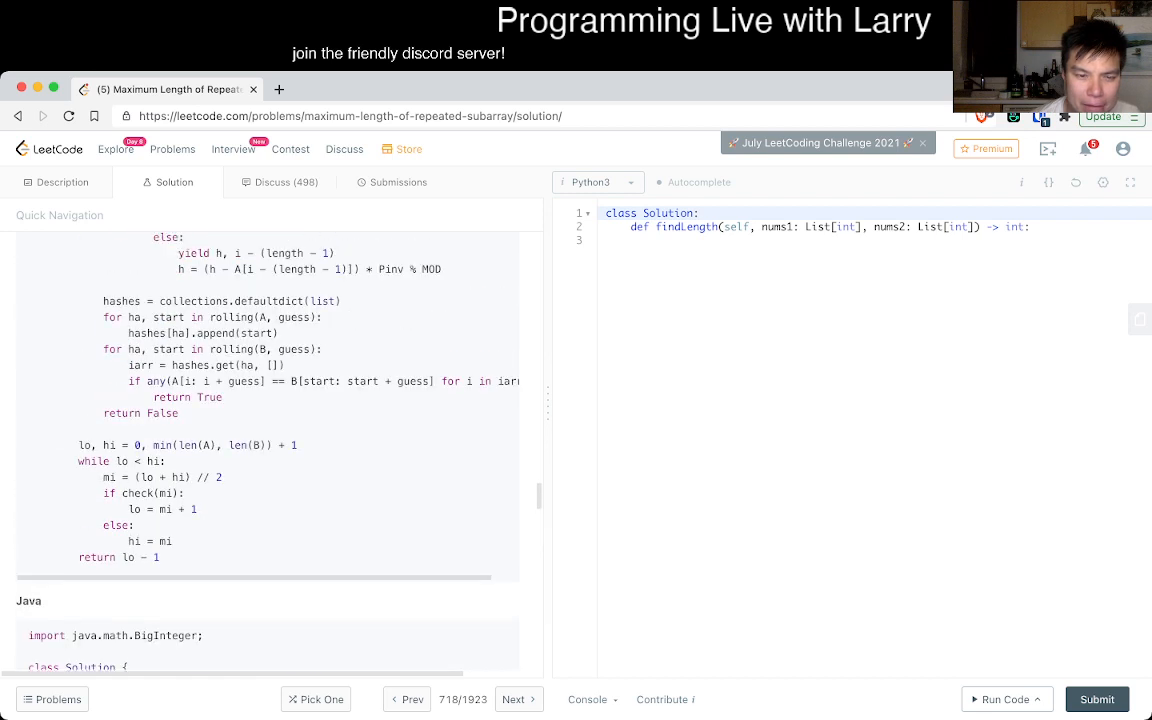
{"action": "scroll", "scroll_direction": "up", "scroll_amount": 3}
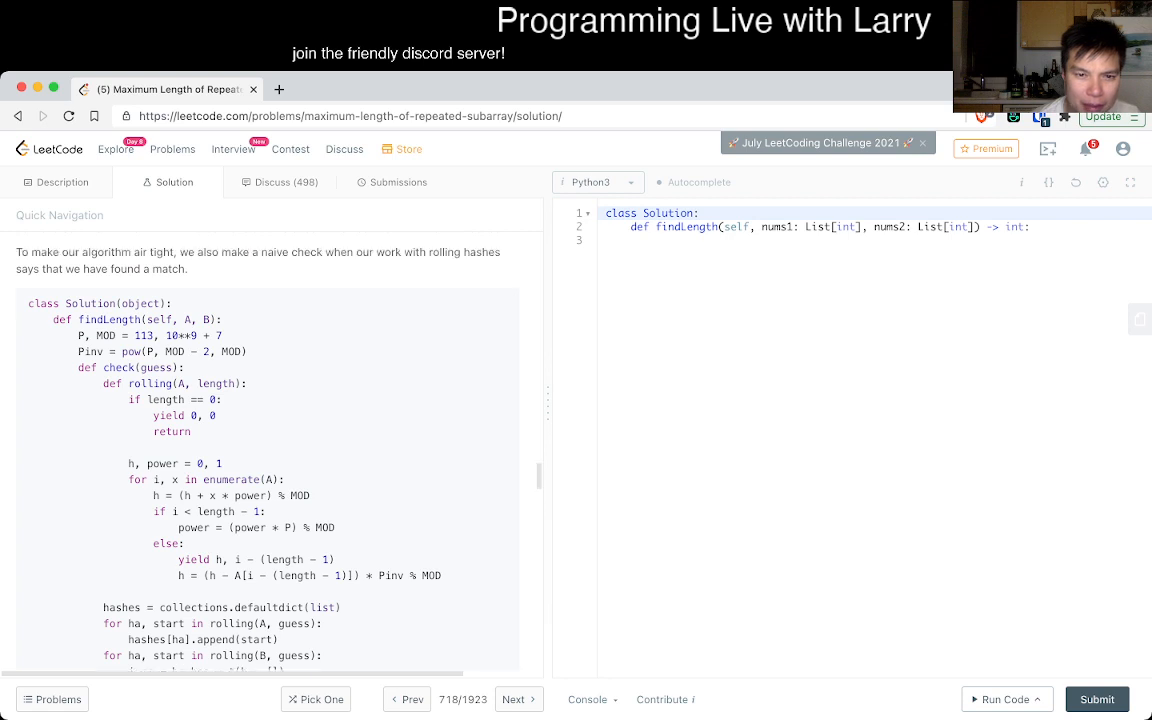
{"action": "scroll", "scroll_direction": "up", "scroll_amount": 3}
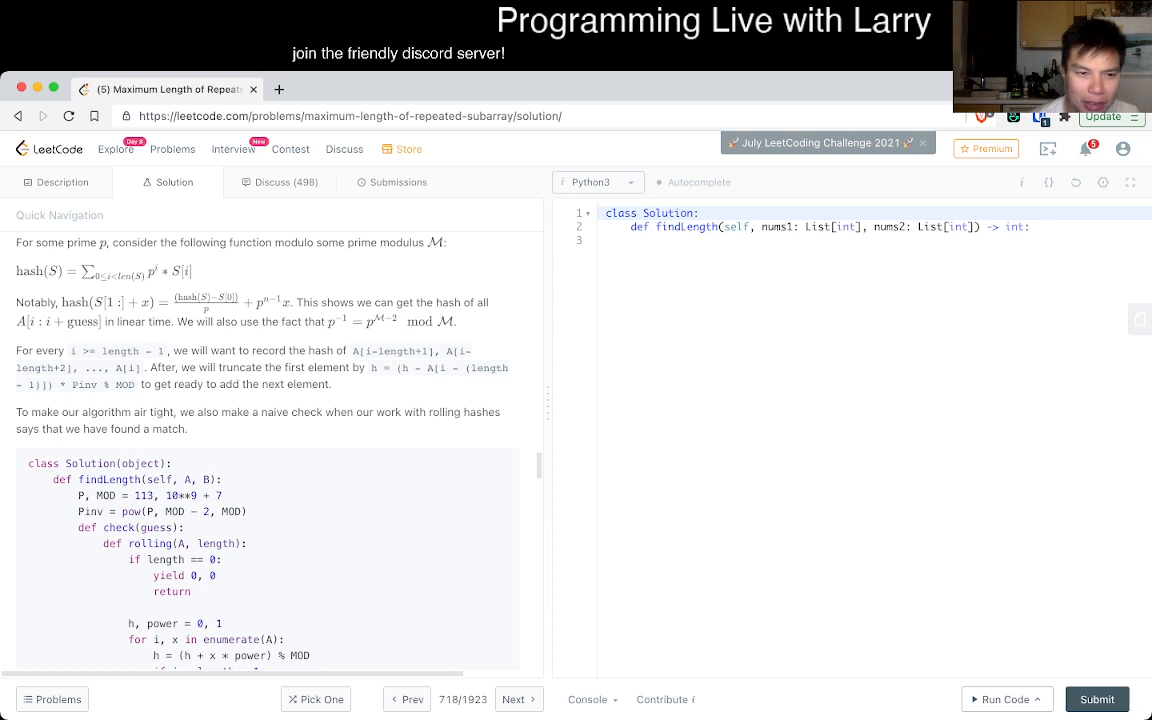
{"action": "scroll", "scroll_direction": "up", "scroll_amount": 3}
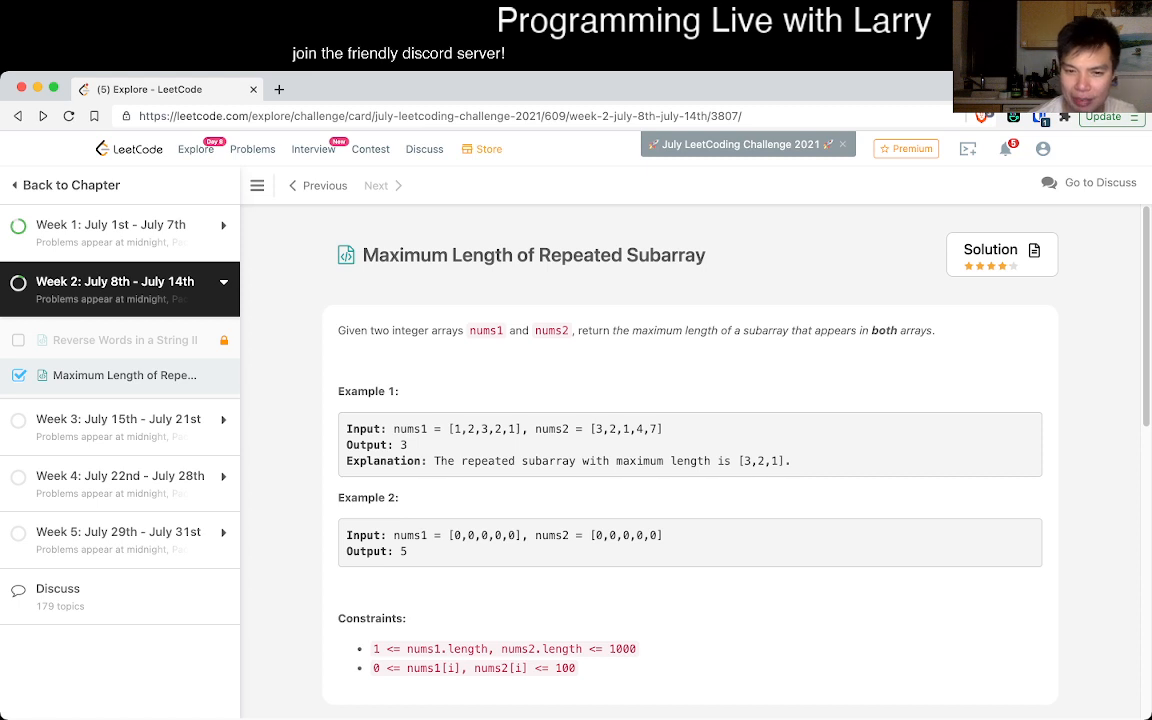
Scroll the Explore page to show the accepted solution with its O((N+M)^2)/O(1) comments
{"action": "scroll", "scroll_direction": "down", "scroll_amount": 3}
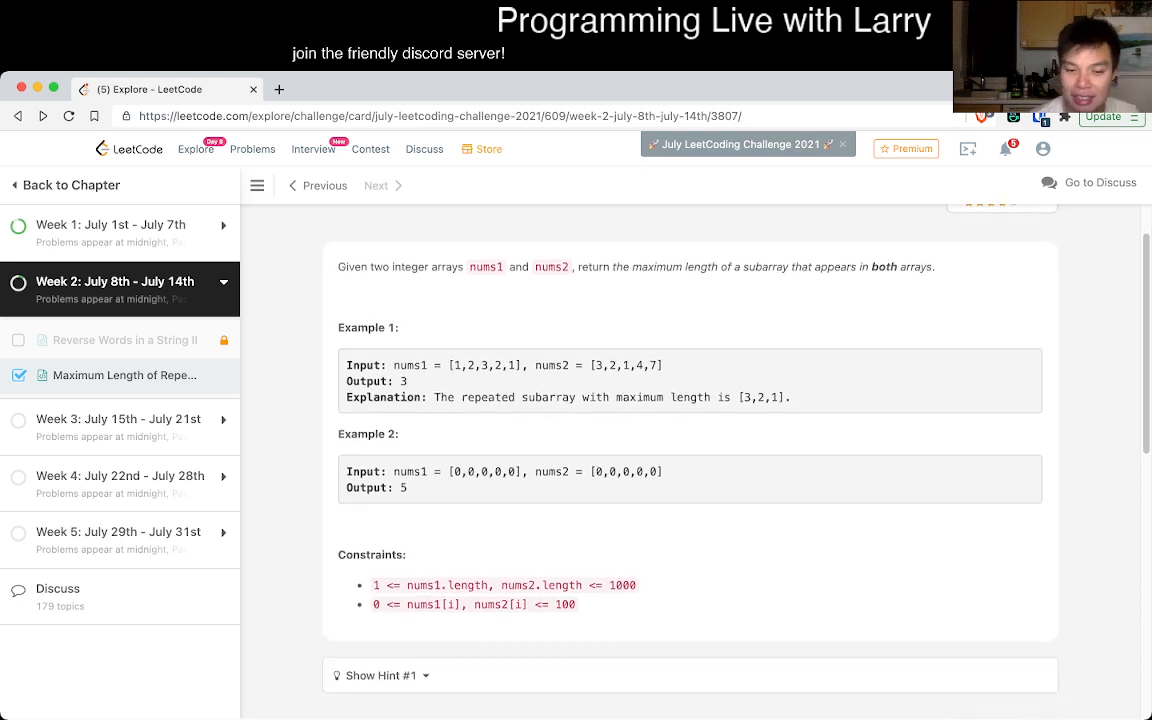
{"action": "scroll", "scroll_direction": "down", "scroll_amount": 3}
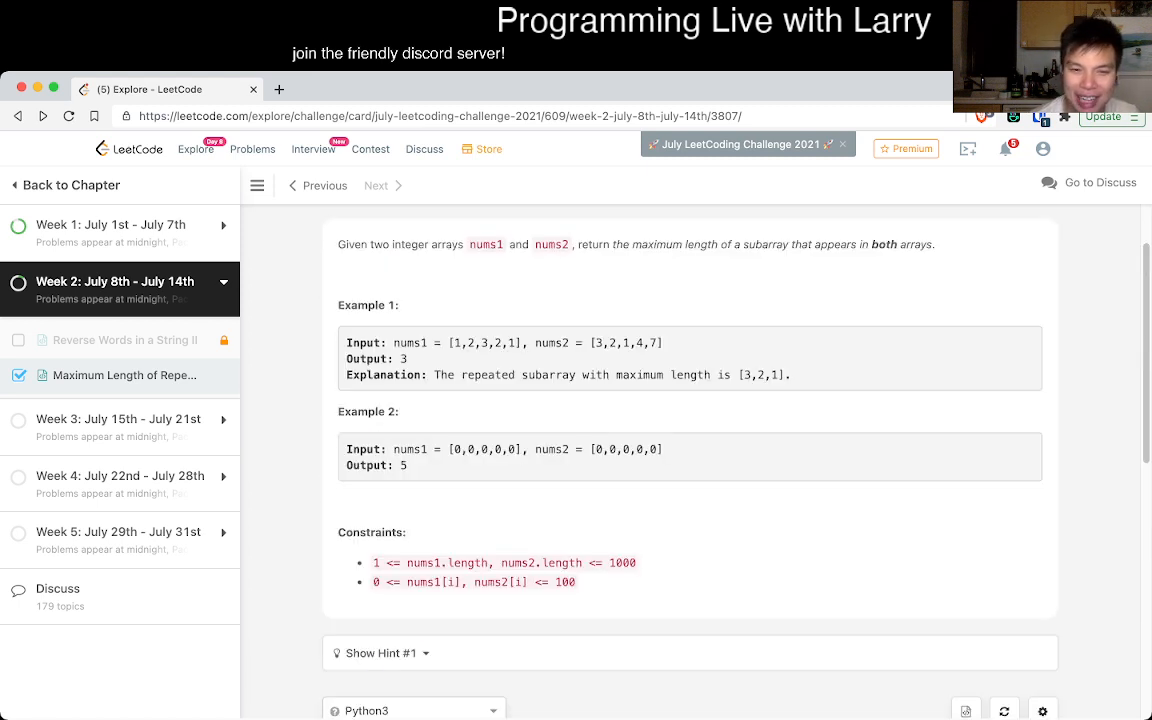
{"action": "scroll", "scroll_direction": "up", "scroll_amount": 3}
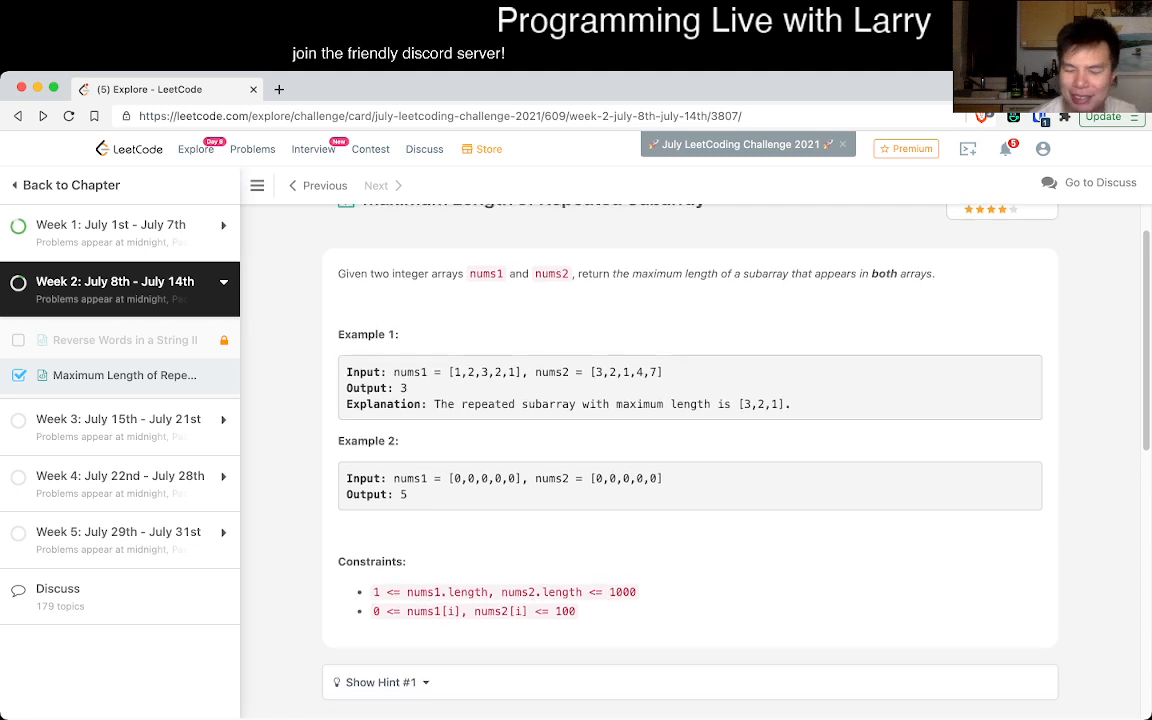
{"action": "scroll", "scroll_direction": "up", "scroll_amount": 3}
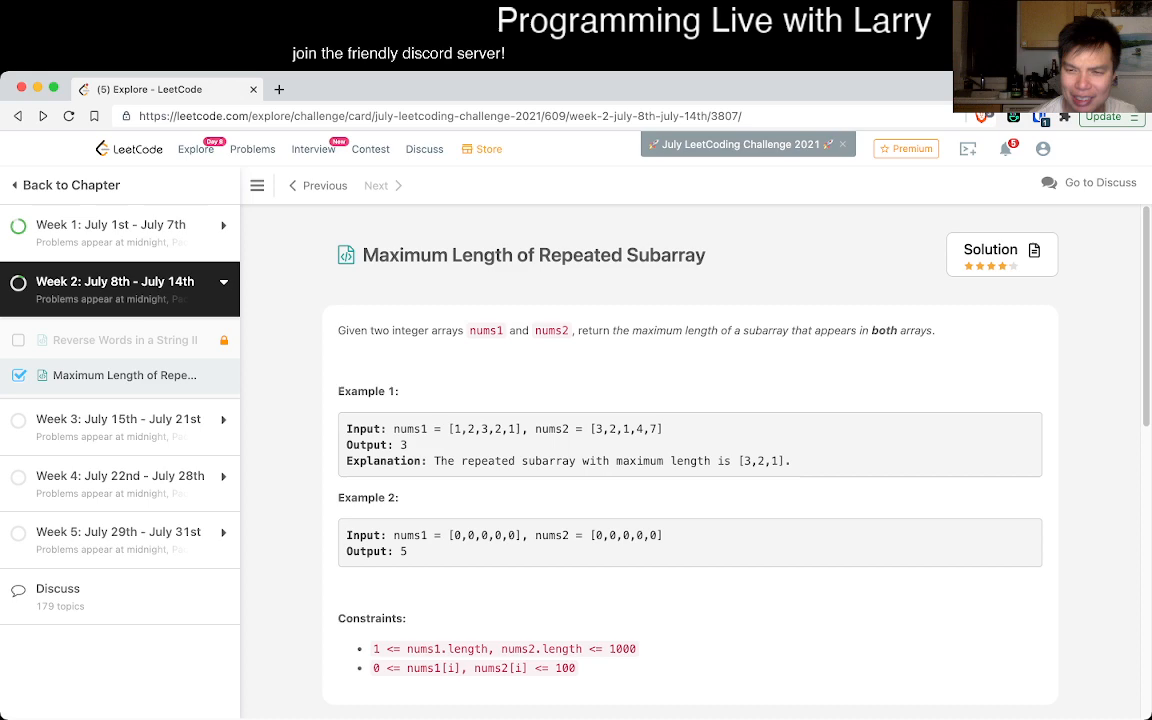
{"action": "scroll", "scroll_direction": "down", "scroll_amount": 3}
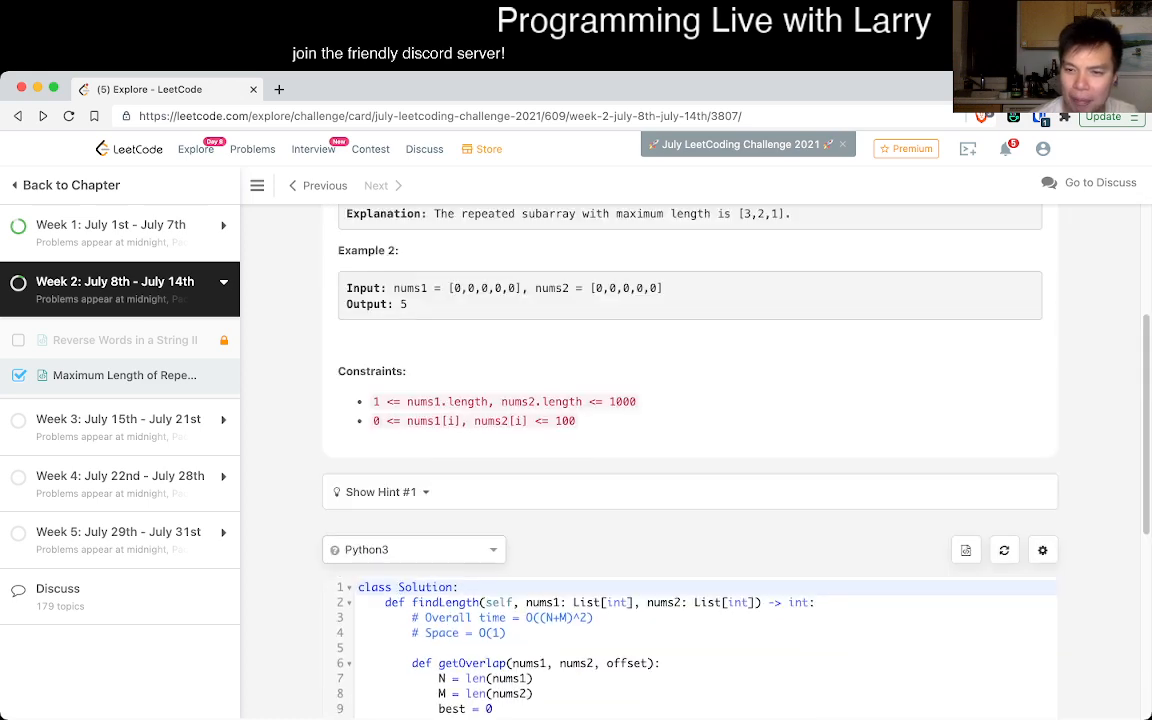
{"action": "scroll", "scroll_direction": "down", "scroll_amount": 3}
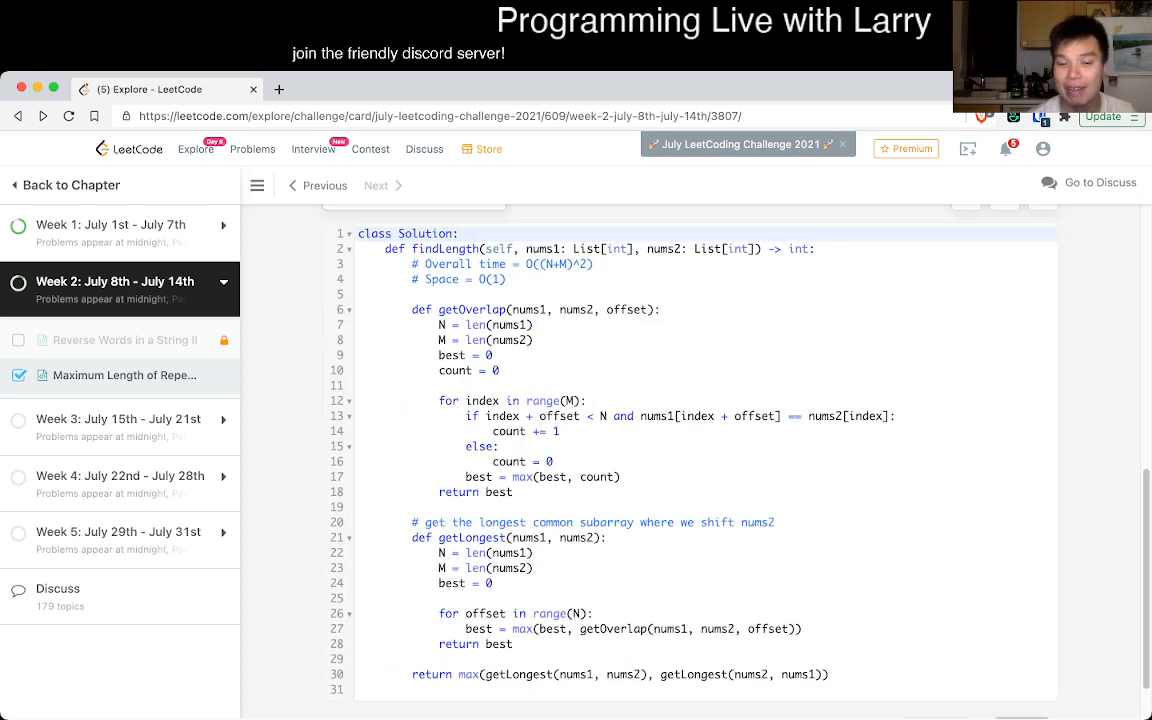
{"action": "scroll", "scroll_direction": "up", "scroll_amount": 3}
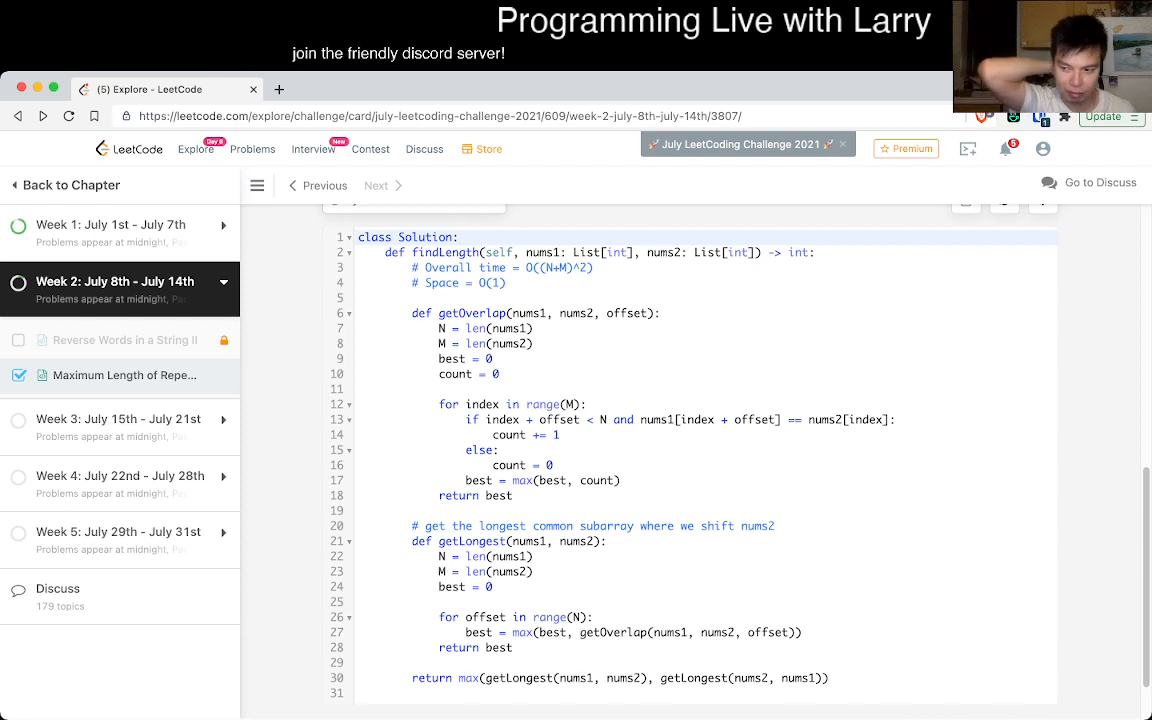